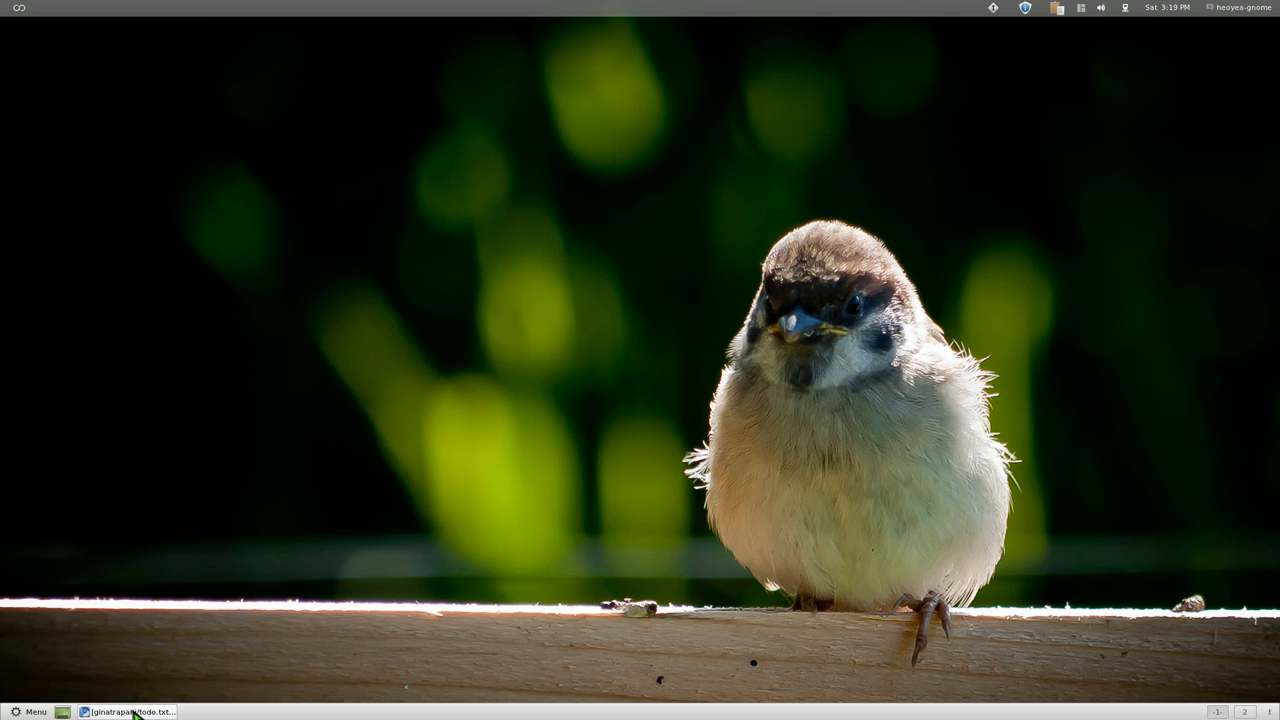
Step: Bring up the todo.txt-cli GitHub page in Chromium and select its HTTP clone URL
{"action": "left_click", "coordinate": [127, 711]}
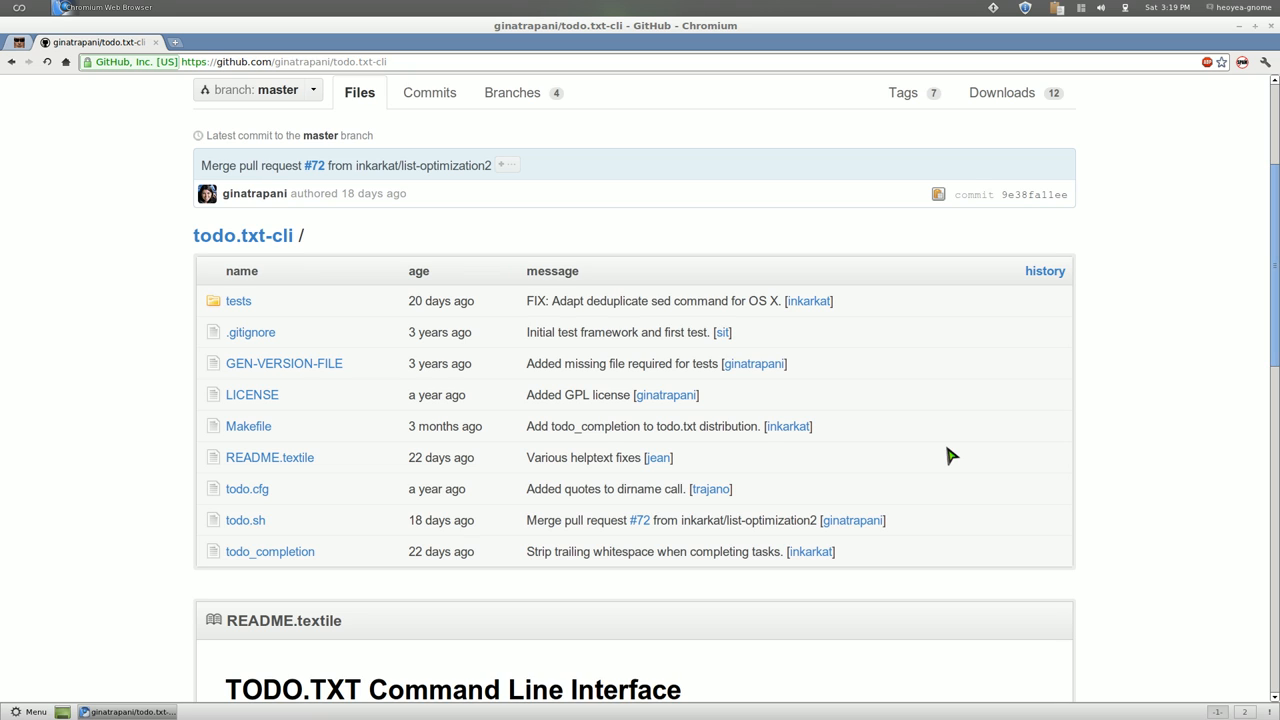
{"action": "scroll", "scroll_direction": "down", "scroll_amount": 3}
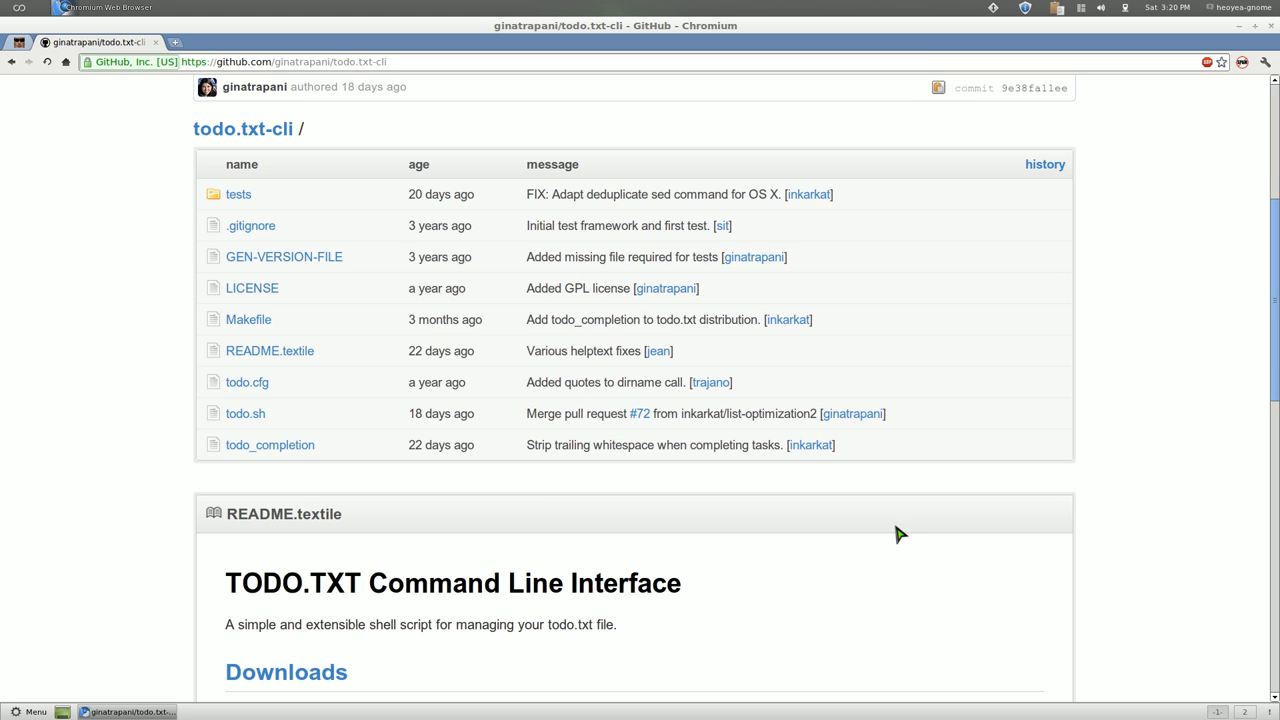
{"action": "scroll", "scroll_direction": "up", "scroll_amount": 3}
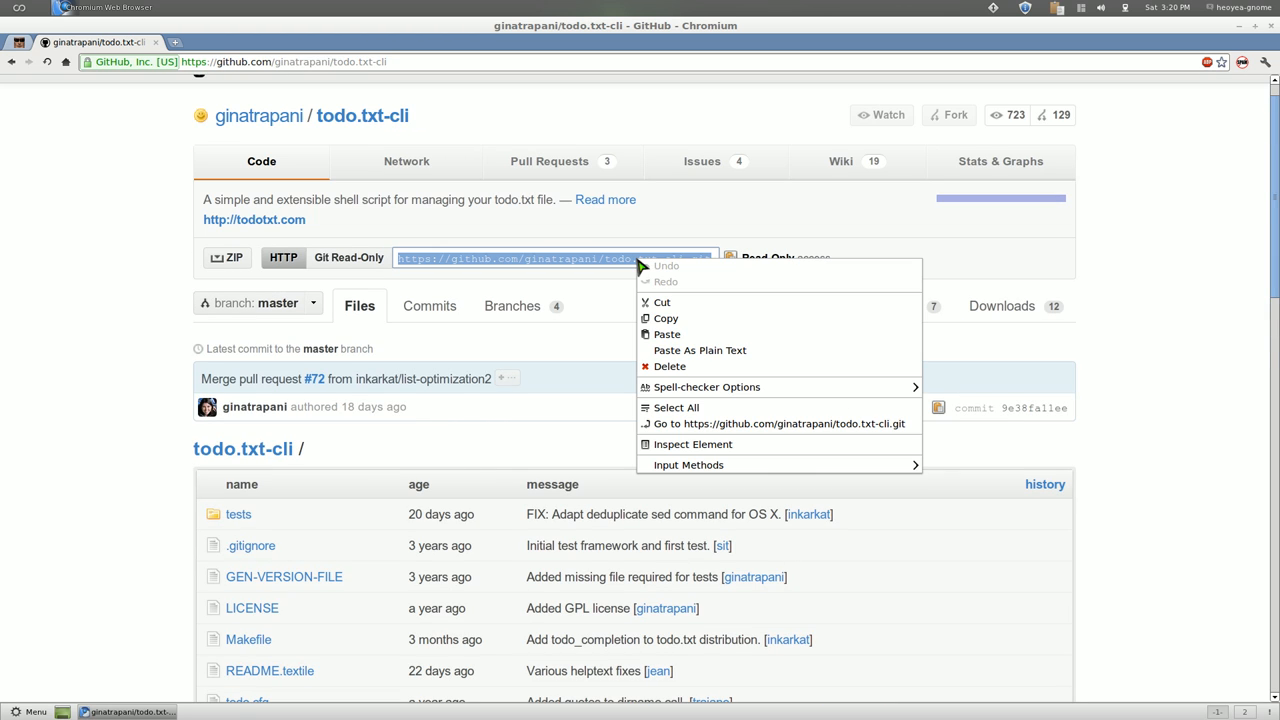
{"action": "left_click", "coordinate": [665, 305]}
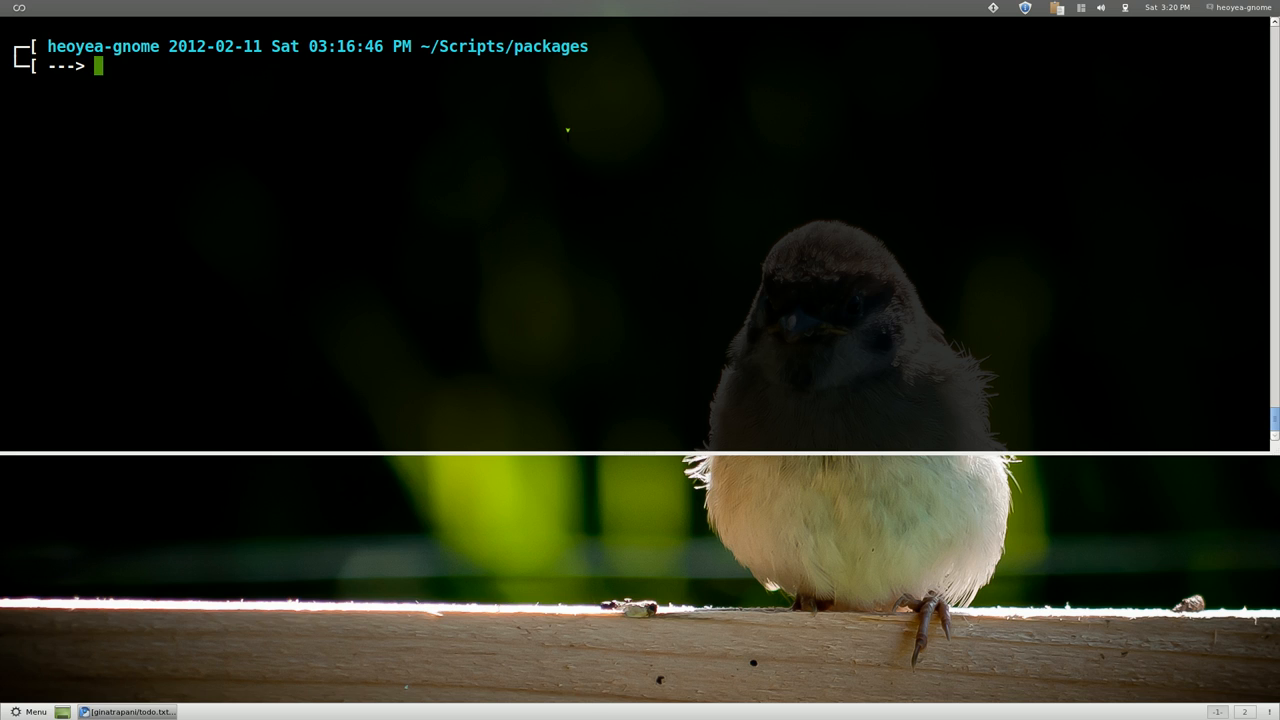
Step: Git clone todo.txt-cli into packages, enter the folder, and list files including todo.sh
{"action": "type", "text": "git"}
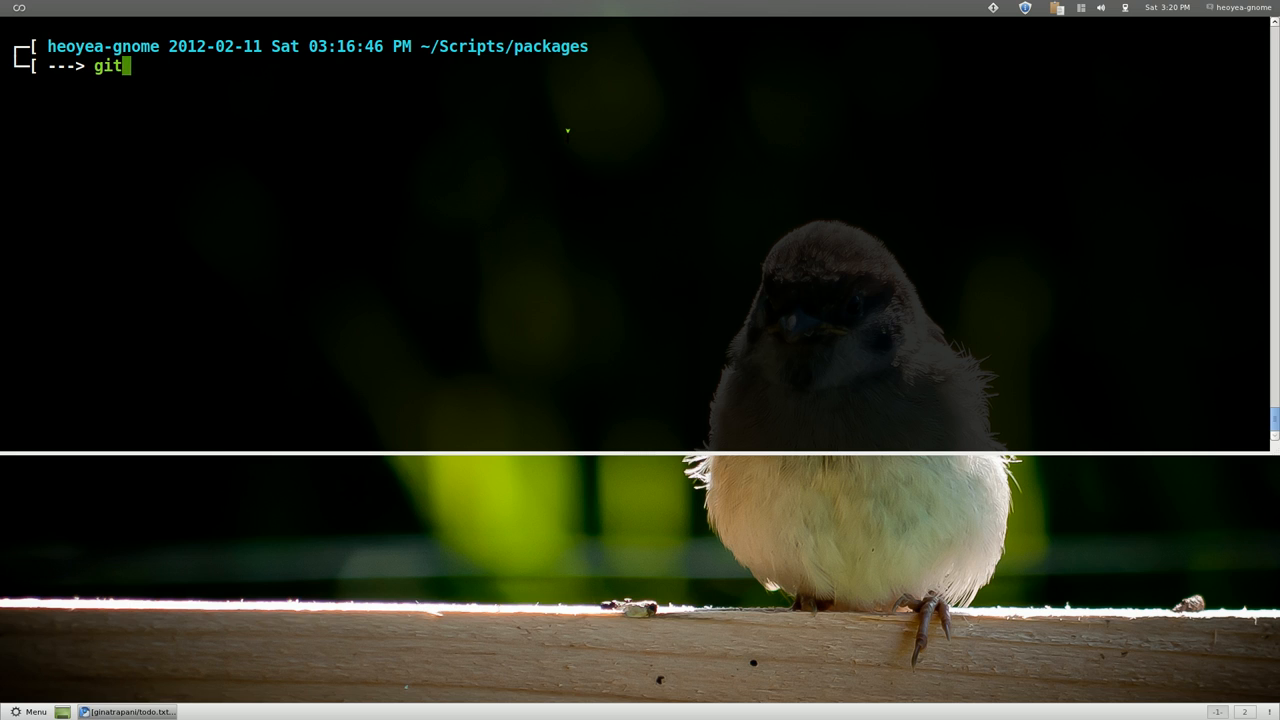
{"action": "type", "text": "clone https://github.com/ginatrapani/todo.txt-cli.git"}
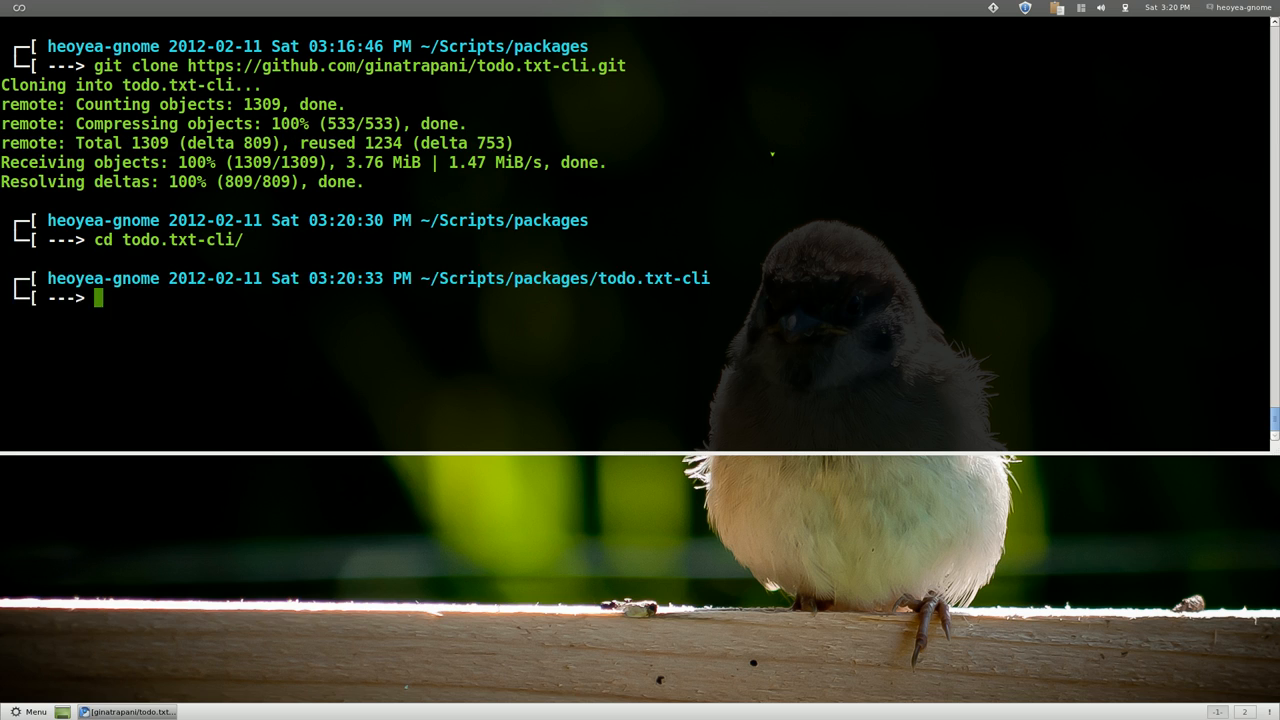
{"action": "type", "text": "ls"}
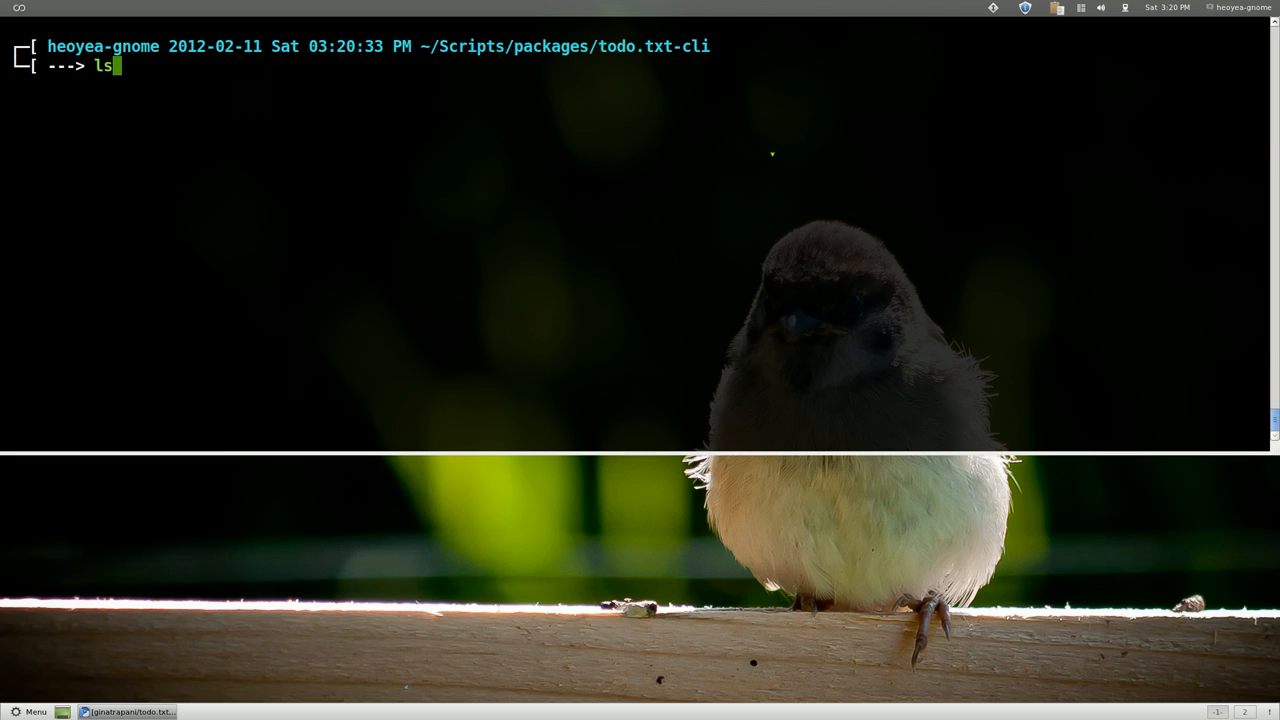
{"action": "key", "text": "Return"}
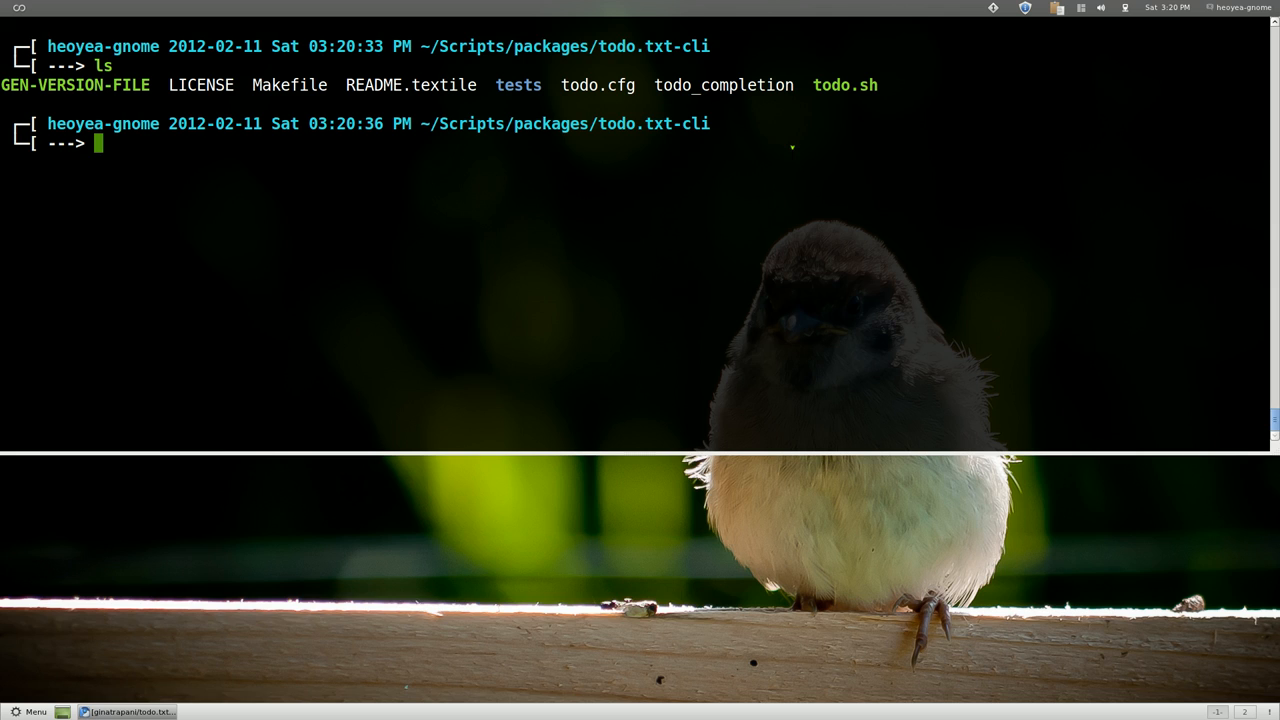
{"action": "double_click", "coordinate": [845, 85]}
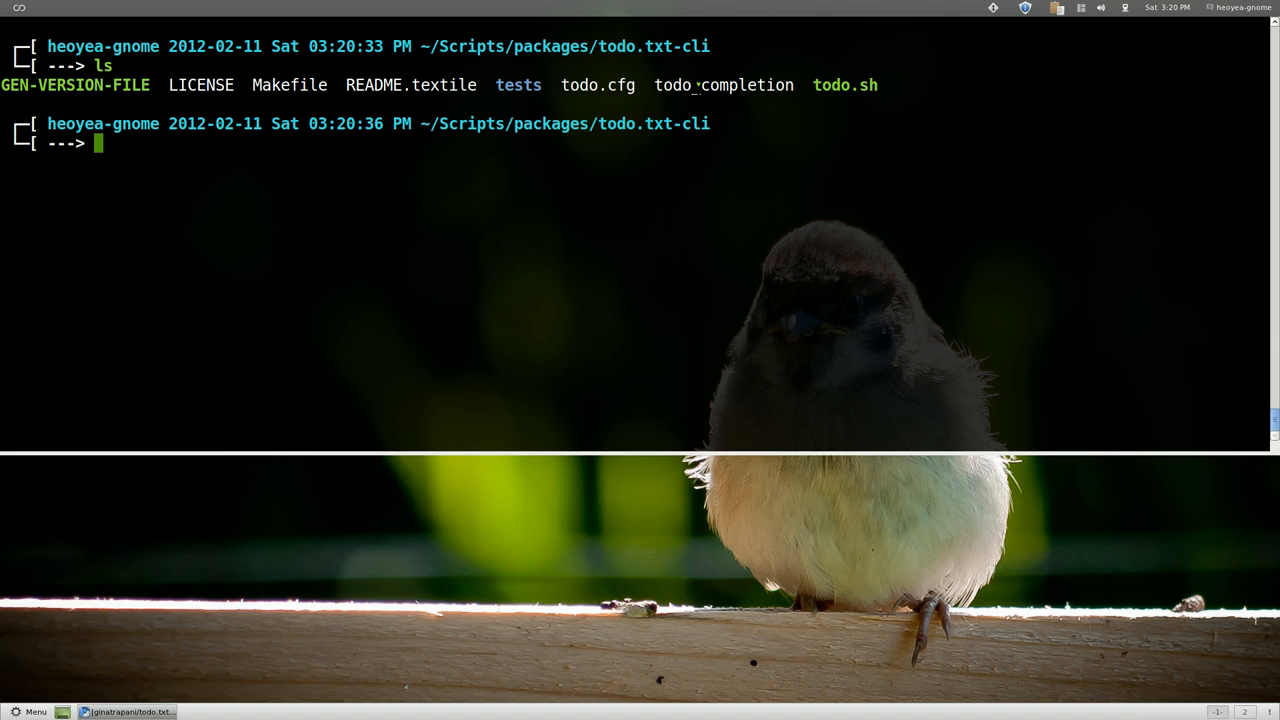
{"action": "double_click", "coordinate": [723, 85]}
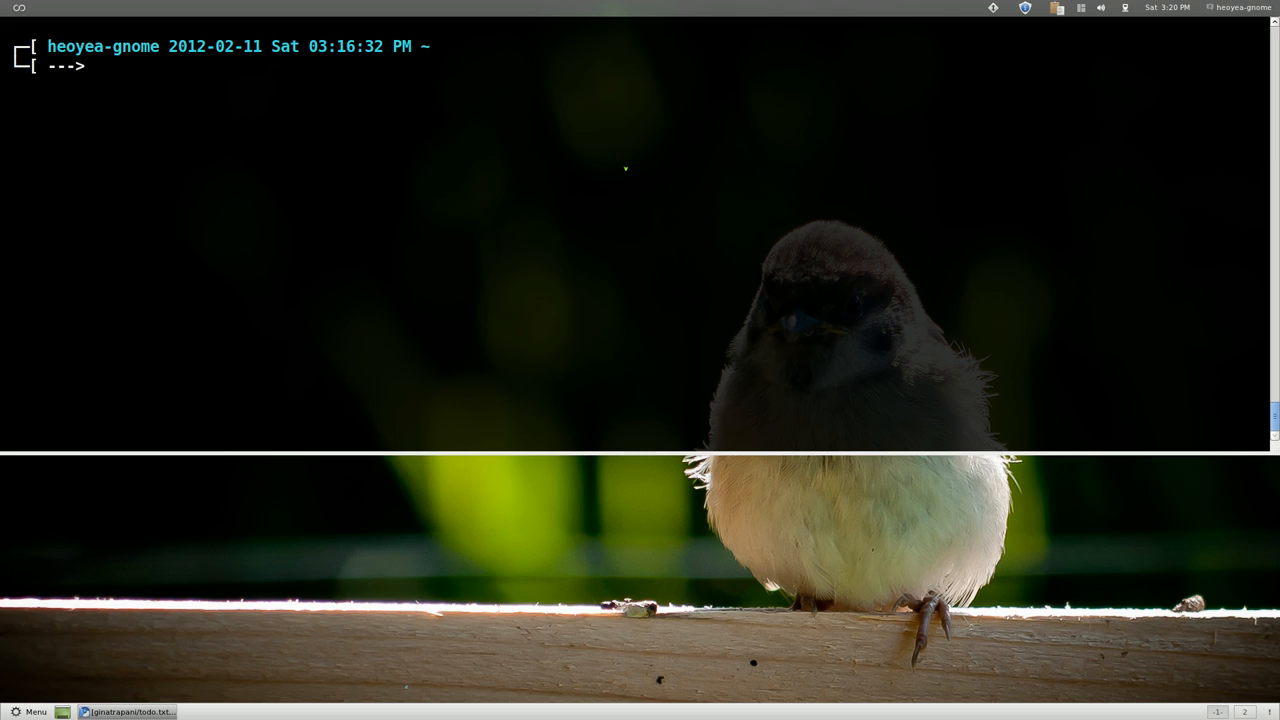
Step: Open ~/.bashrc in vim, edit it, and return to the home prompt
{"action": "type", "text": "vim"}
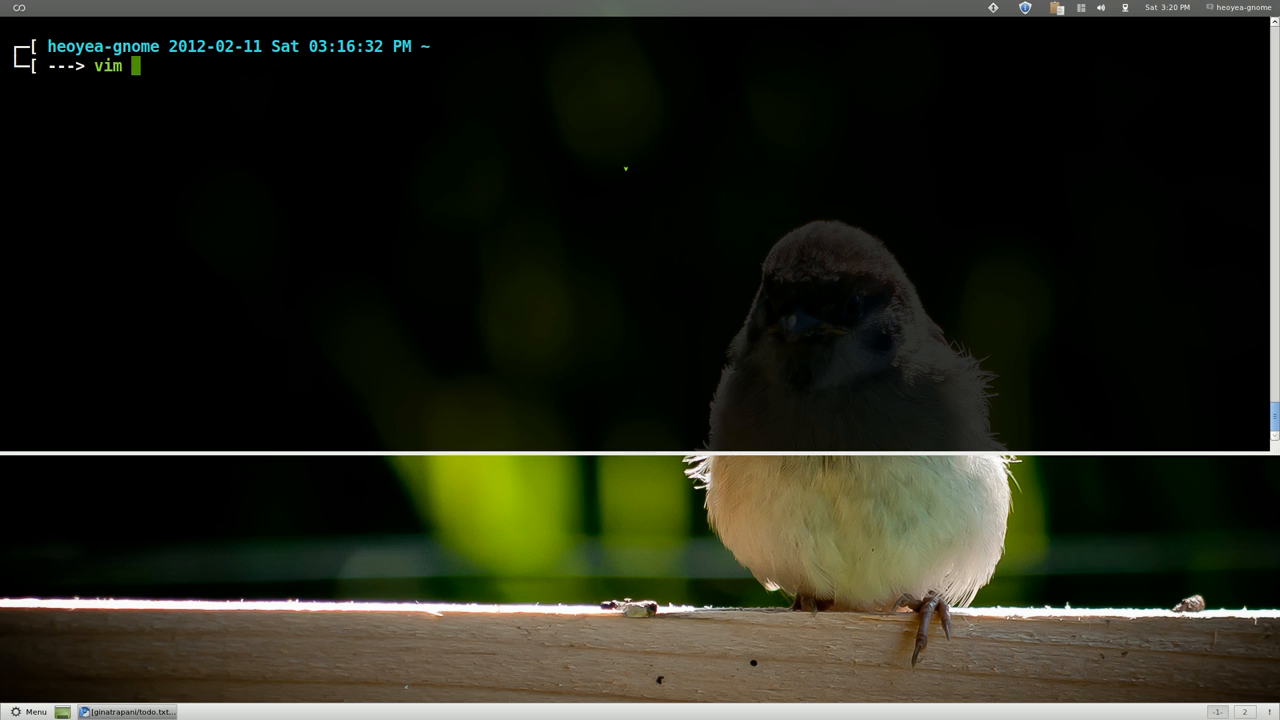
{"action": "type", "text": "~/."}
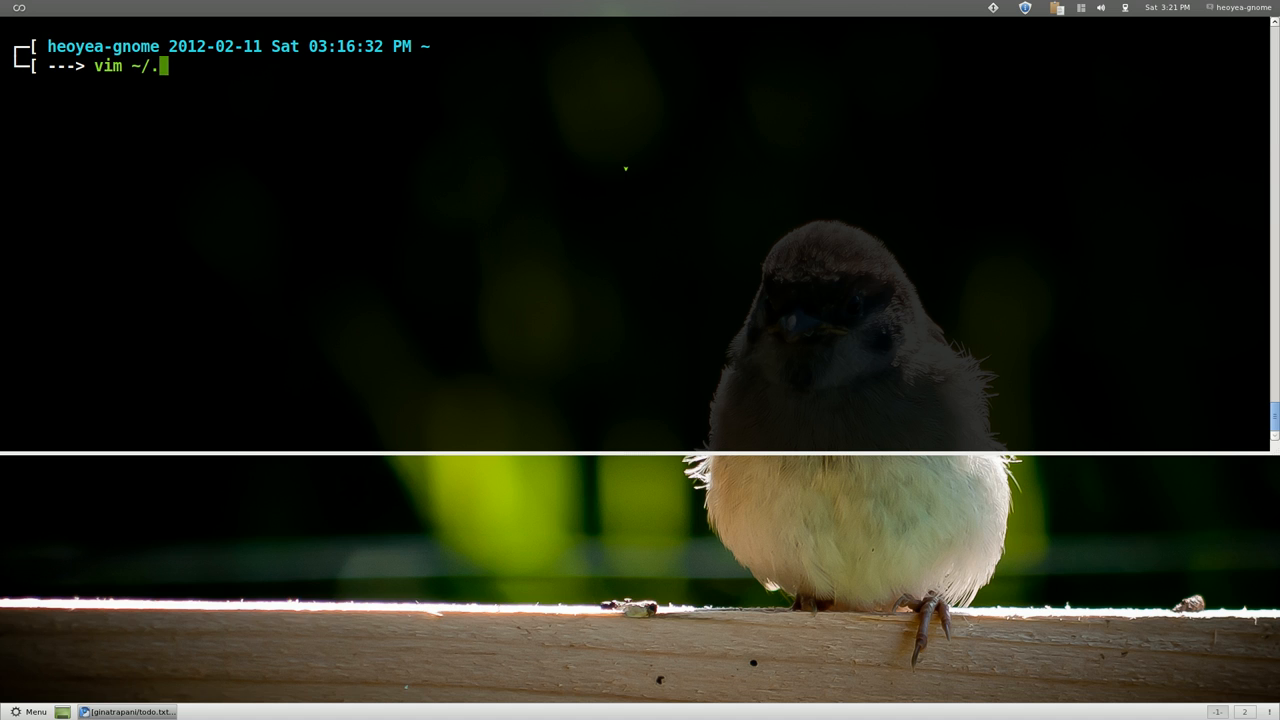
{"action": "type", "text": "bashrc"}
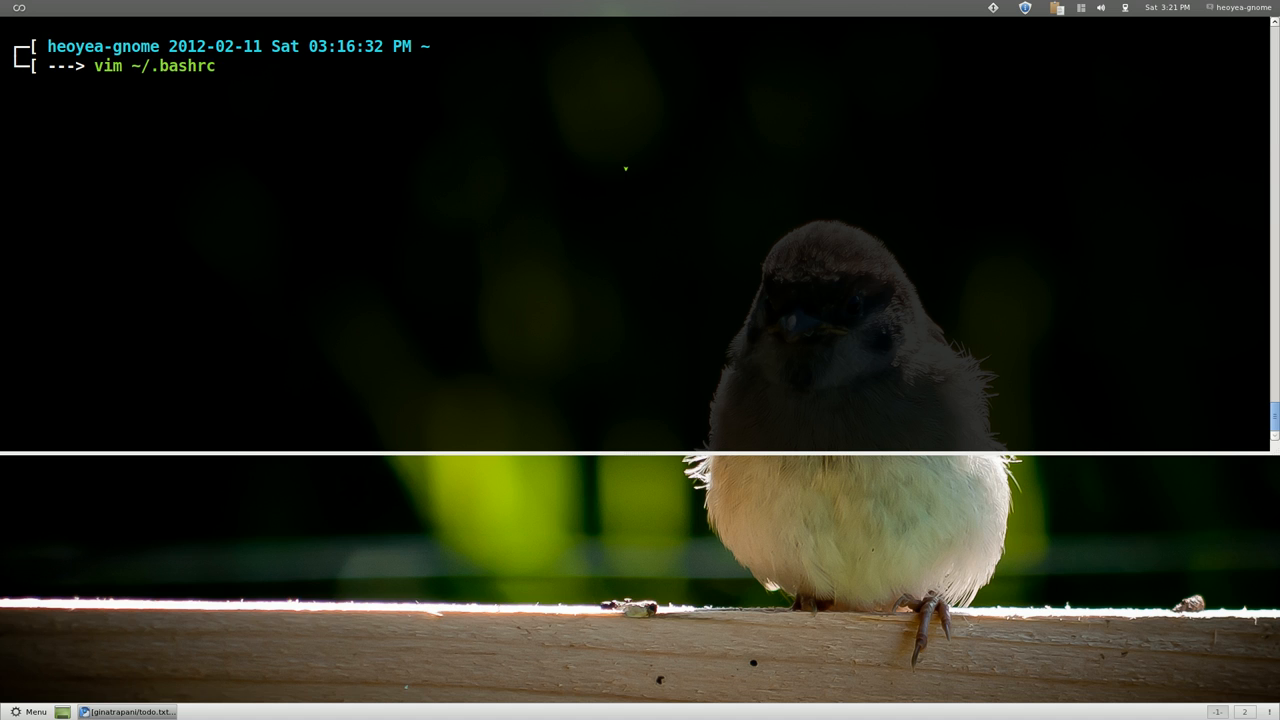
{"action": "key", "text": "Return"}
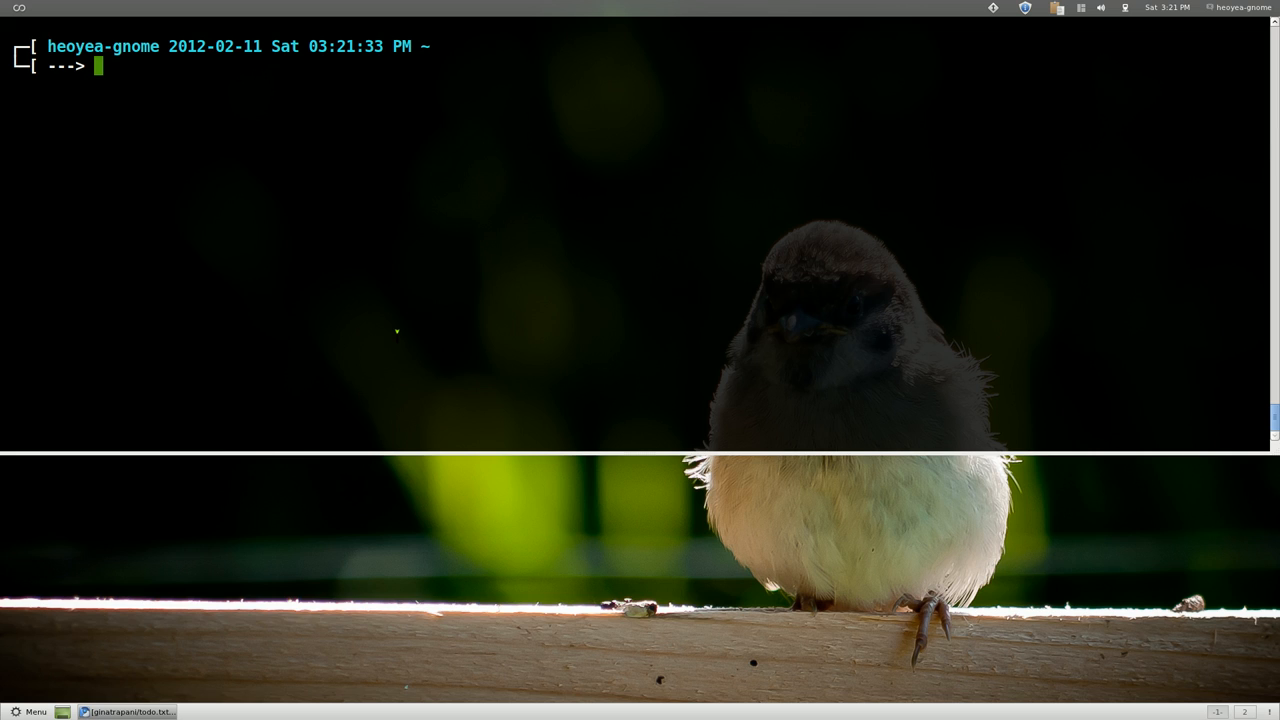
Step: Add the task 'Meeting with Bob at noon' with 't add'
{"action": "type", "text": "t a"}
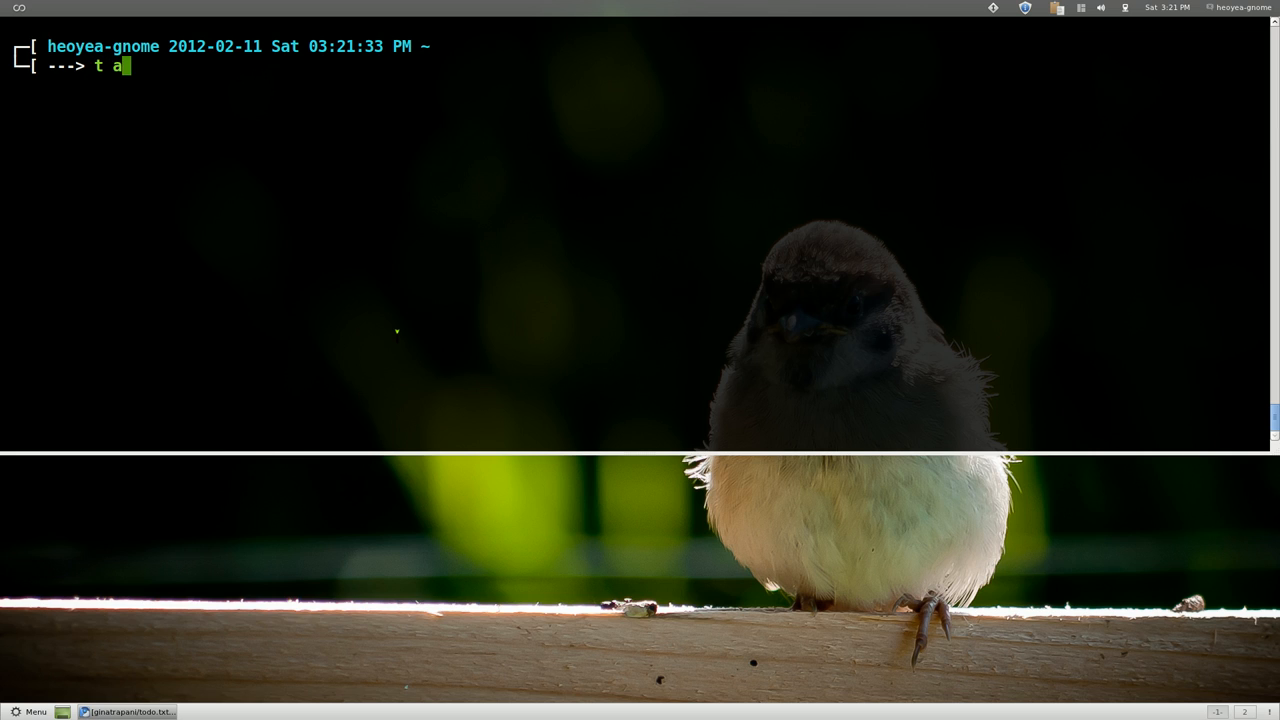
{"action": "type", "text": "dd"}
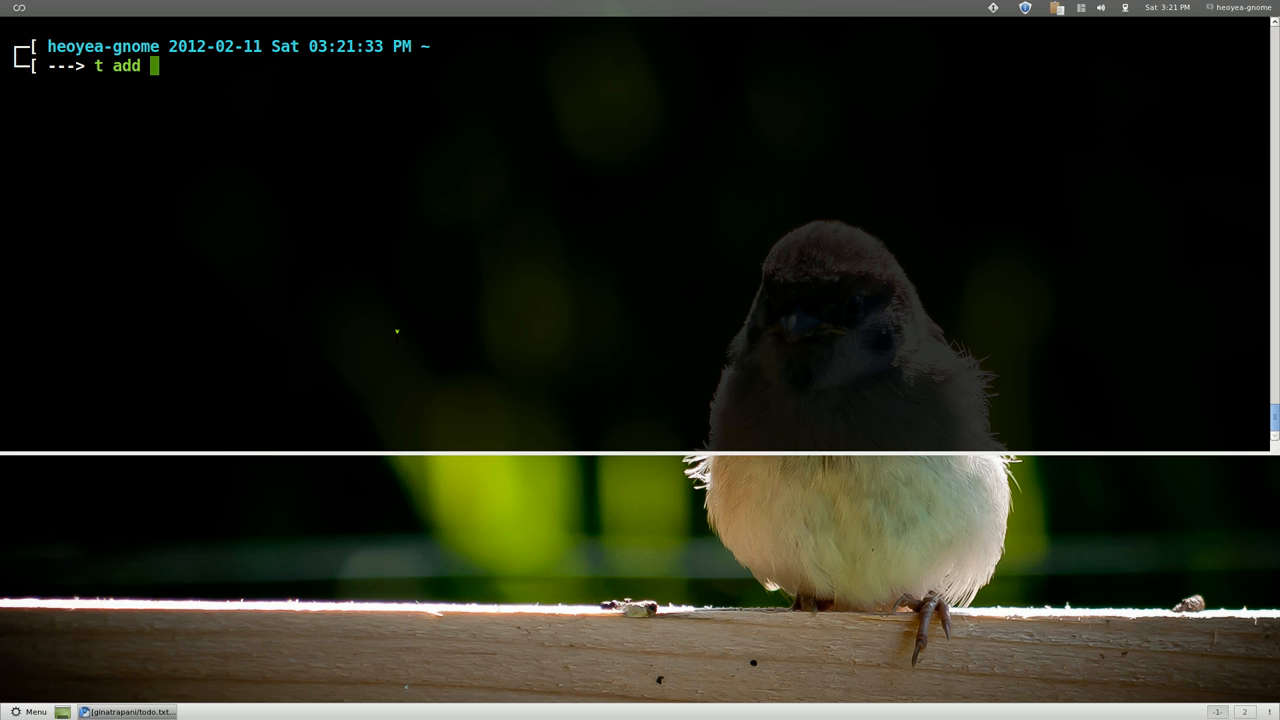
{"action": "type", "text": "Mee"}
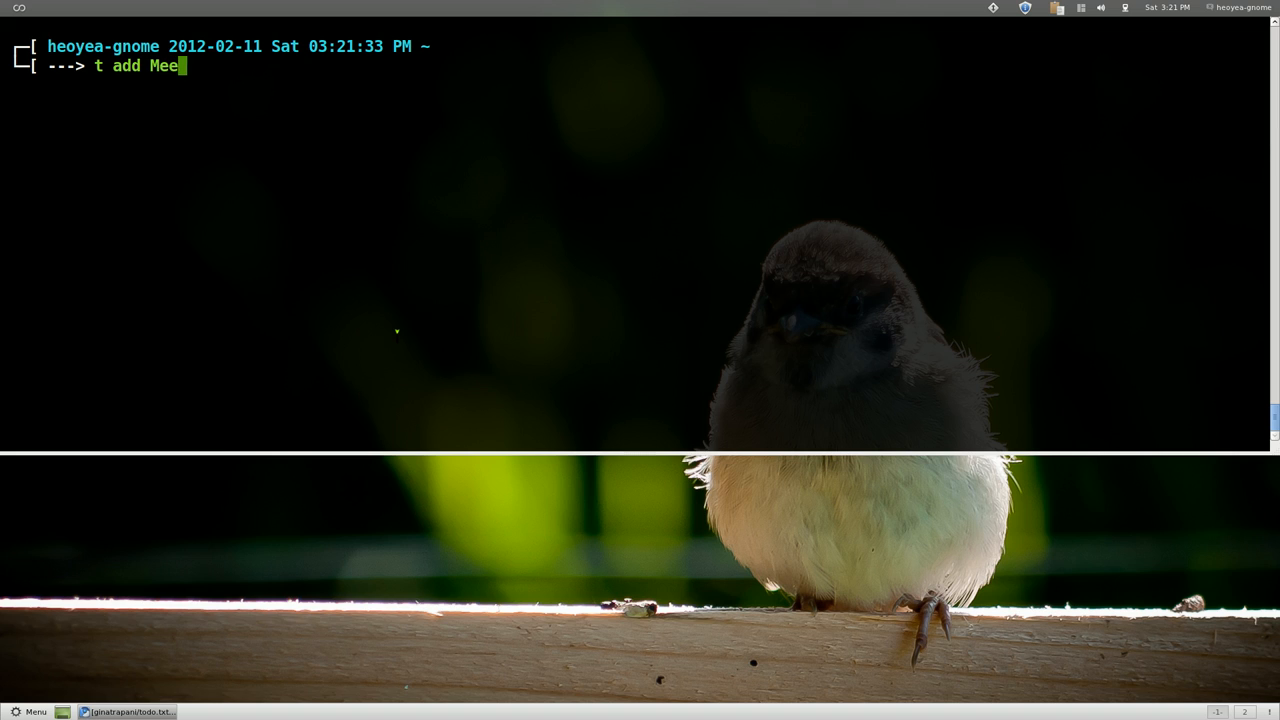
{"action": "type", "text": "ting"}
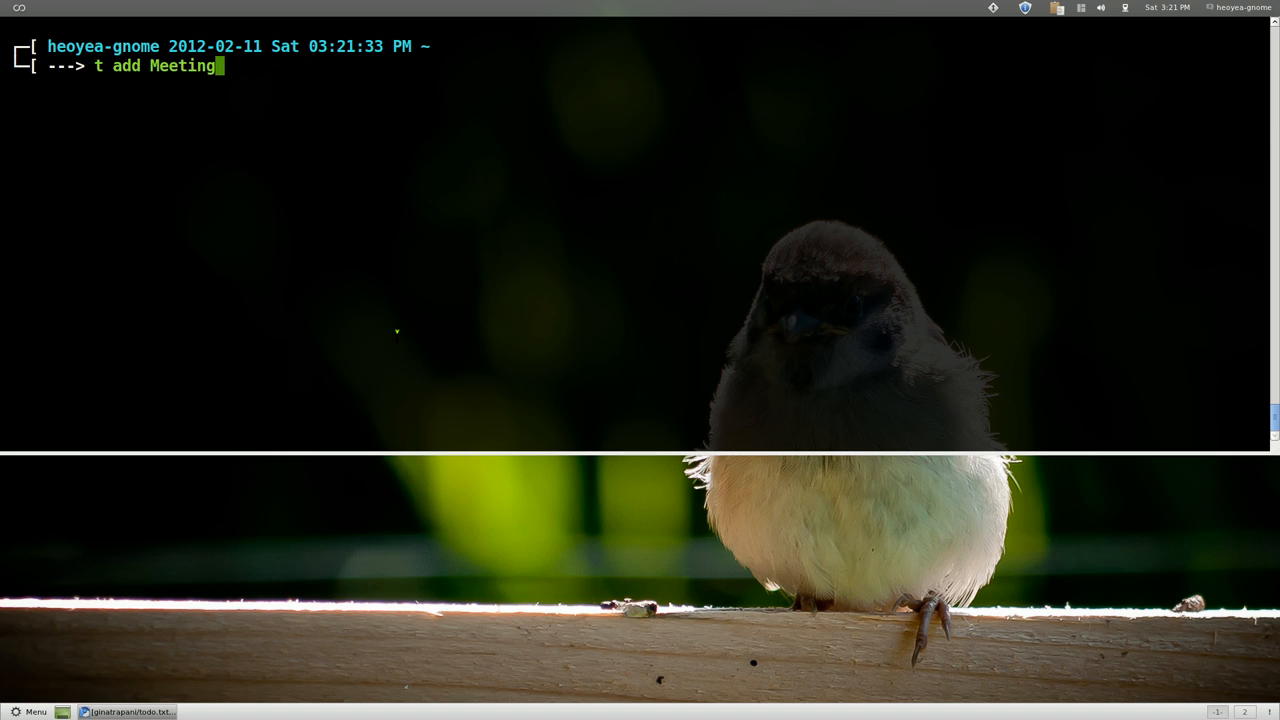
{"action": "type", "text": "with"}
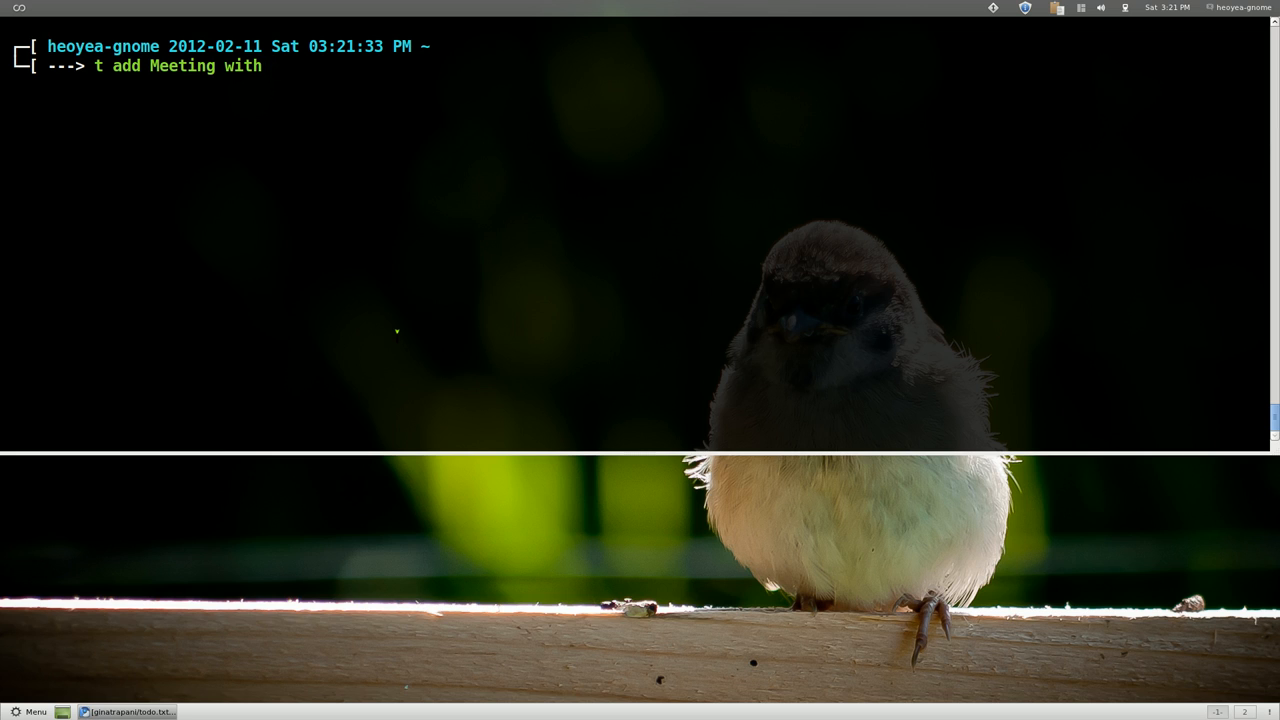
{"action": "type", "text": "Bob"}
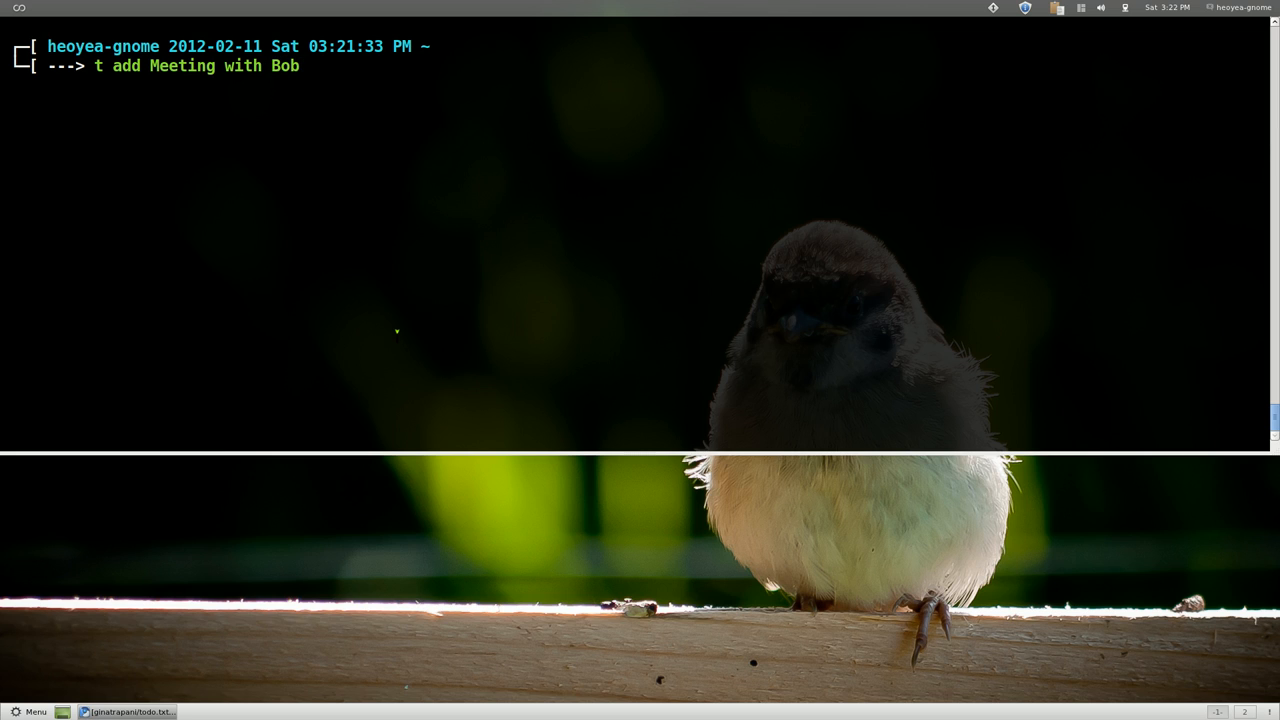
{"action": "key", "text": "Return"}
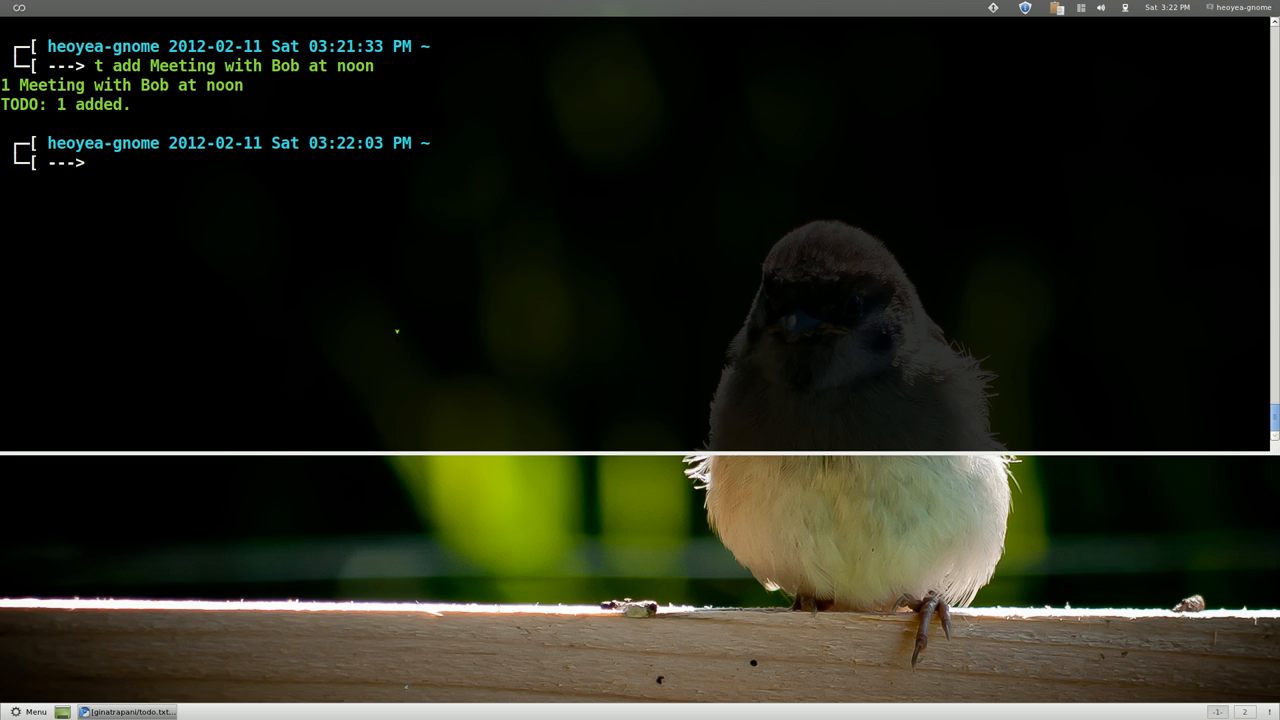
Step: Add the task 'GO bike riding' with 't a'
{"action": "type", "text": "t a"}
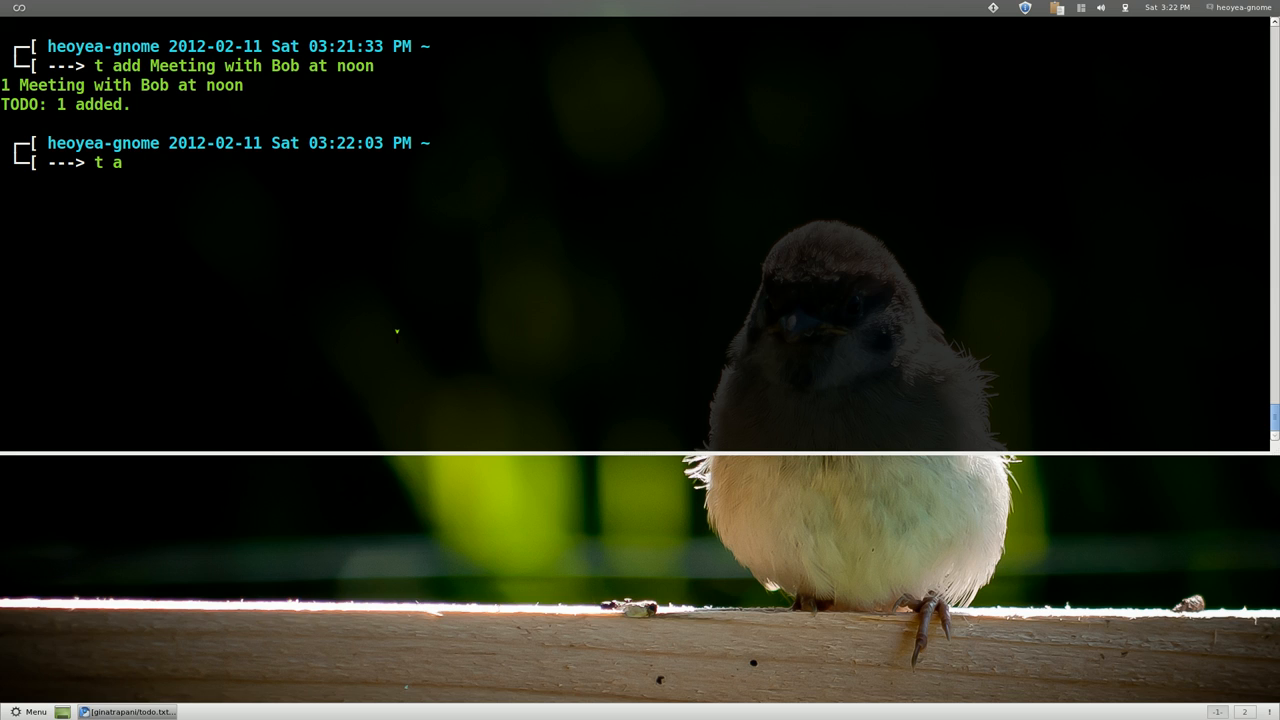
{"action": "type", "text": "GO"}
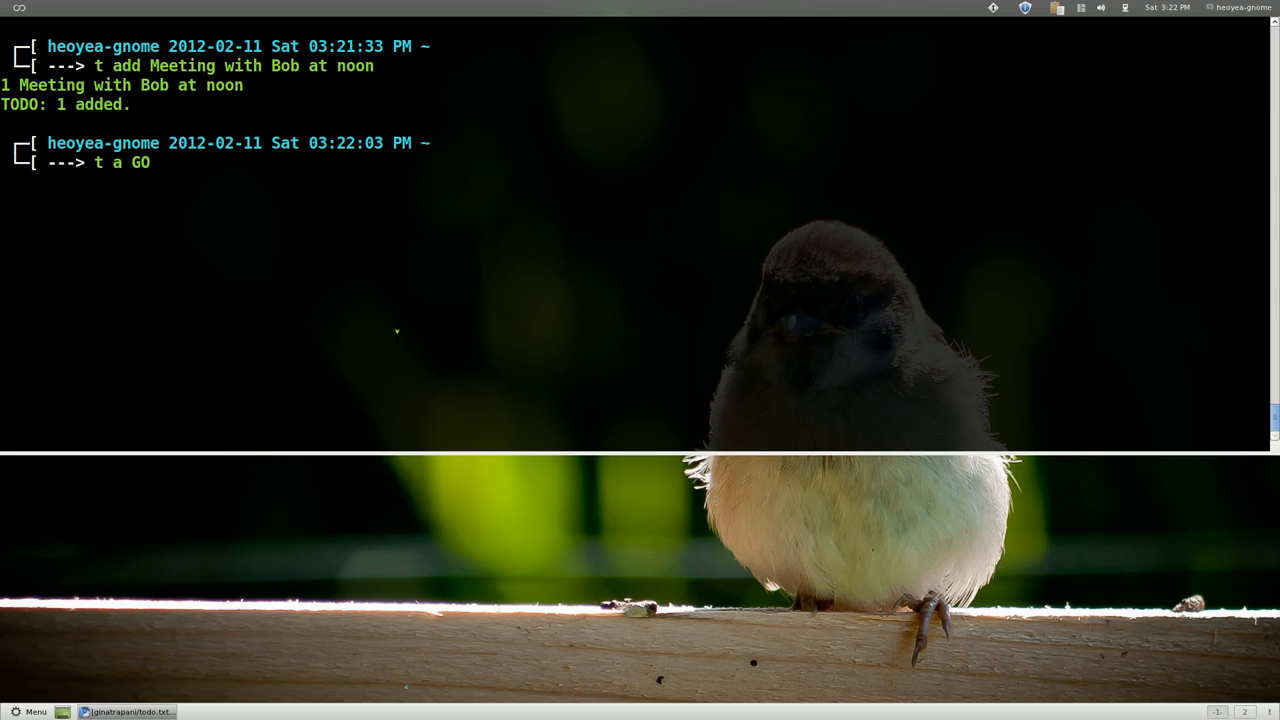
{"action": "type", "text": "bike"}
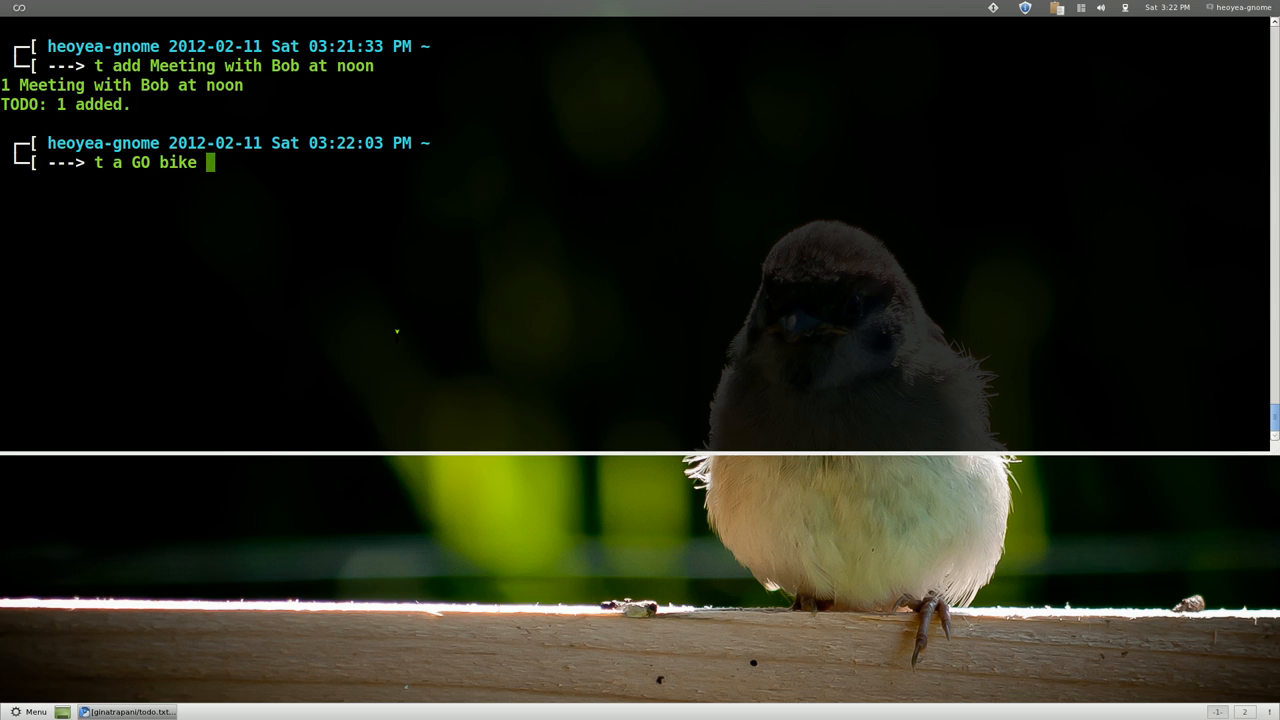
{"action": "type", "text": "riding"}
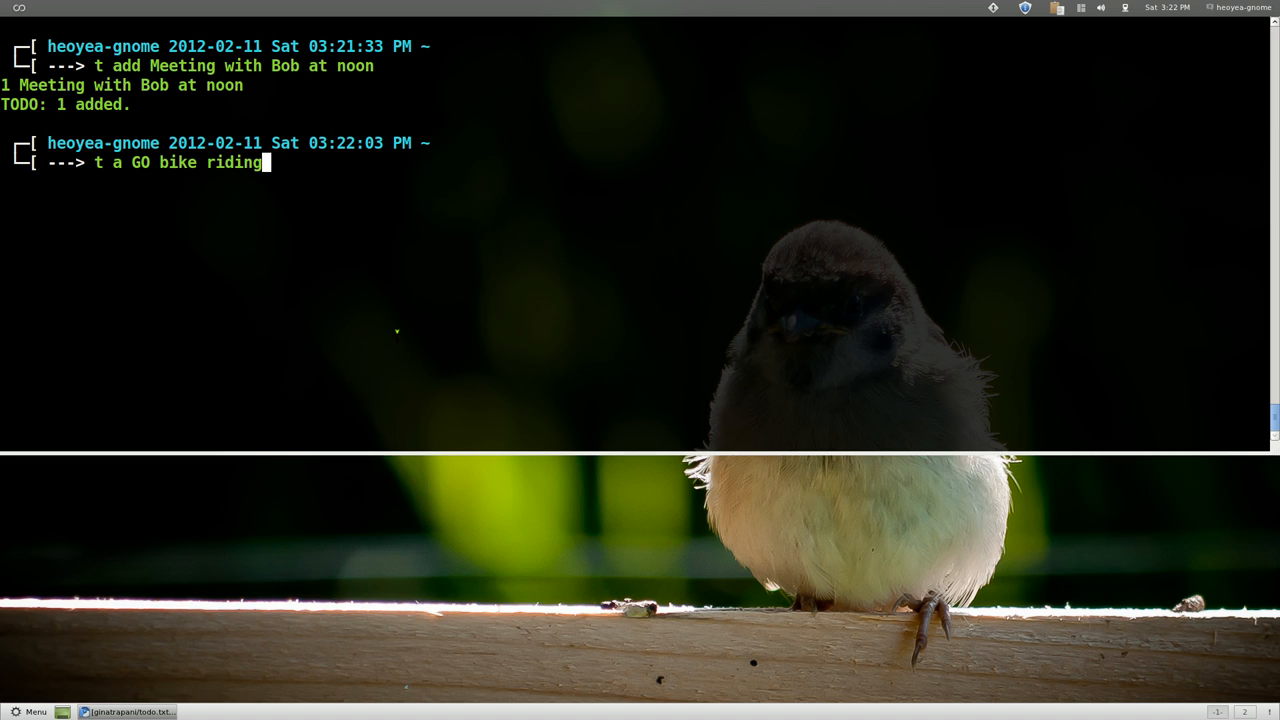
{"action": "key", "text": "Return"}
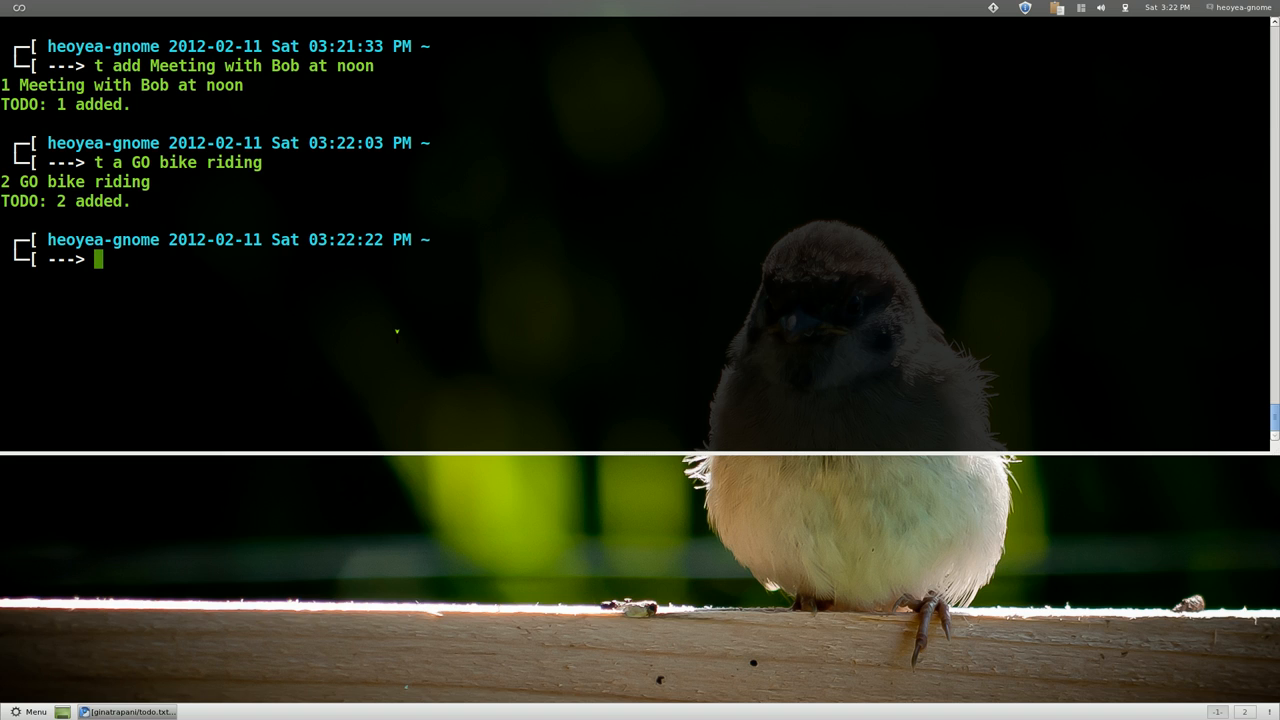
Step: Add 'DInner at Burger King' through the interactive 't addm' prompt
{"action": "type", "text": "t"}
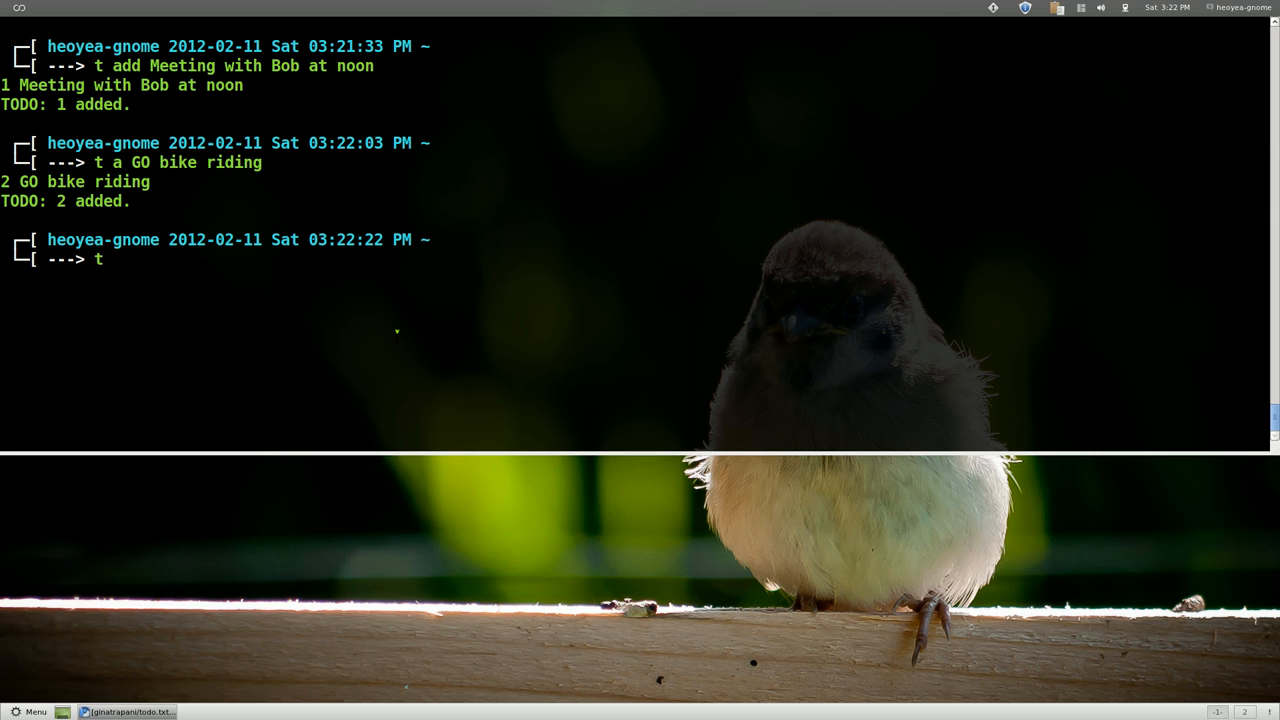
{"action": "type", "text": "a"}
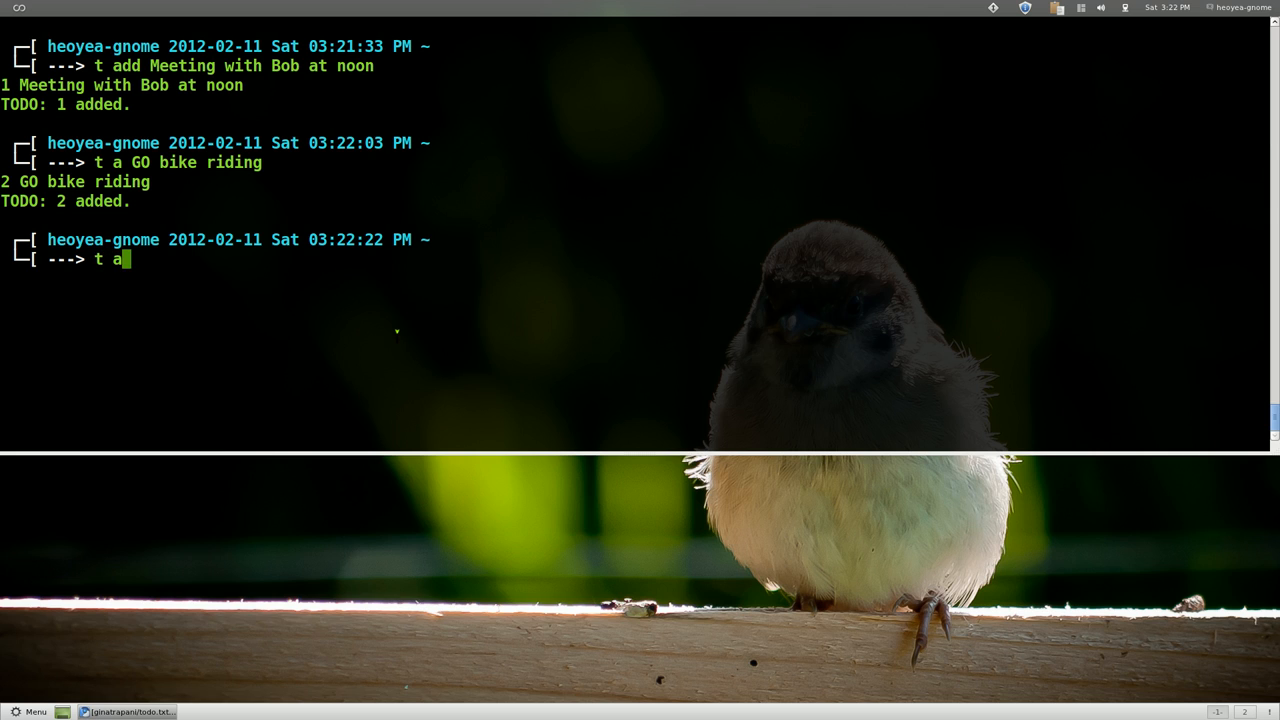
{"action": "type", "text": "ddm"}
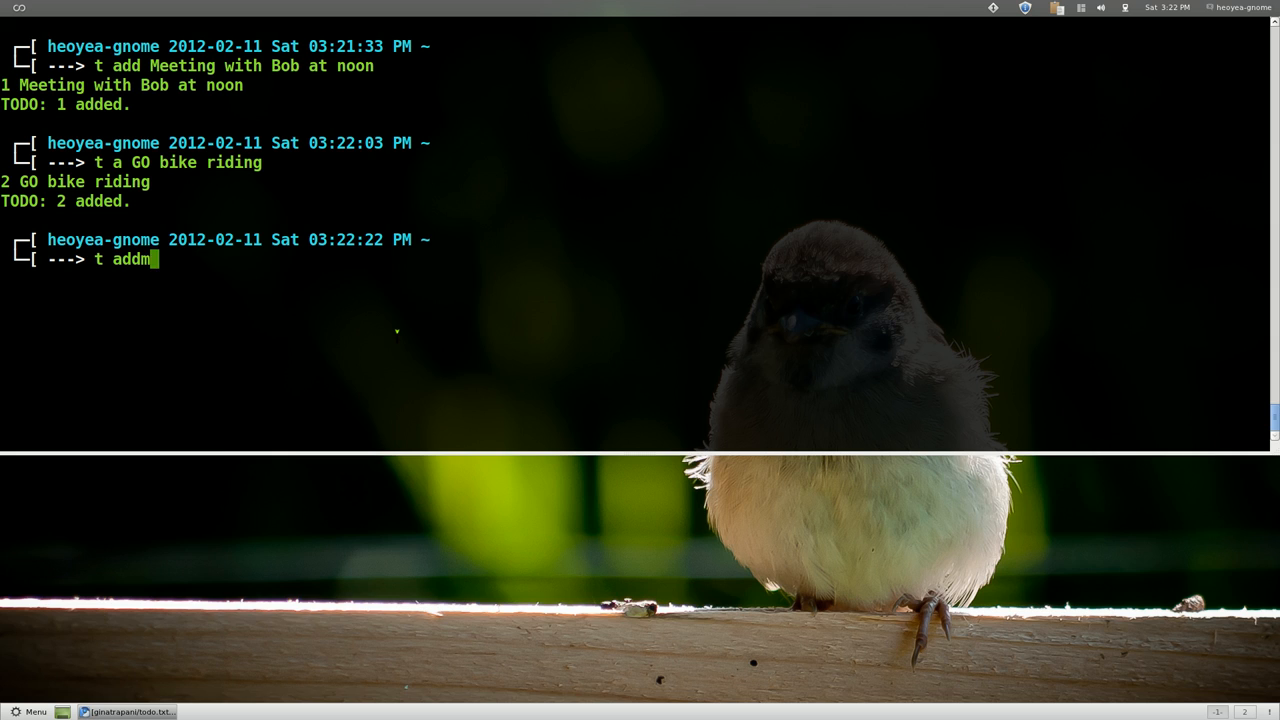
{"action": "key", "text": "Return"}
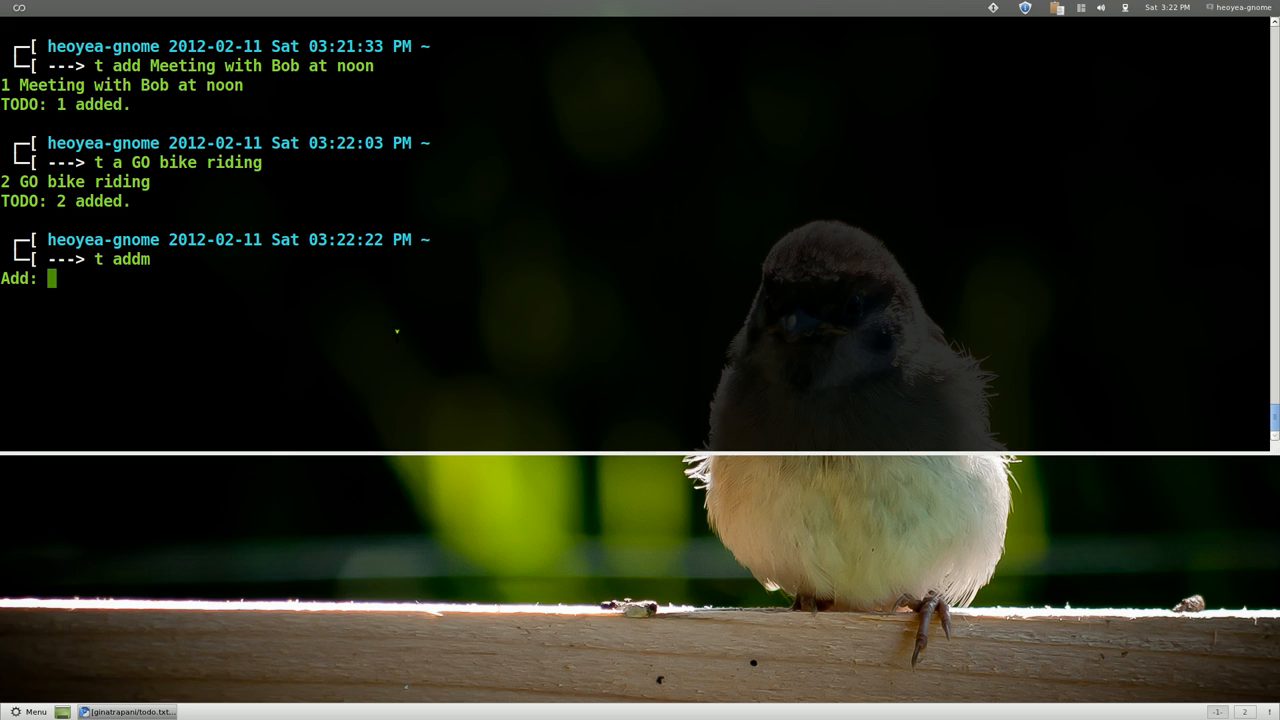
{"action": "type", "text": "DInner"}
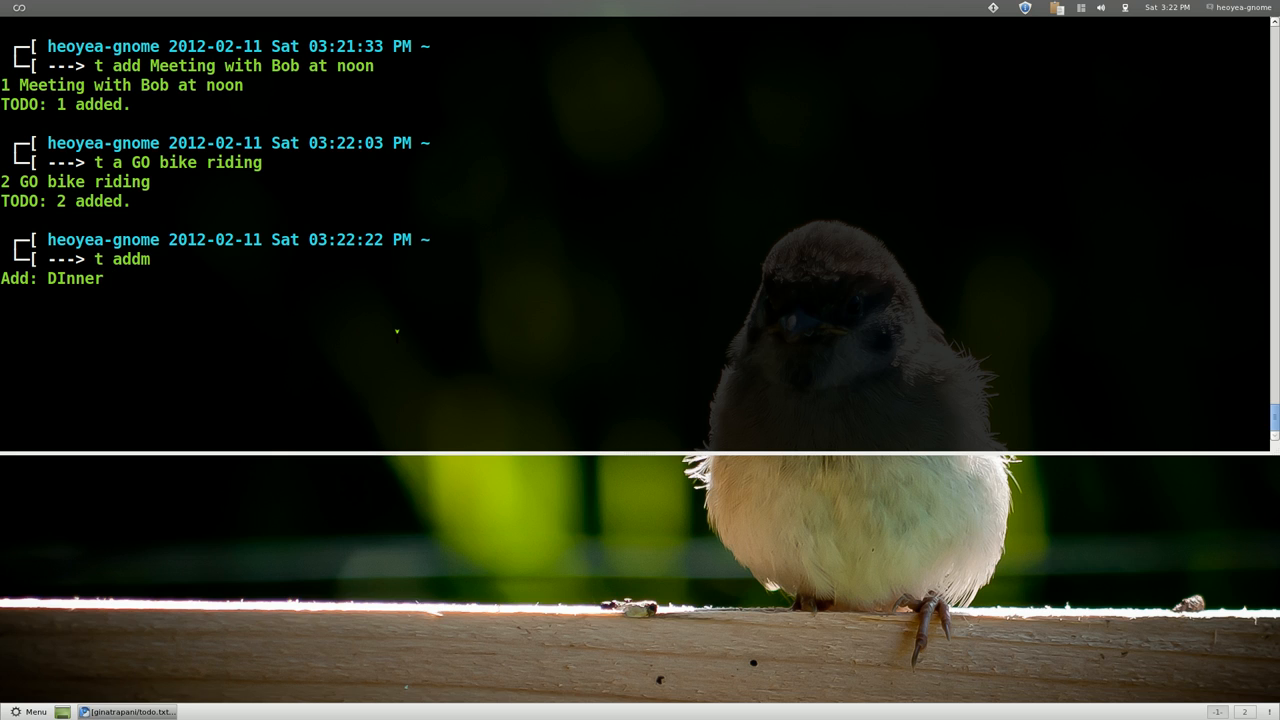
{"action": "type", "text": "at"}
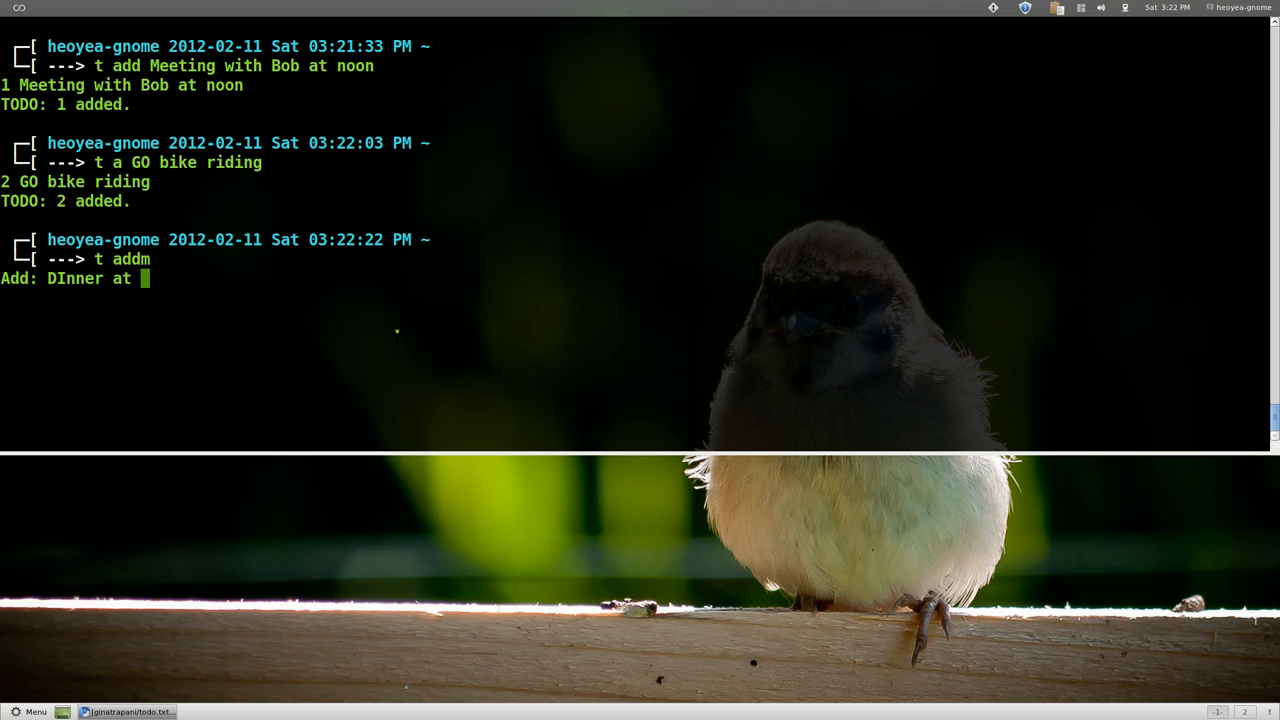
{"action": "type", "text": "Burger Kin"}
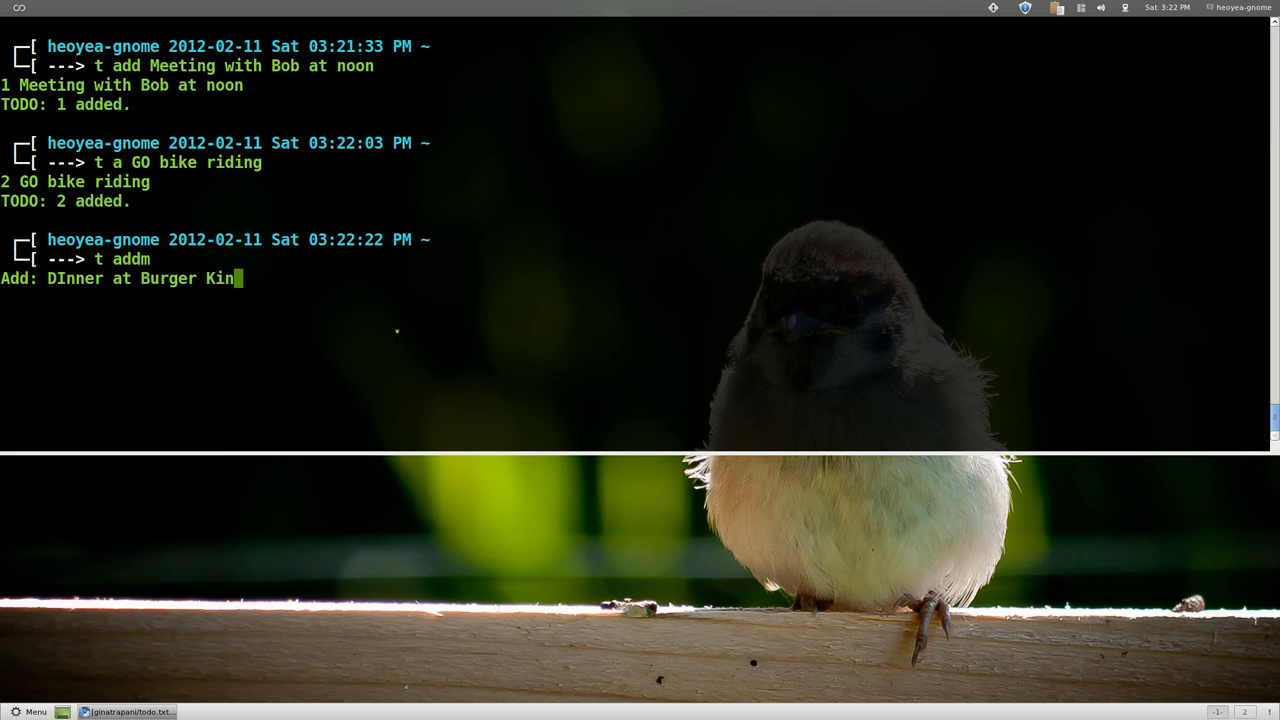
{"action": "key", "text": "Return"}
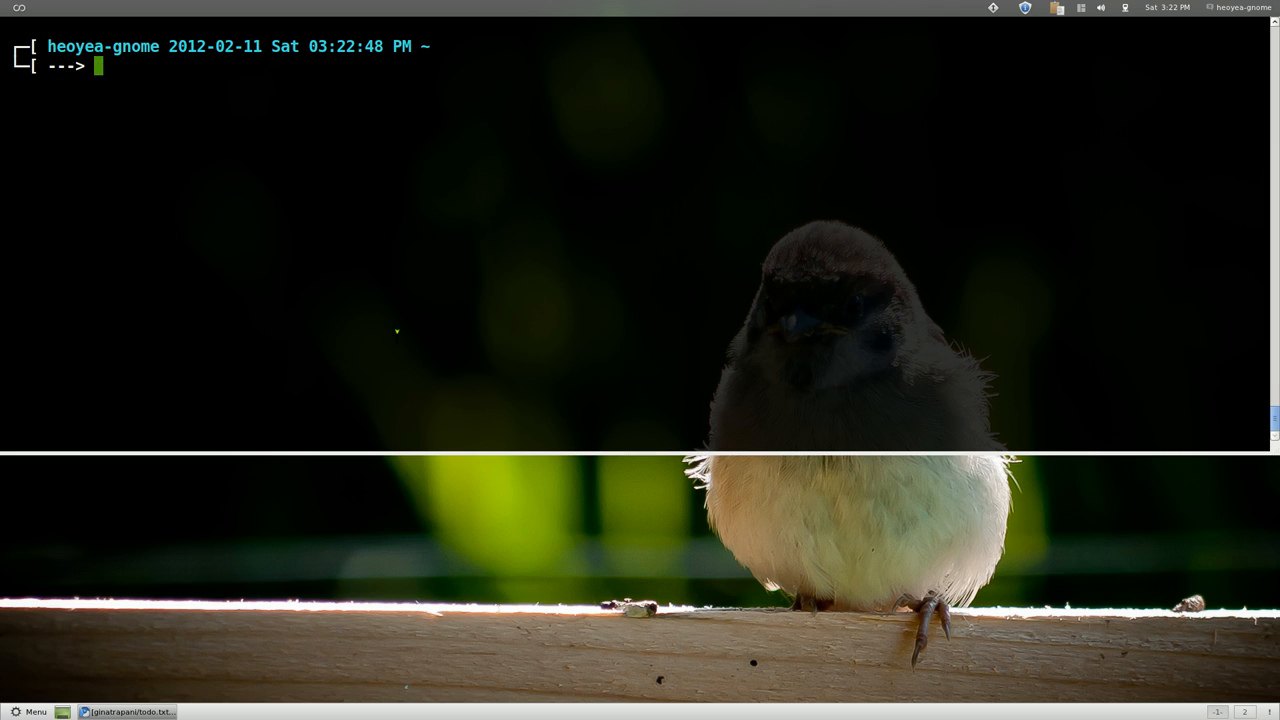
{"action": "type", "text": "t a"}
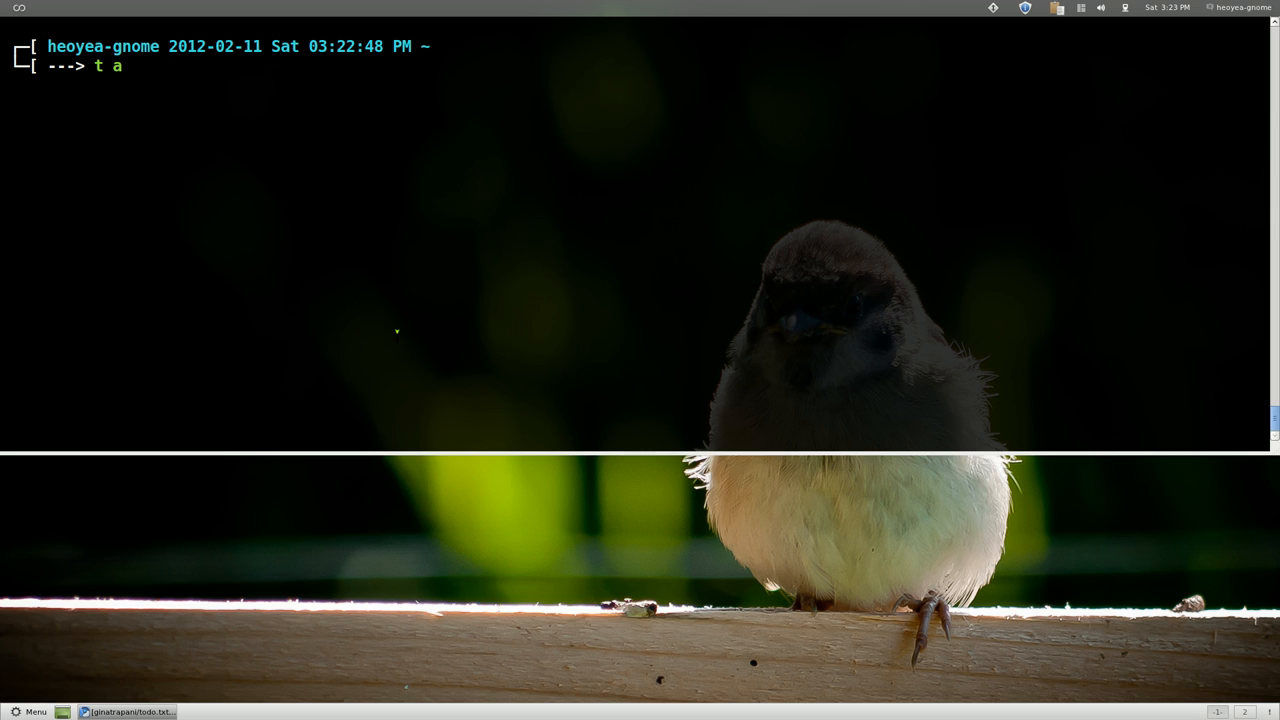
{"action": "type", "text": "Meet Doctor"}
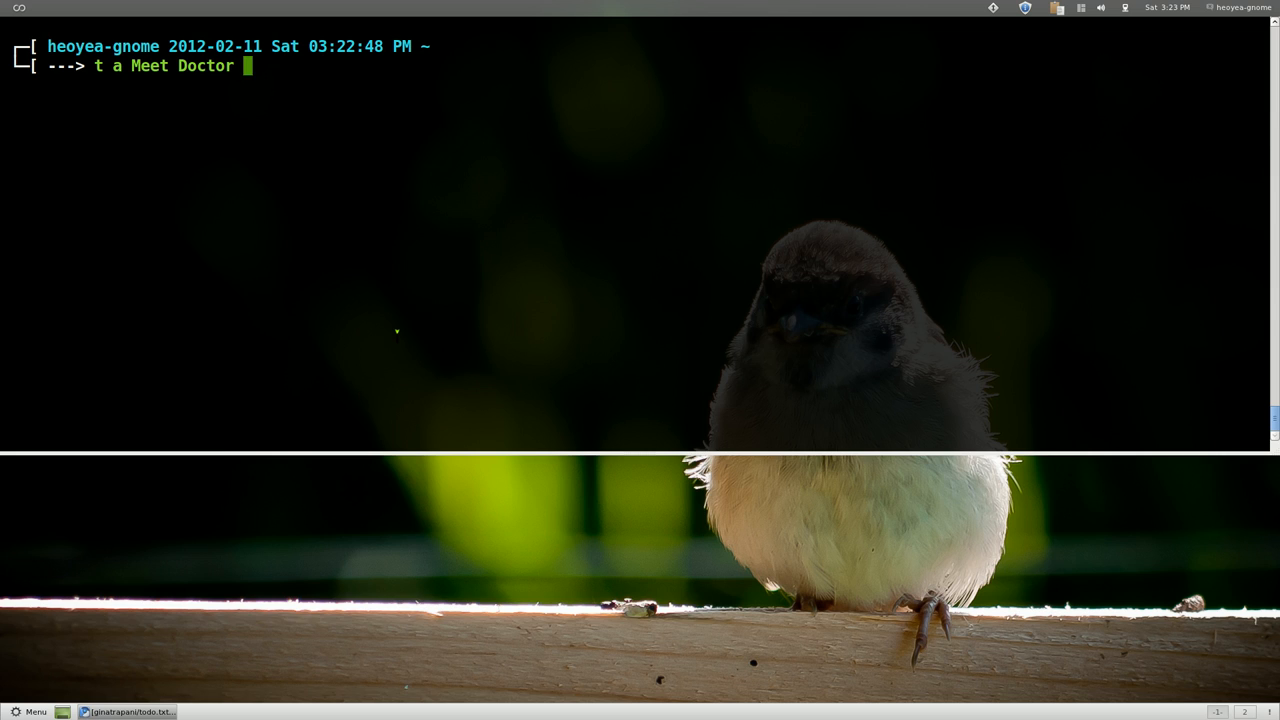
{"action": "type", "text": "@"}
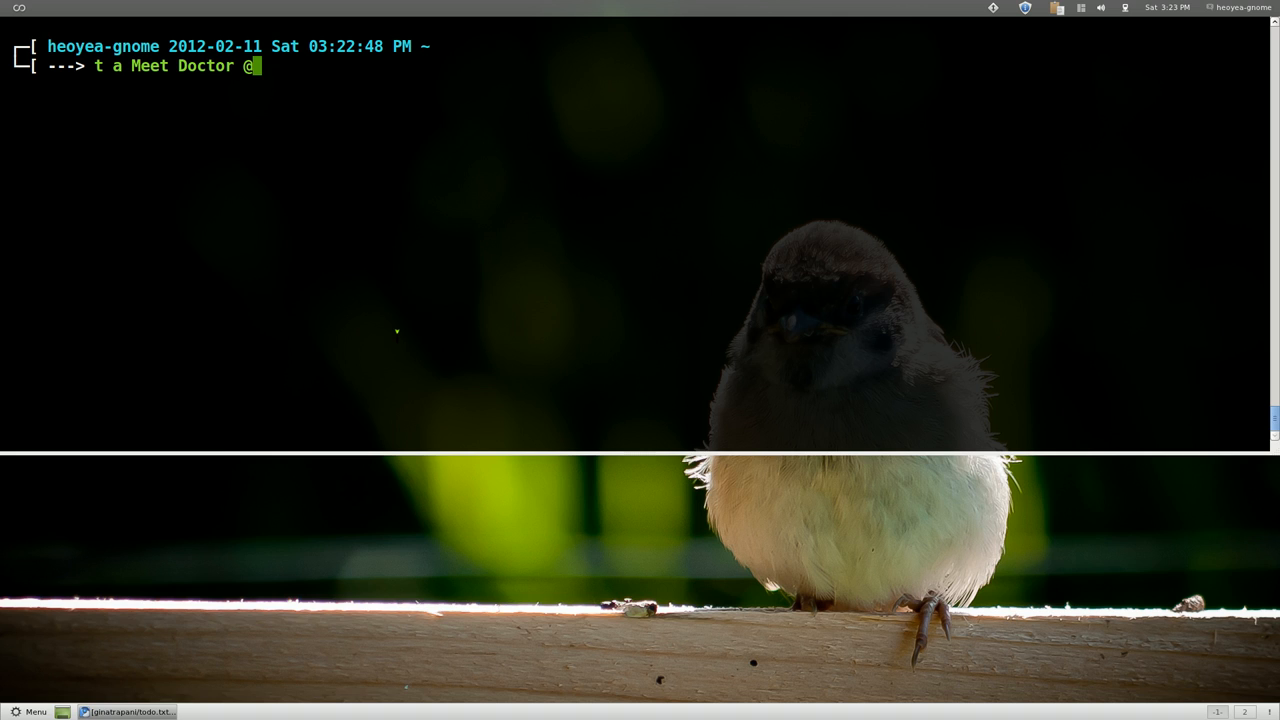
{"action": "type", "text": "Medical"}
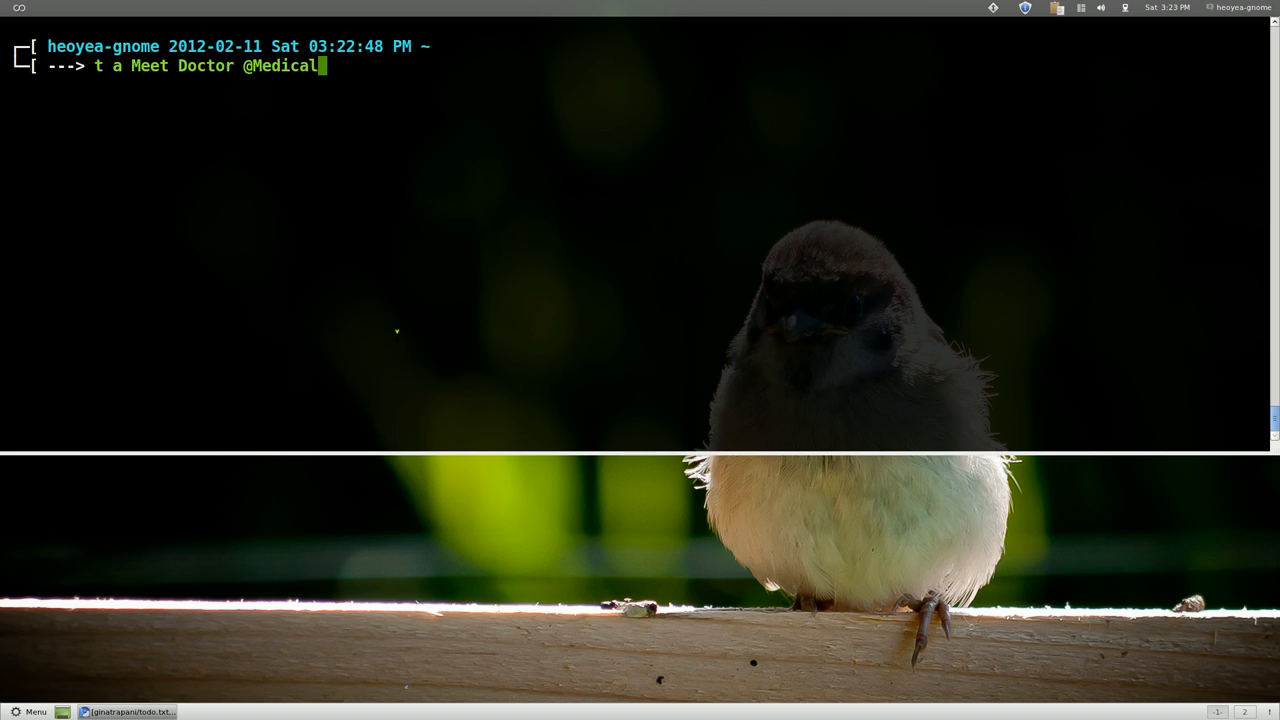
{"action": "key", "text": "Return"}
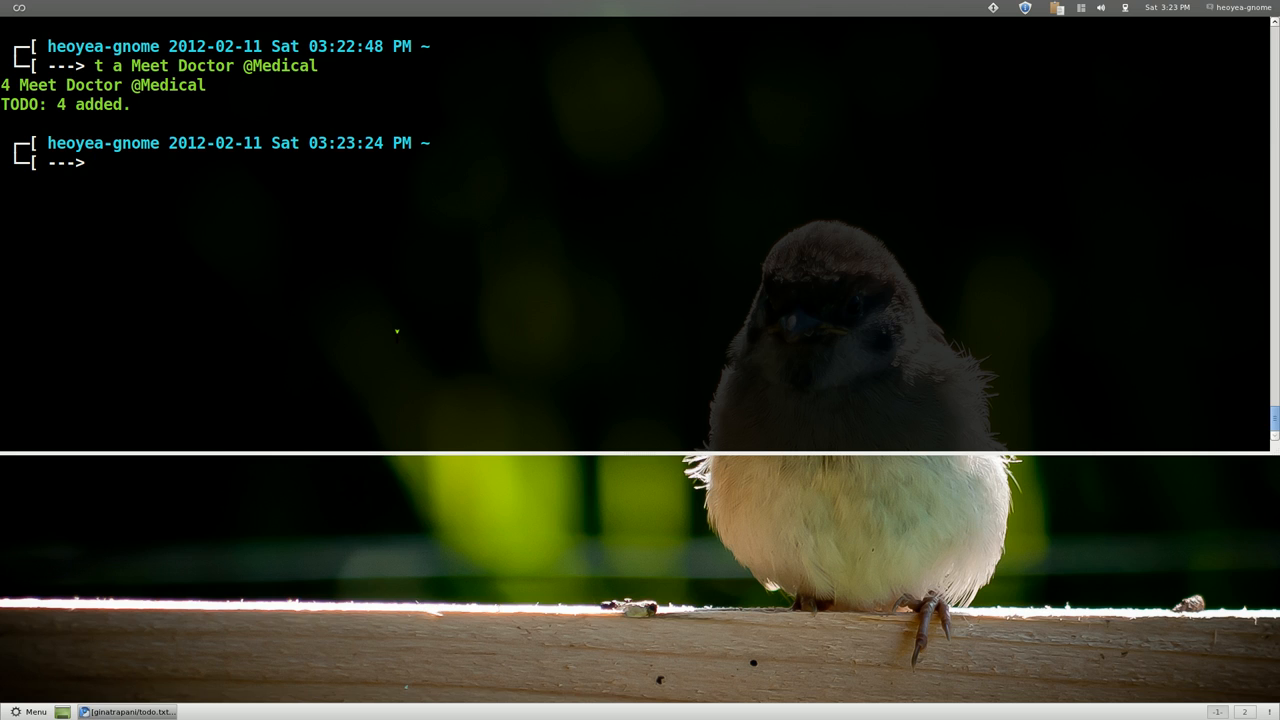
Step: Add the task 'Make Screencast +youtube'
{"action": "type", "text": "t a"}
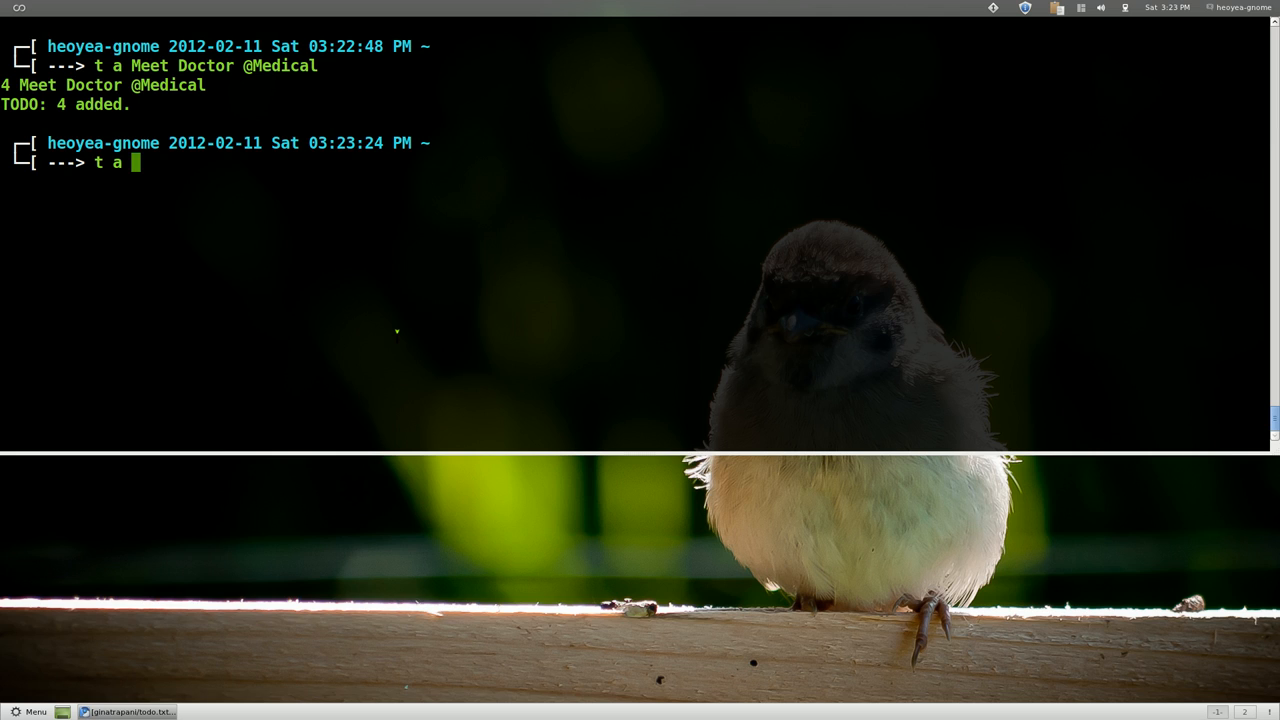
{"action": "type", "text": "Make Sc"}
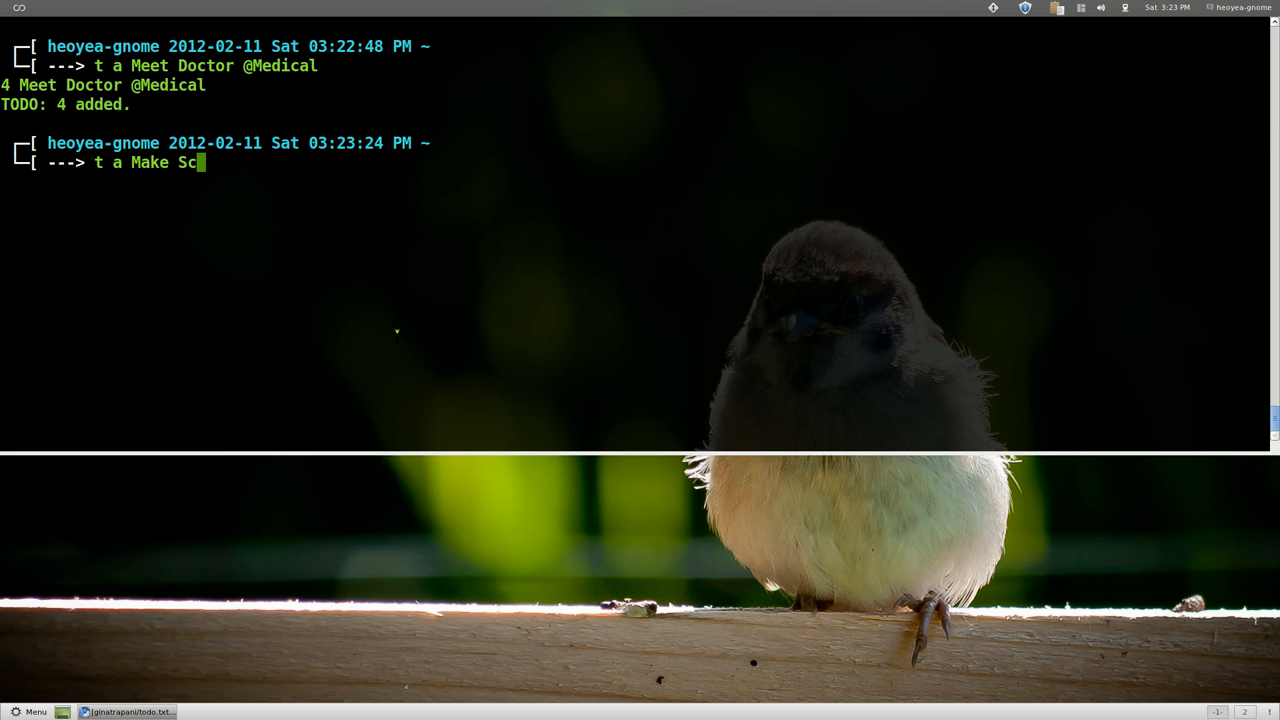
{"action": "type", "text": "reencast"}
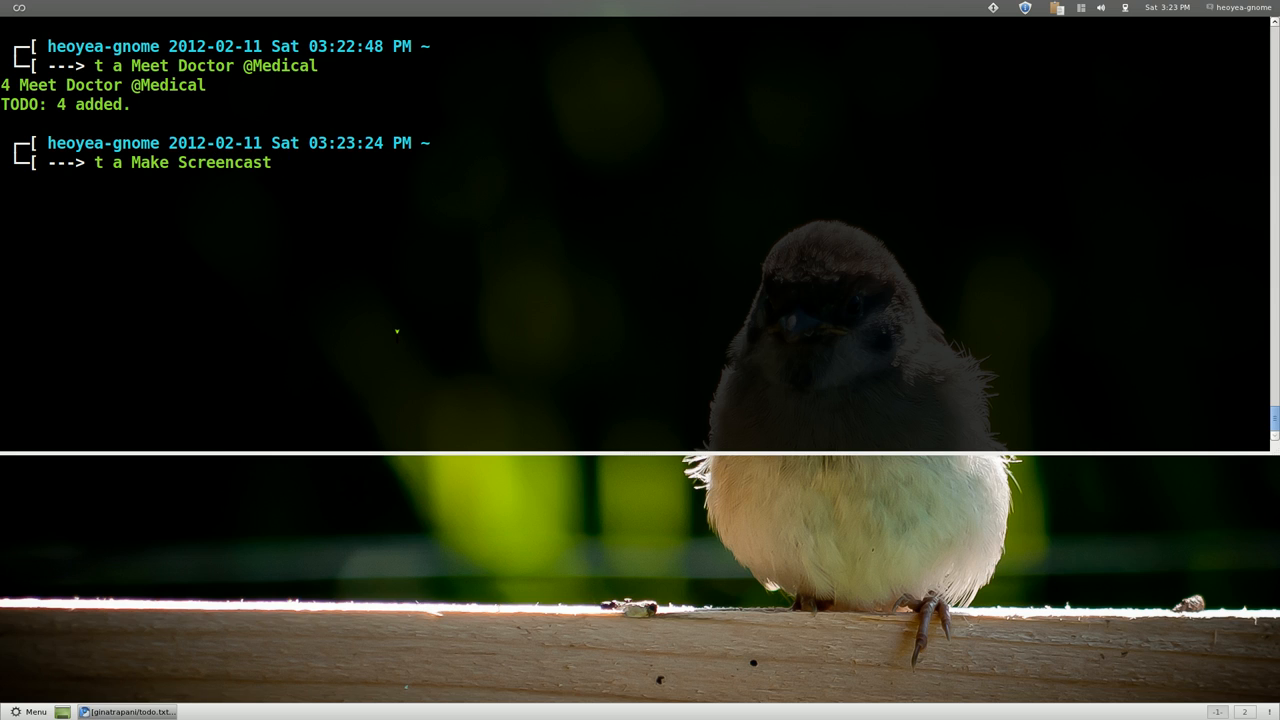
{"action": "type", "text": "+"}
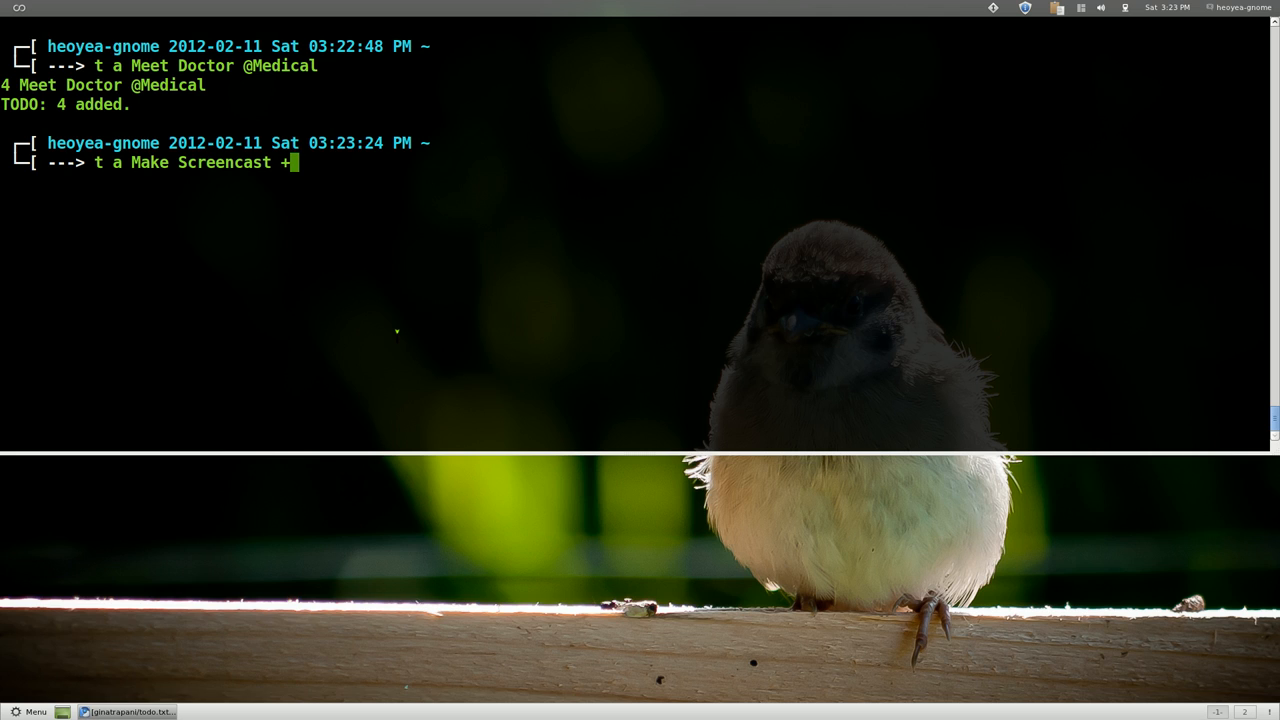
{"action": "type", "text": "youtube"}
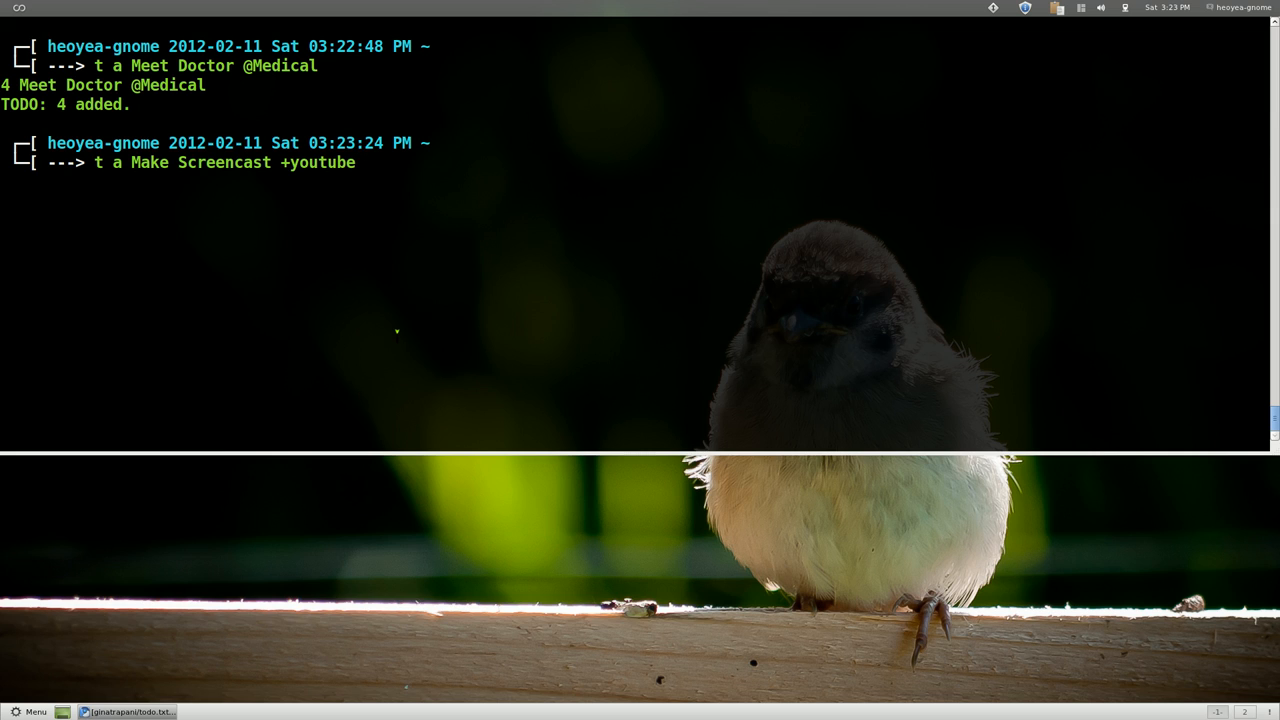
{"action": "key", "text": "Return"}
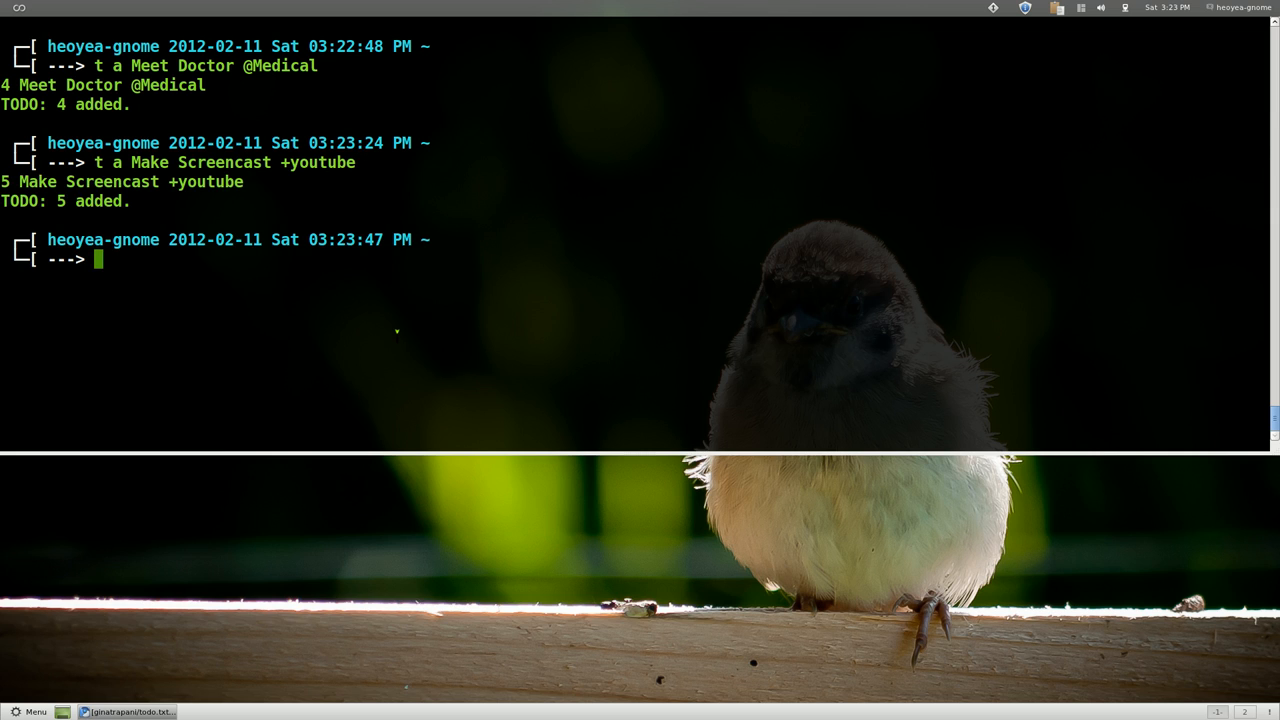
{"action": "type", "text": "t a"}
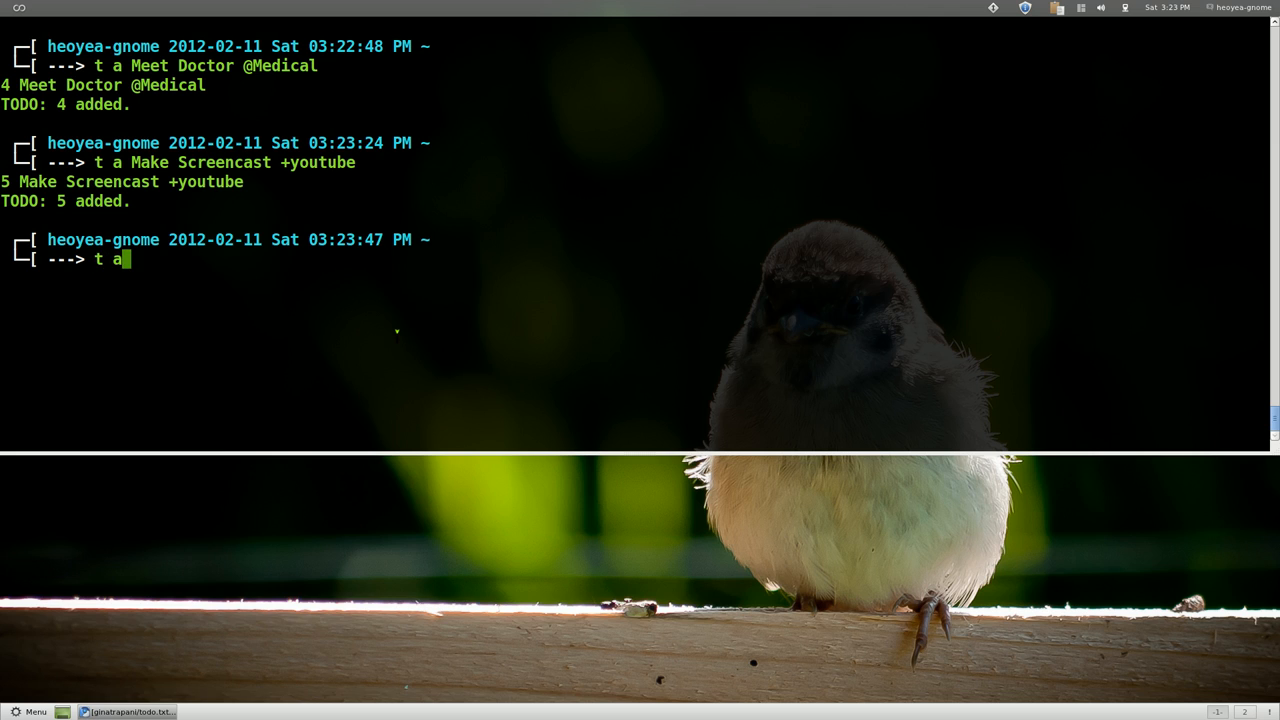
{"action": "type", "text": "A"}
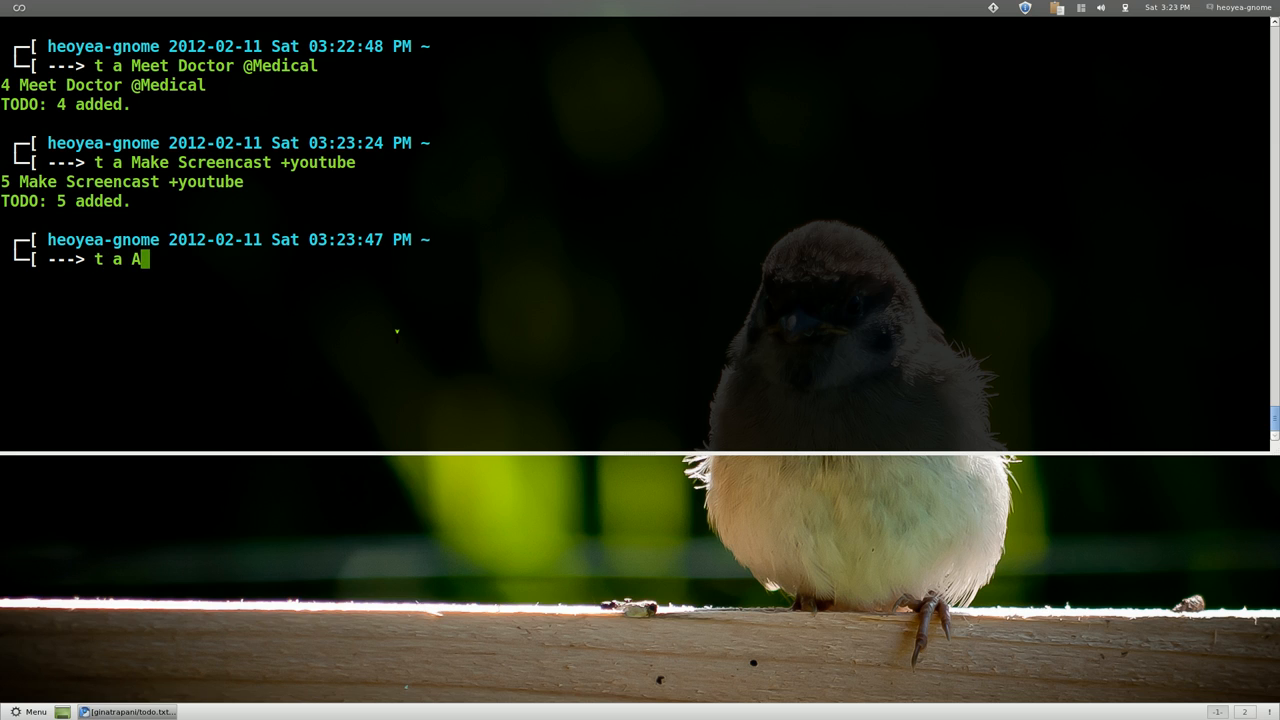
{"action": "type", "text": "ppointment"}
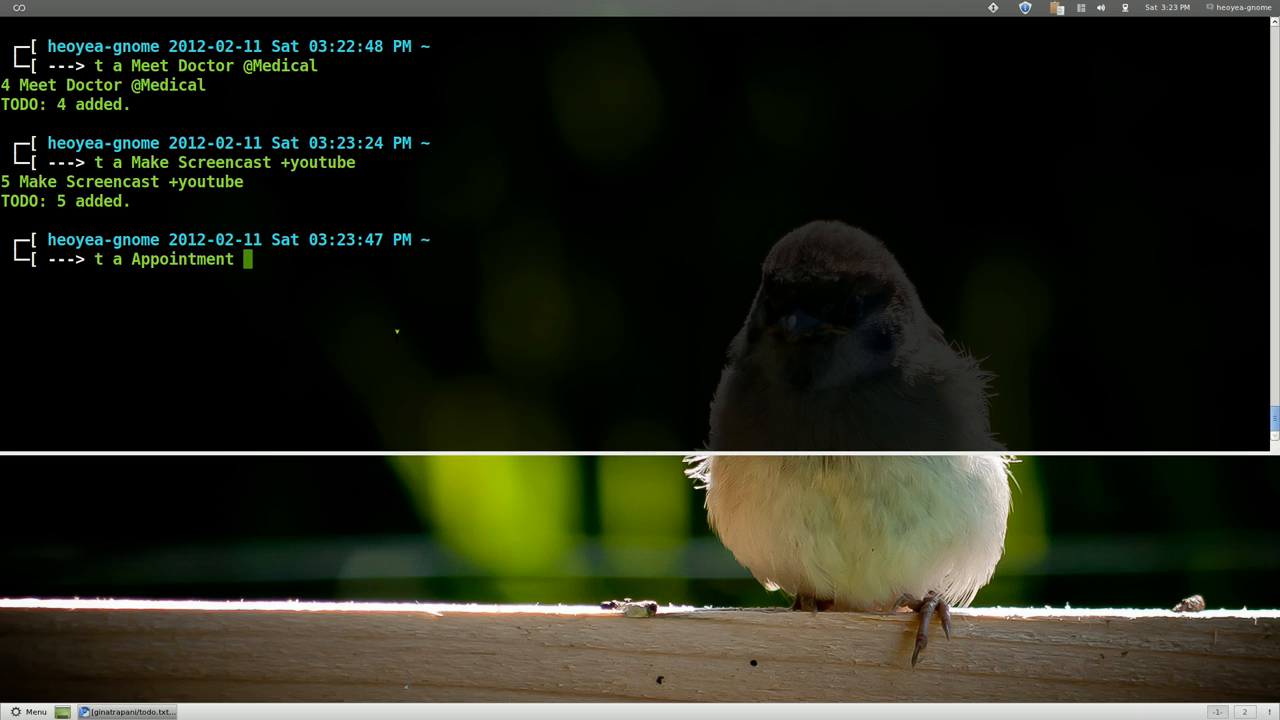
{"action": "type", "text": "with D"}
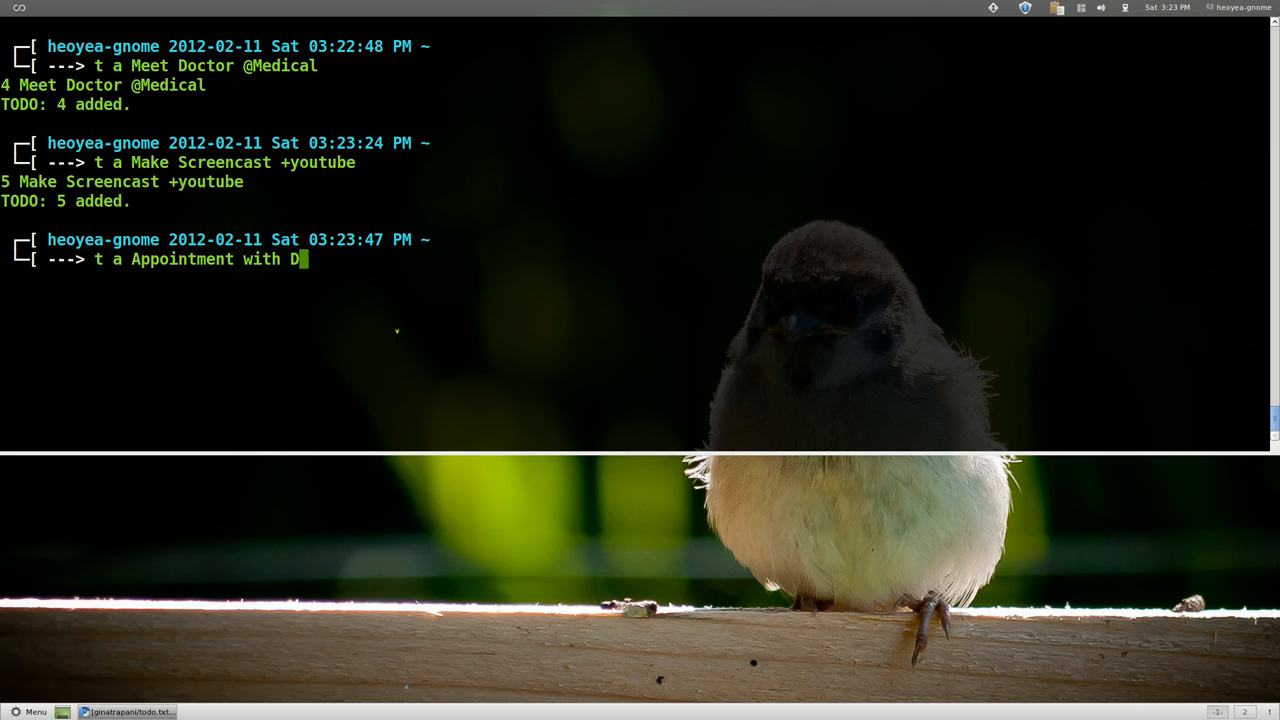
{"action": "type", "text": "entist"}
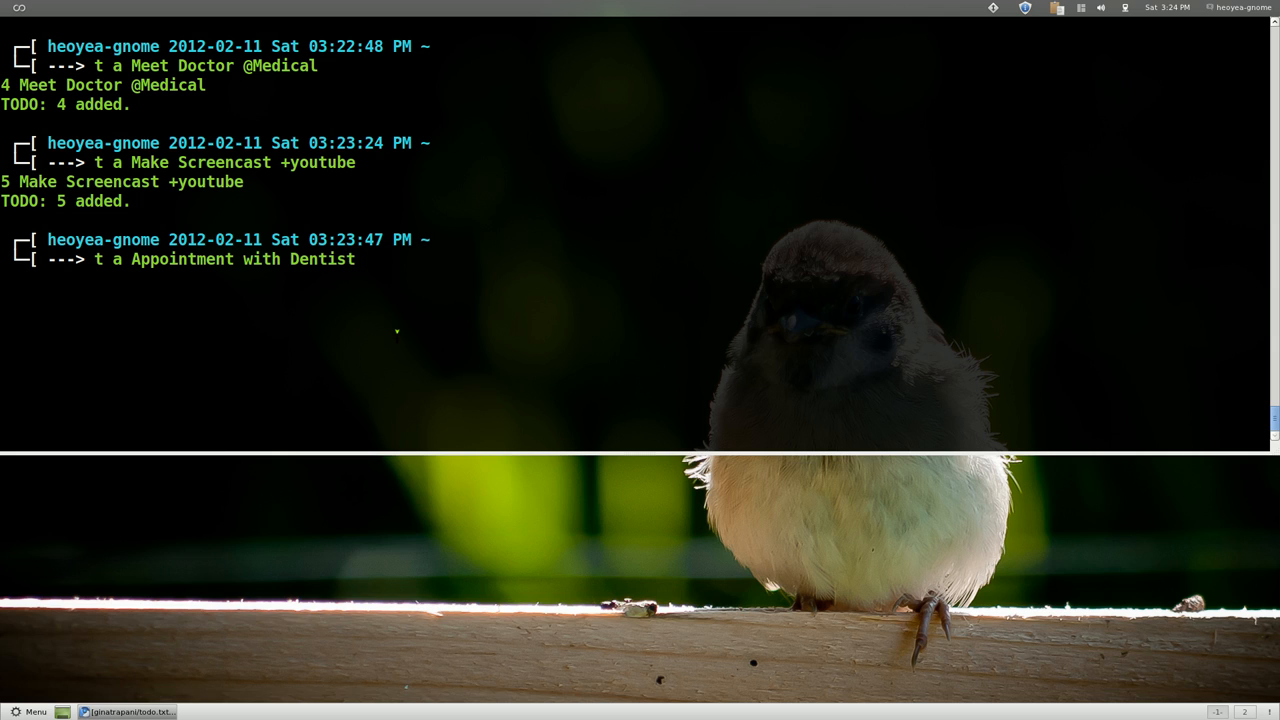
{"action": "type", "text": "@"}
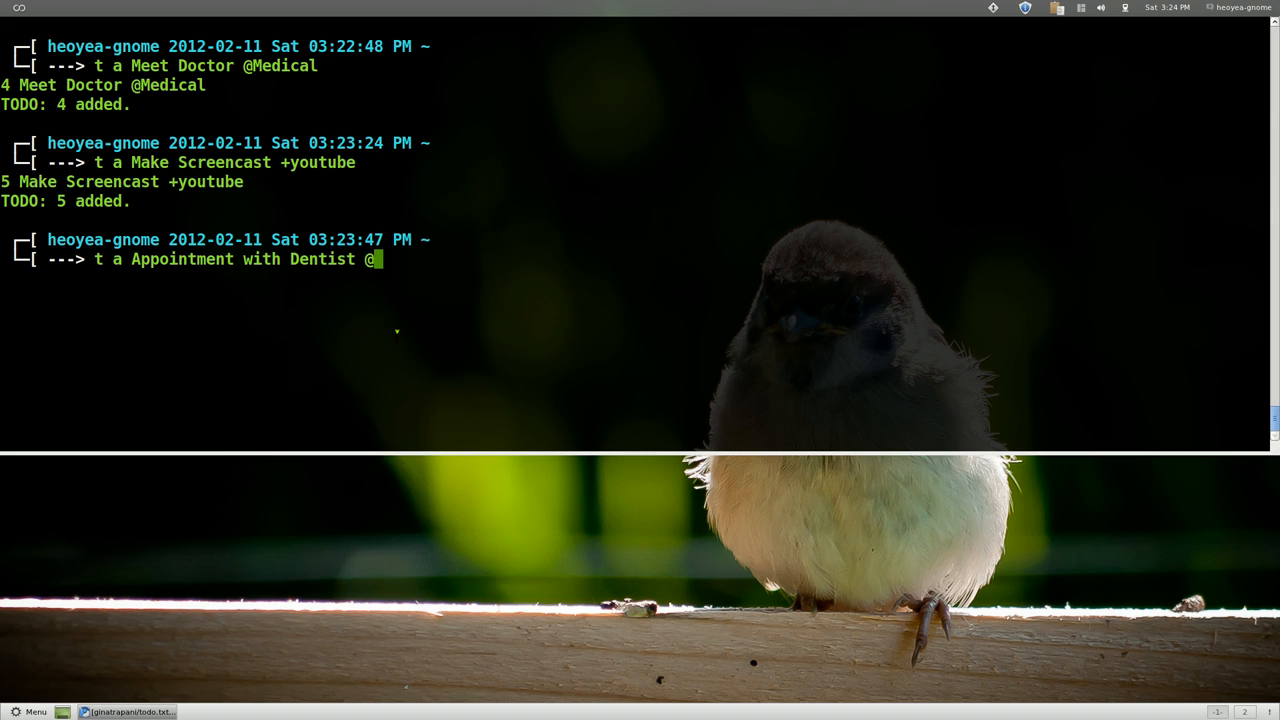
{"action": "type", "text": "Medical"}
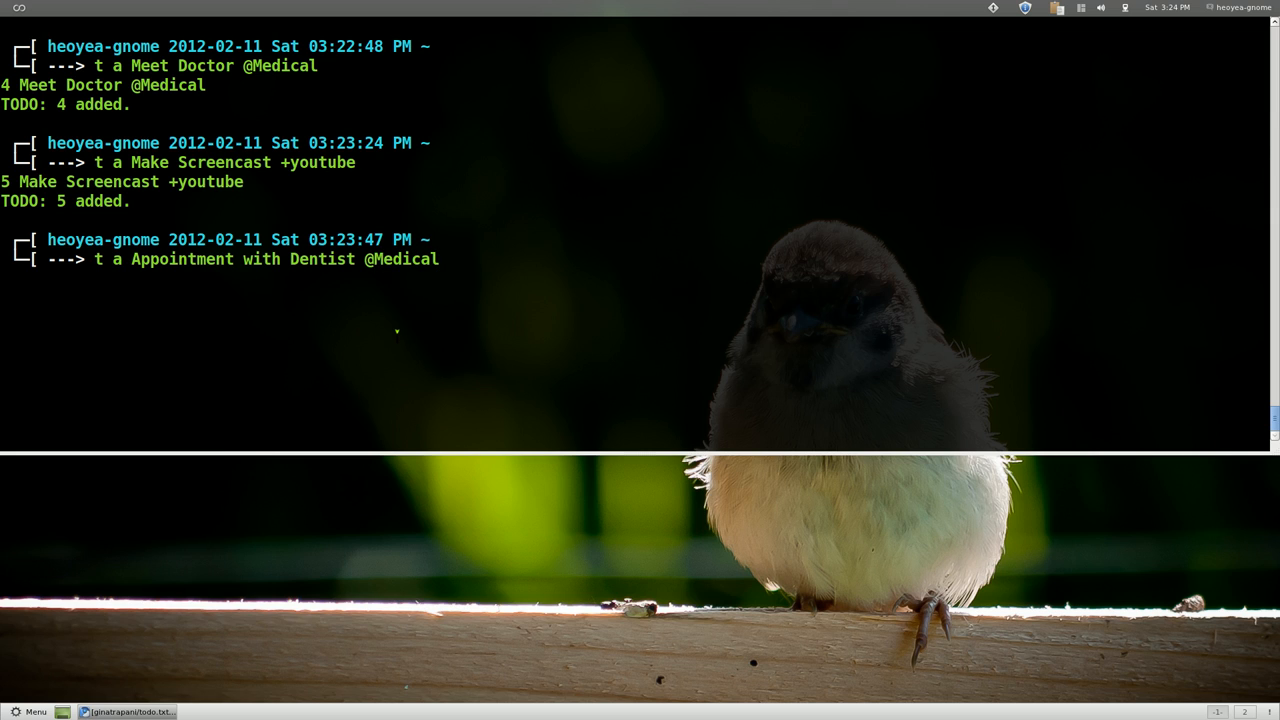
{"action": "key", "text": "Return"}
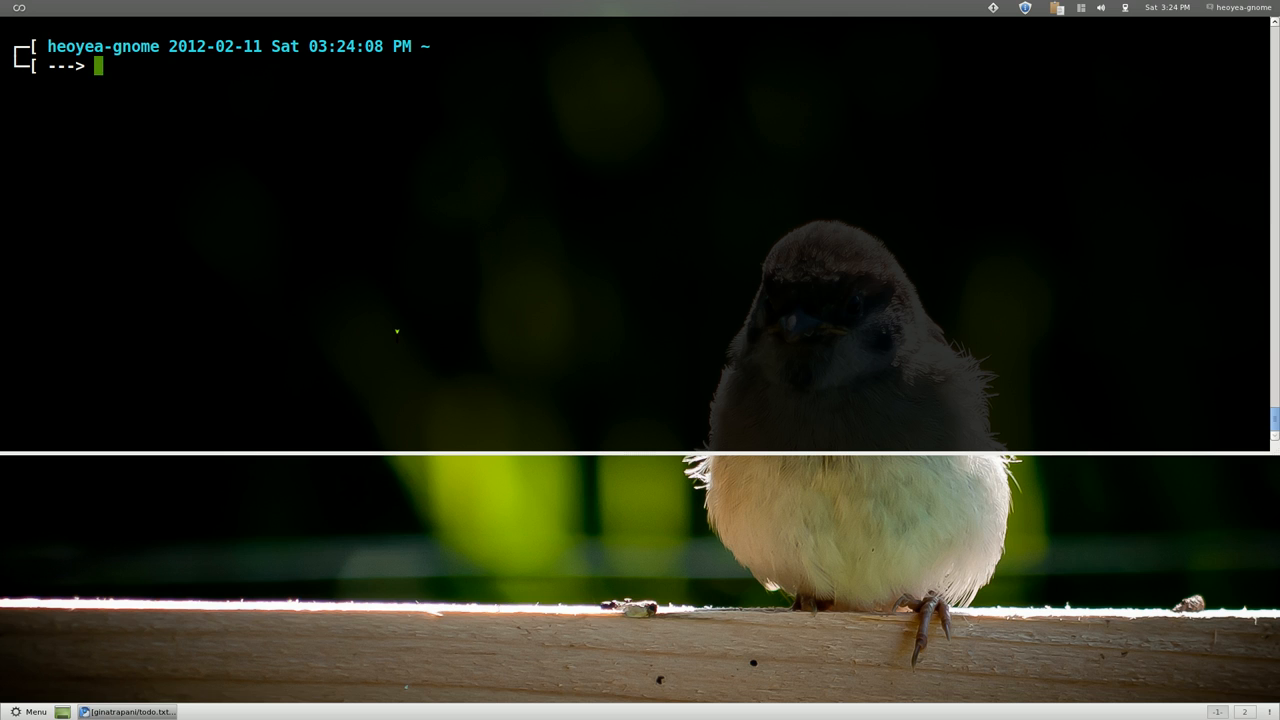
{"action": "type", "text": "t lis"}
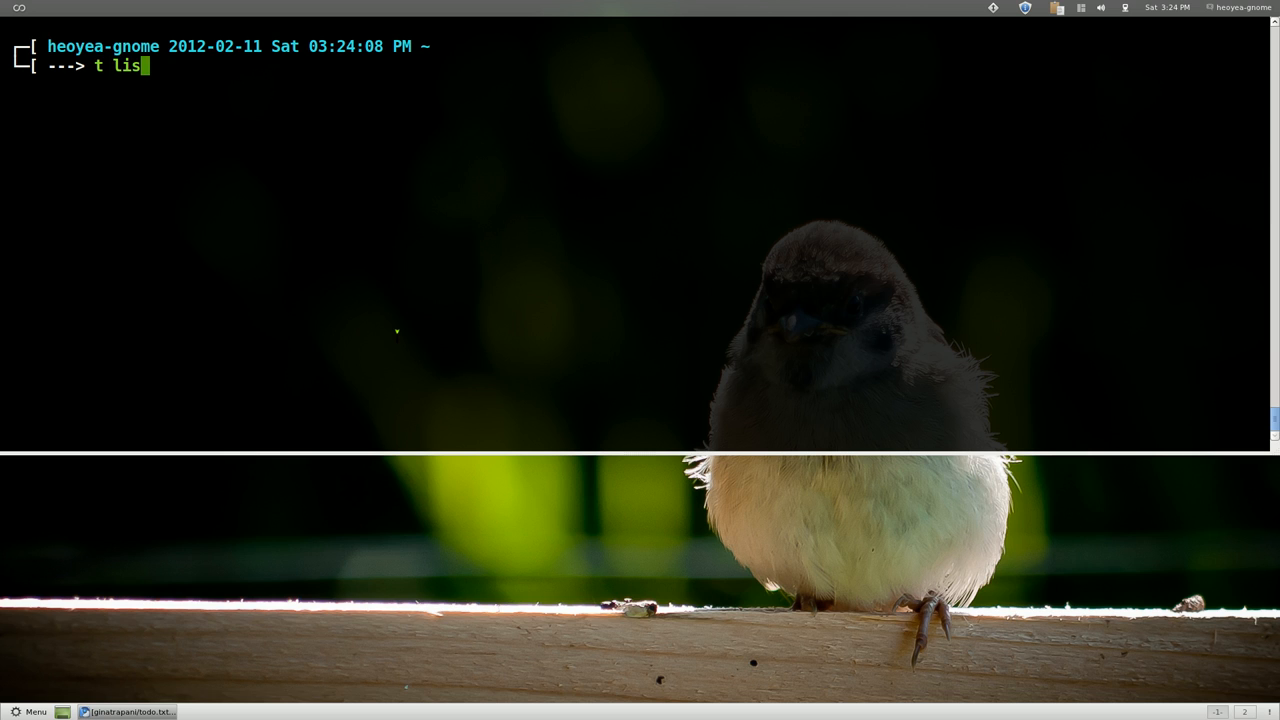
{"action": "key", "text": "Return"}
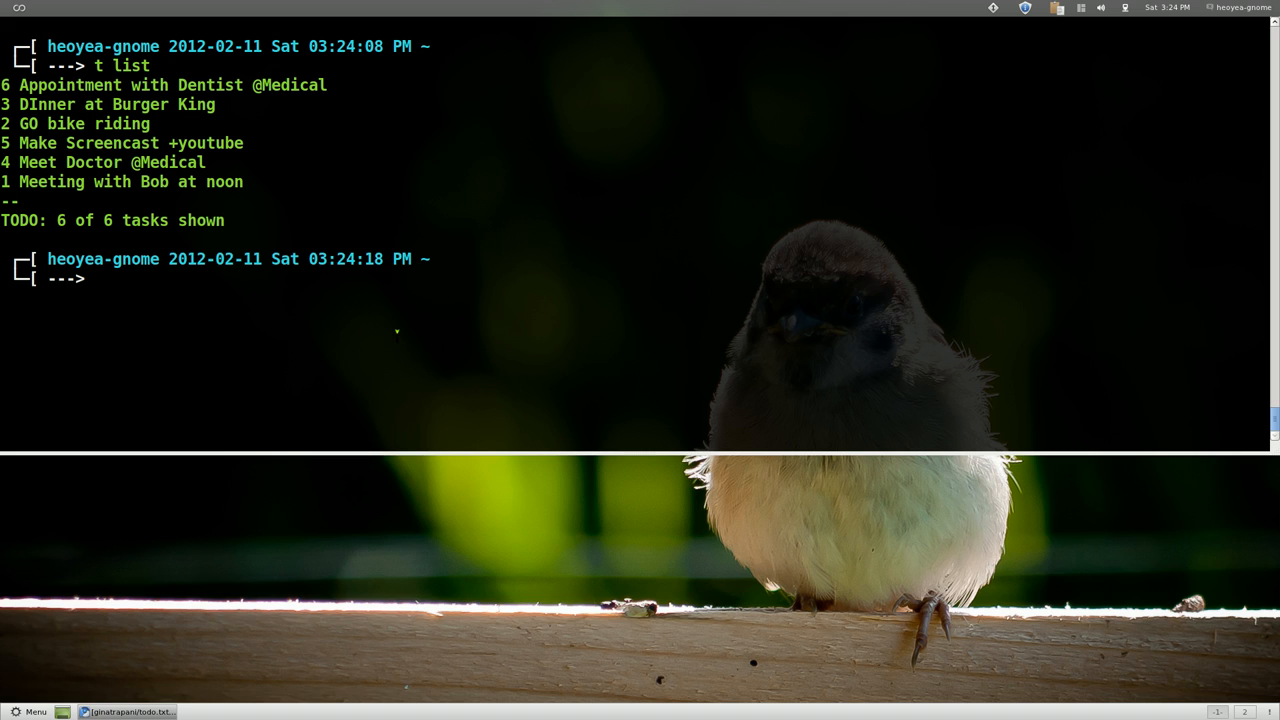
{"action": "type", "text": "t"}
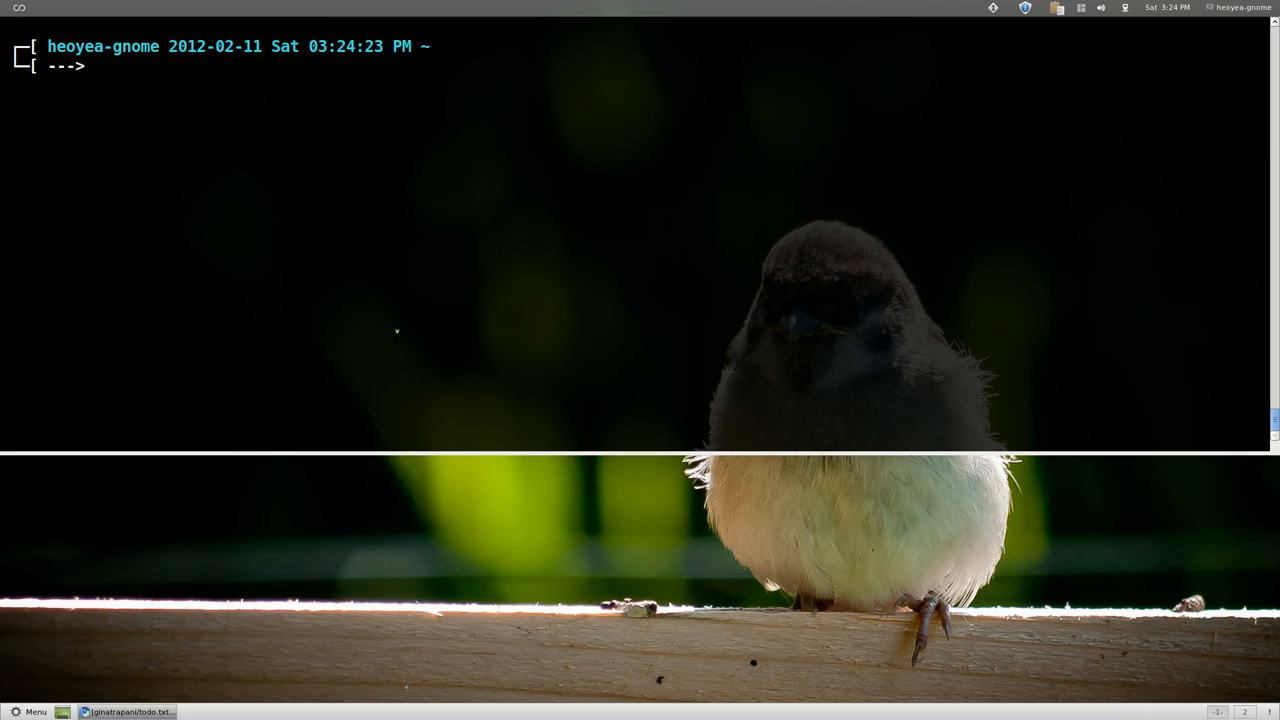
Step: Search the task list for 'king', returning one task
{"action": "type", "text": "t ls"}
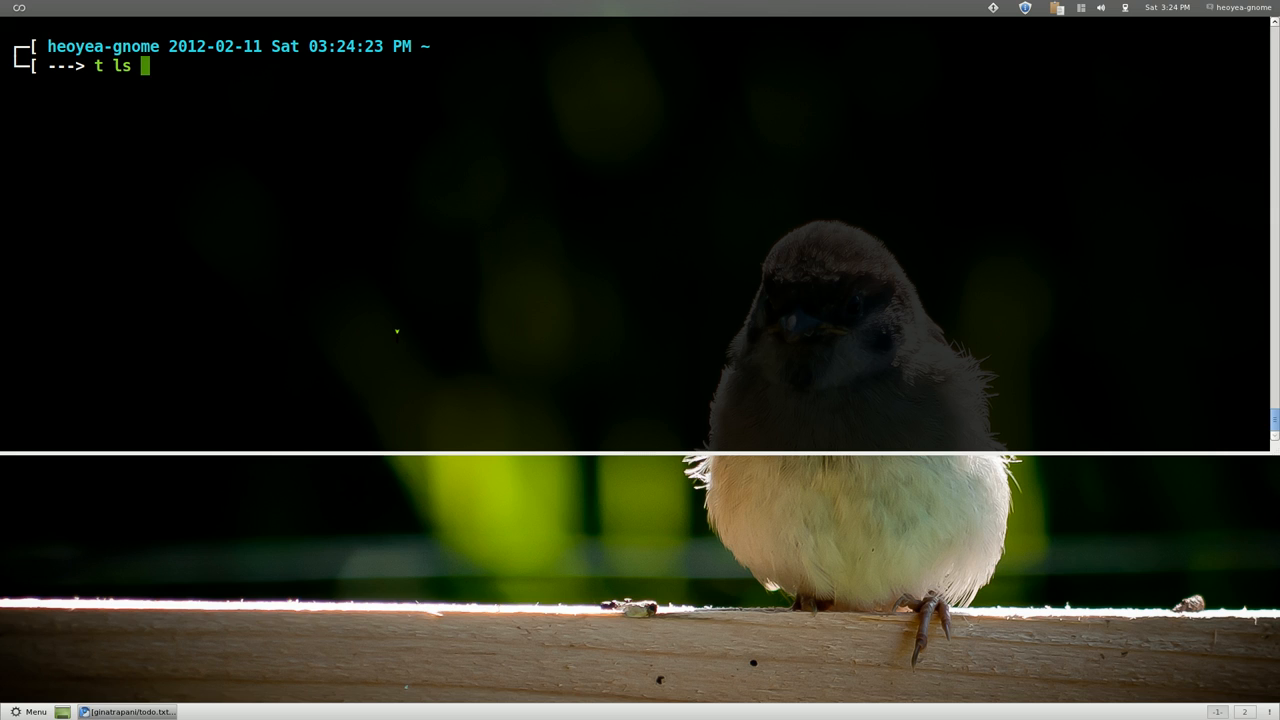
{"action": "type", "text": "kin"}
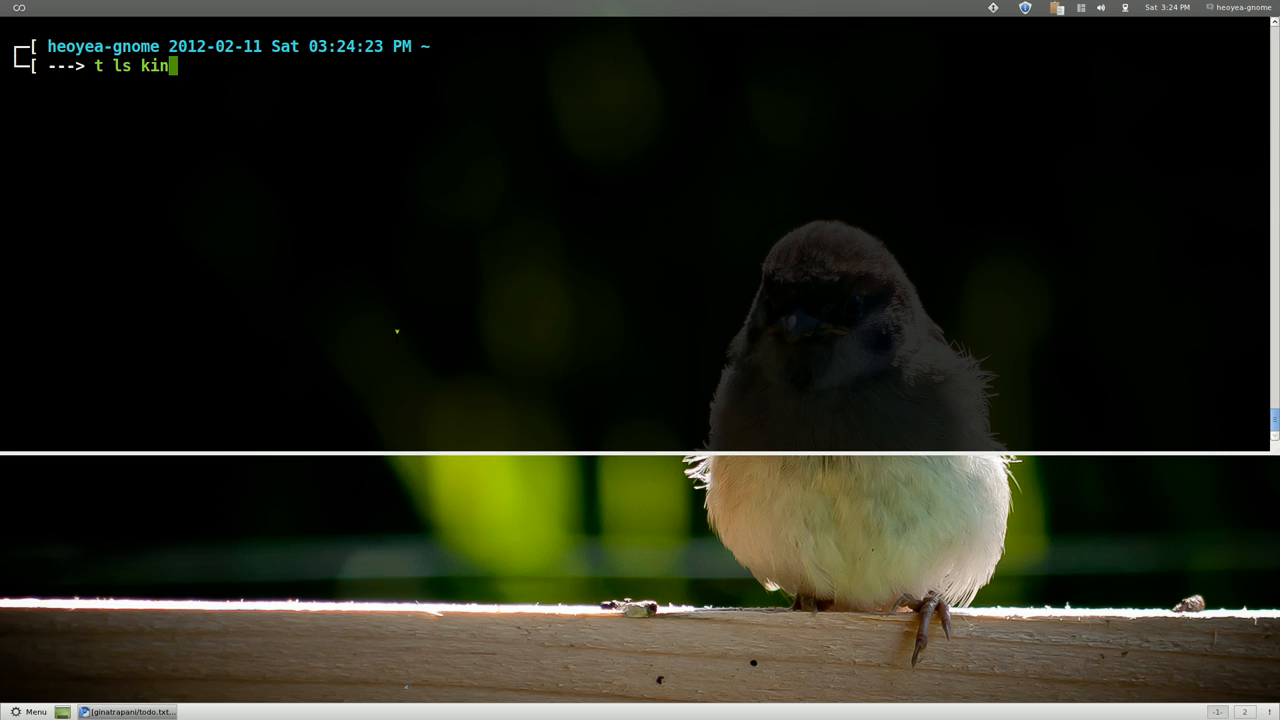
{"action": "key", "text": "Return"}
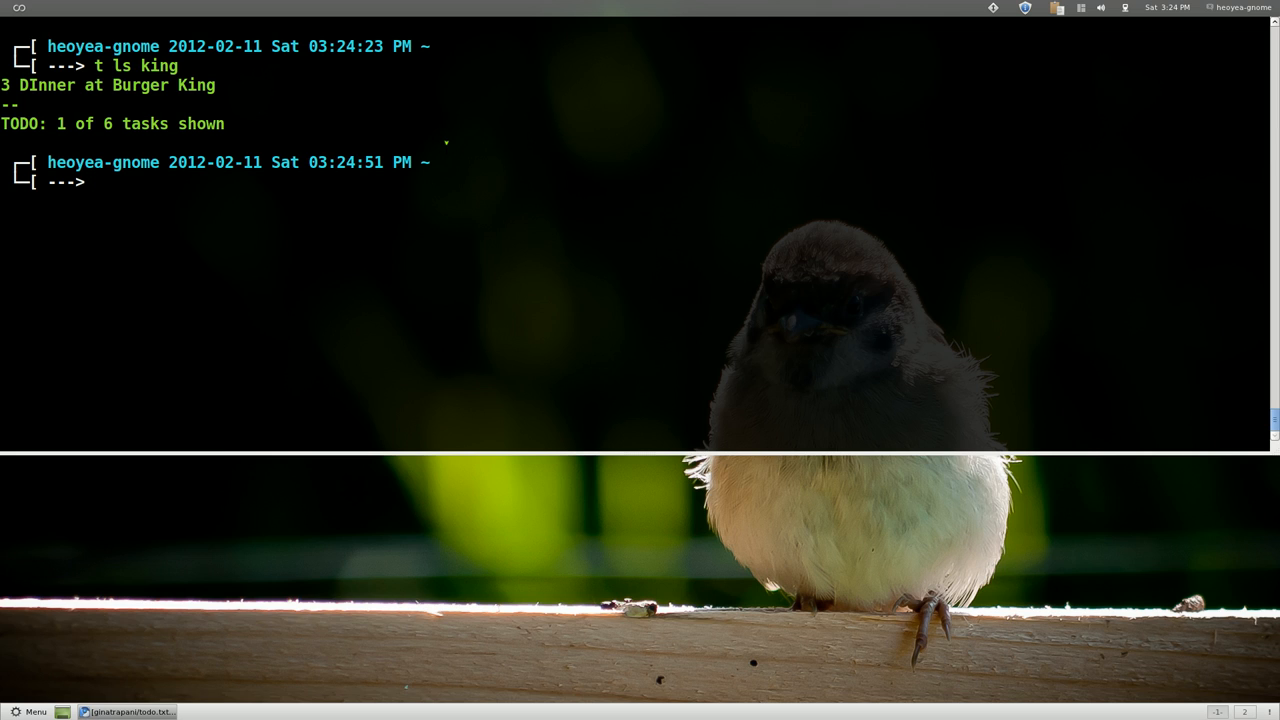
{"action": "type", "text": "t"}
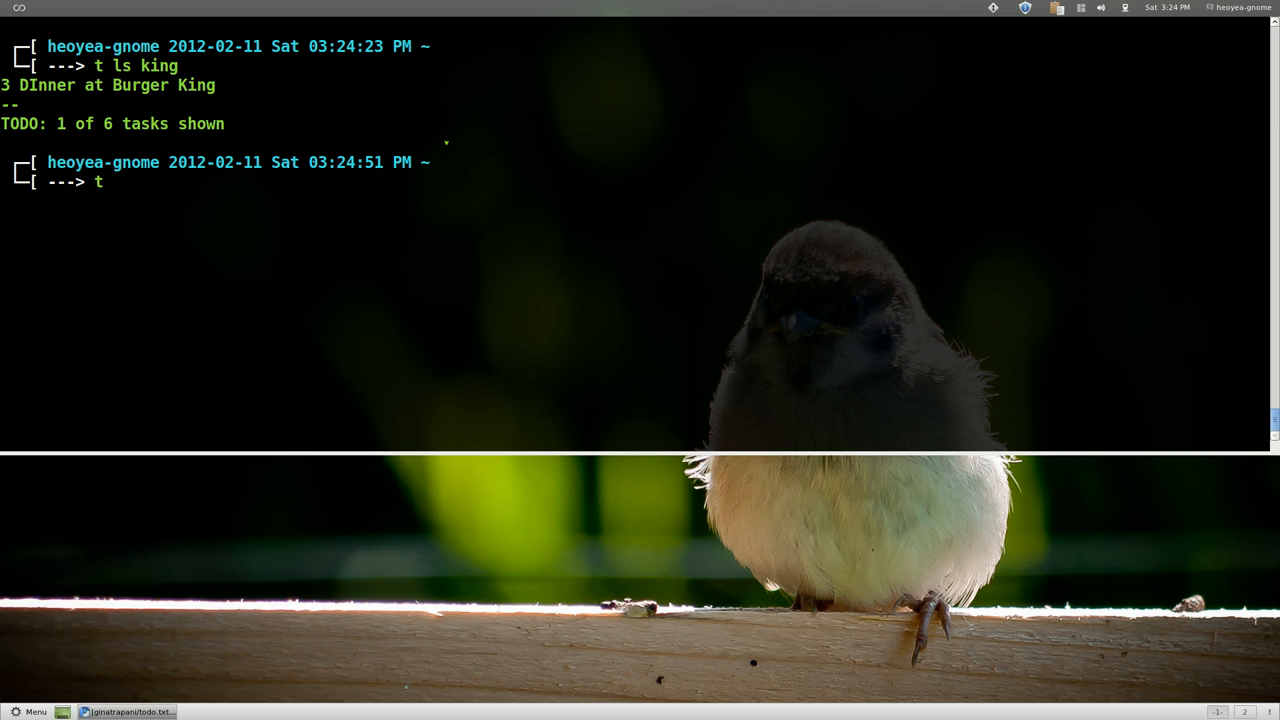
{"action": "type", "text": "ls"}
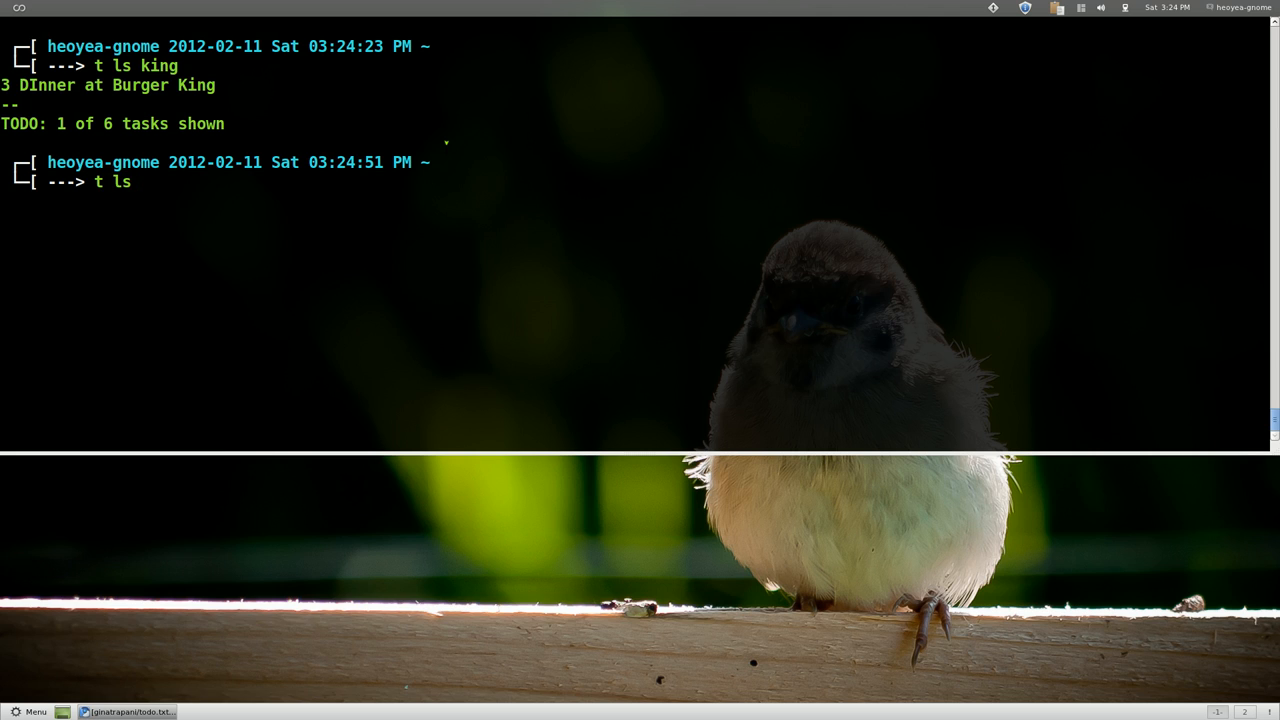
{"action": "type", "text": "@M"}
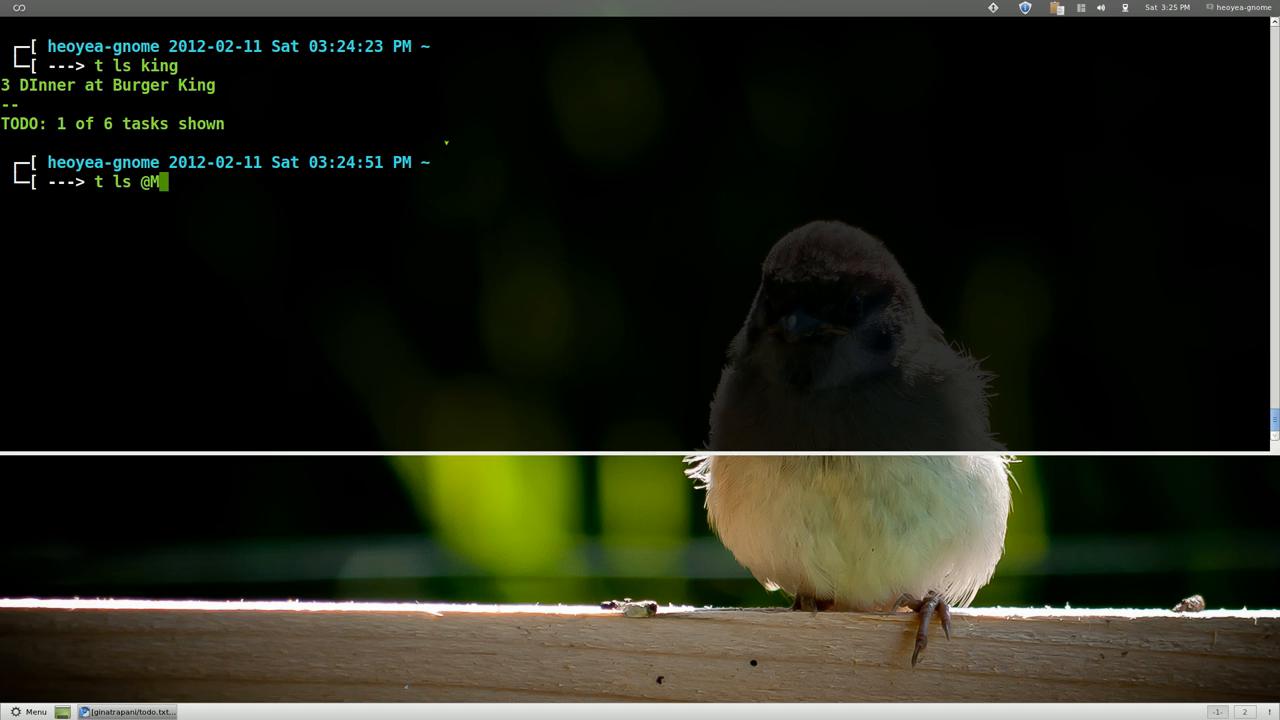
{"action": "key", "text": "Return"}
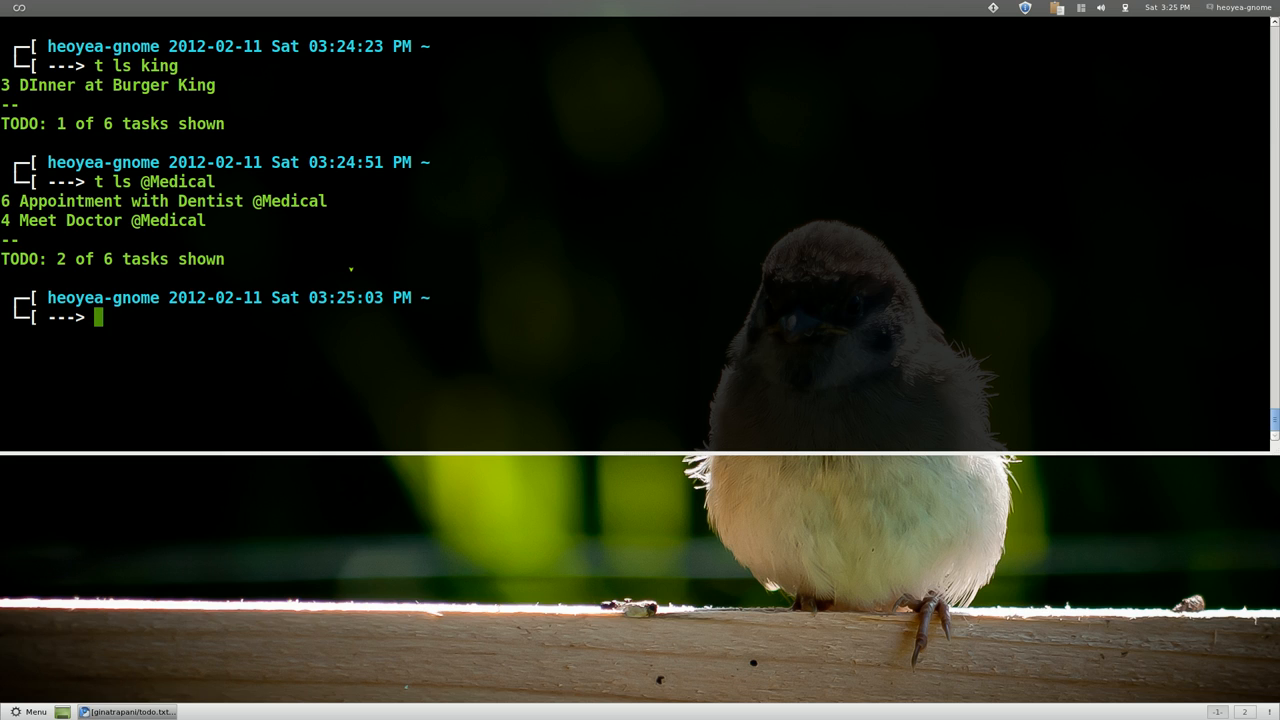
{"action": "type", "text": "t ls"}
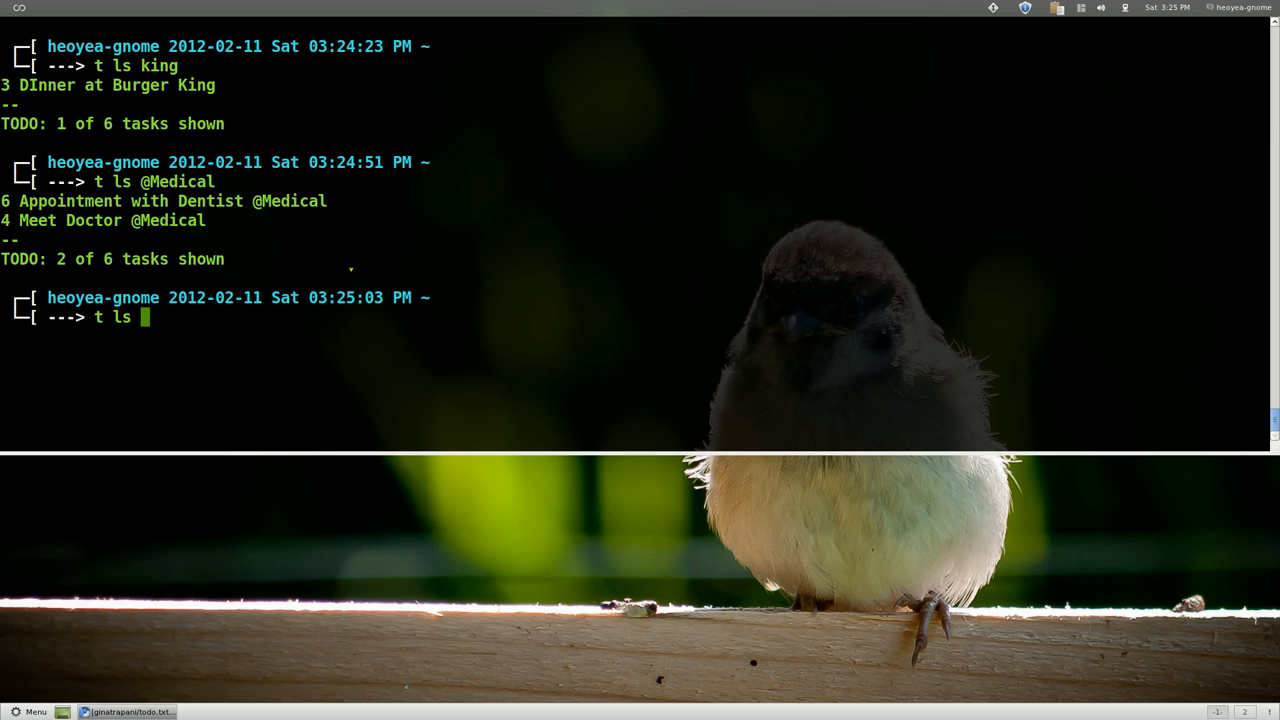
{"action": "type", "text": "+"}
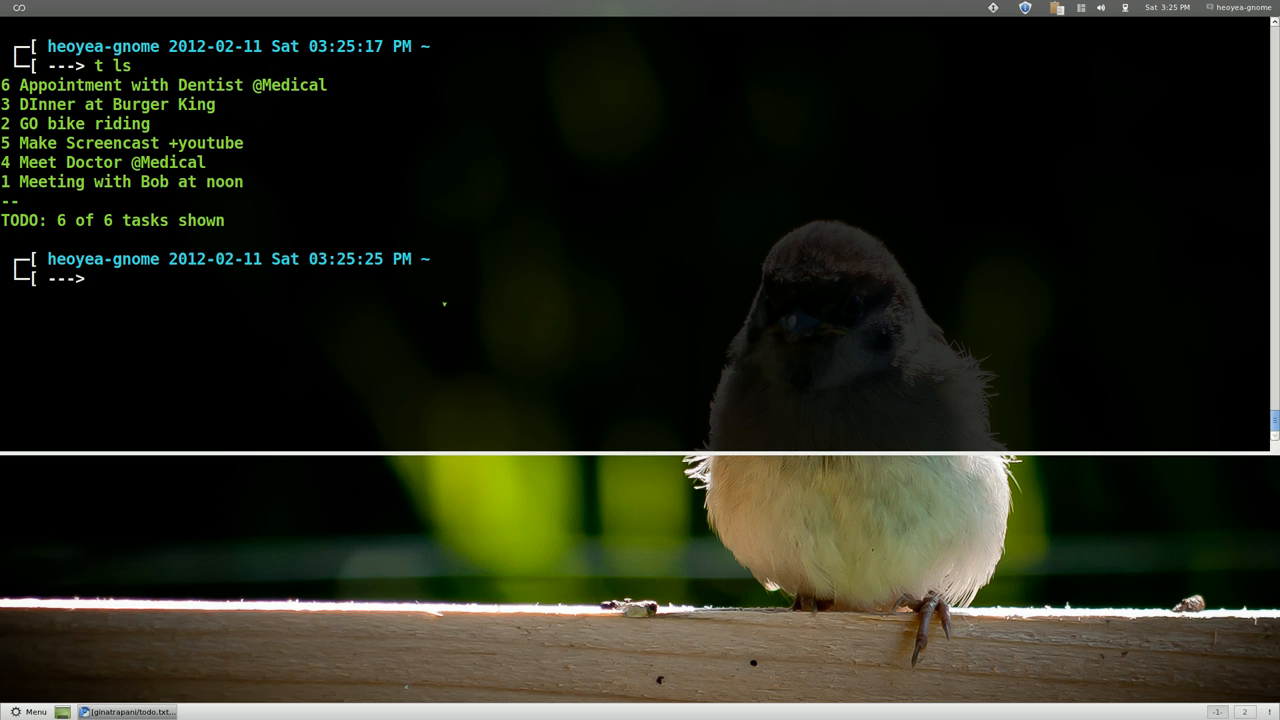
{"action": "type", "text": "t"}
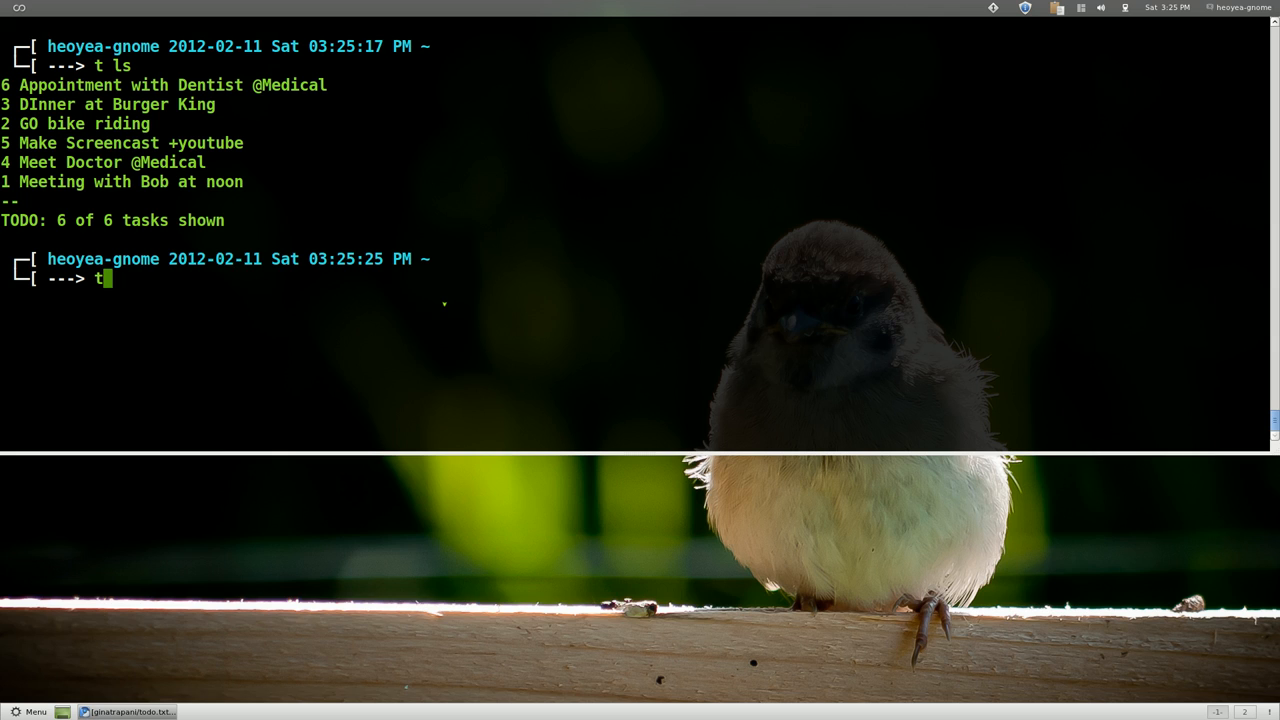
{"action": "type", "text": "p"}
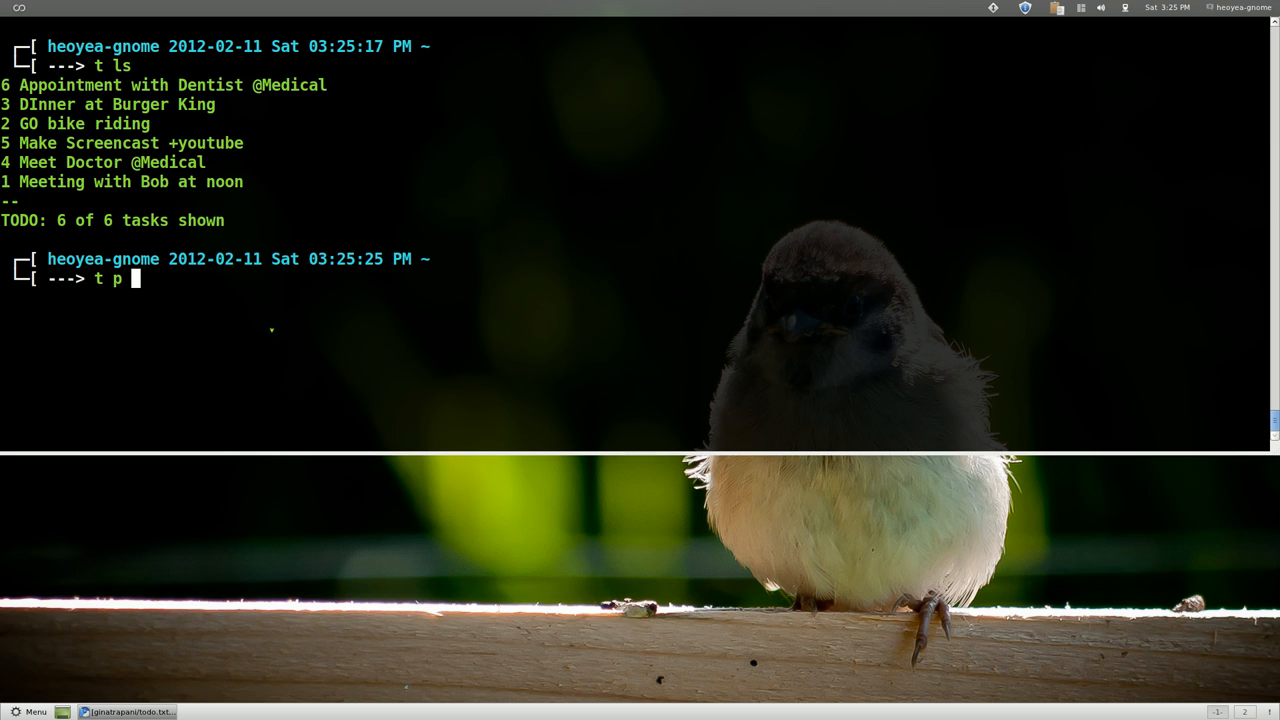
{"action": "type", "text": "4"}
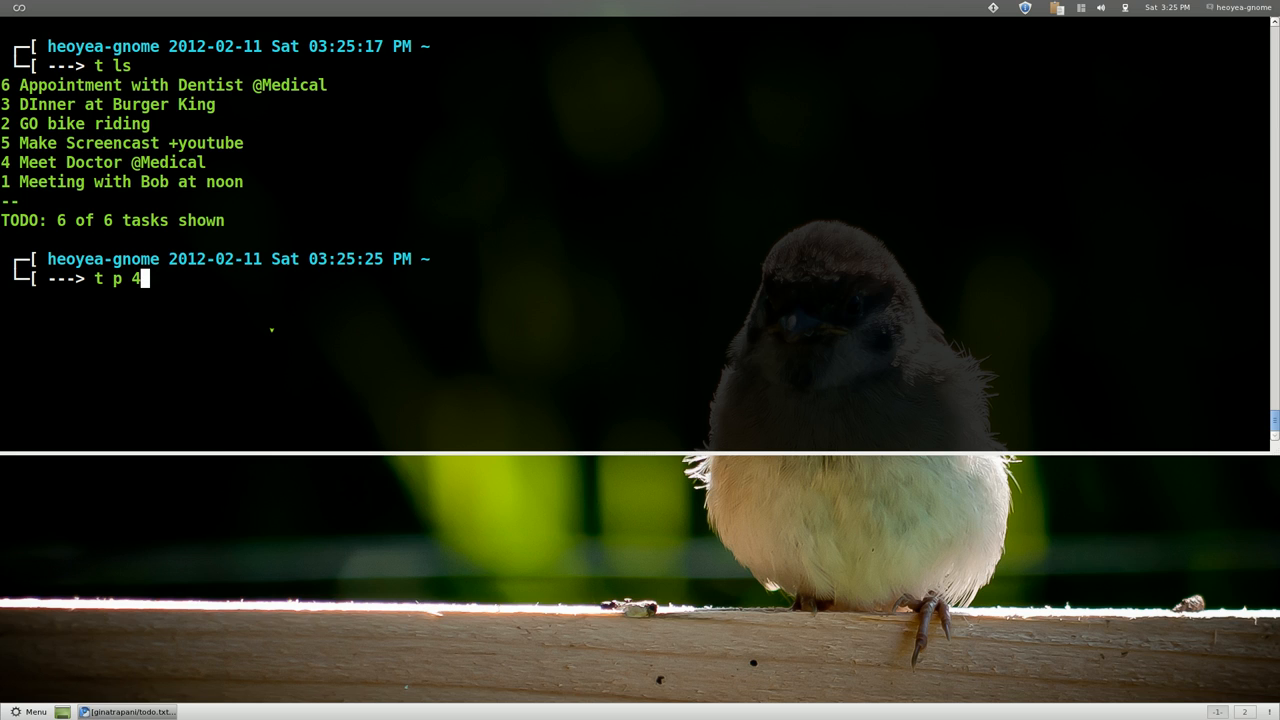
{"action": "key", "text": "Return"}
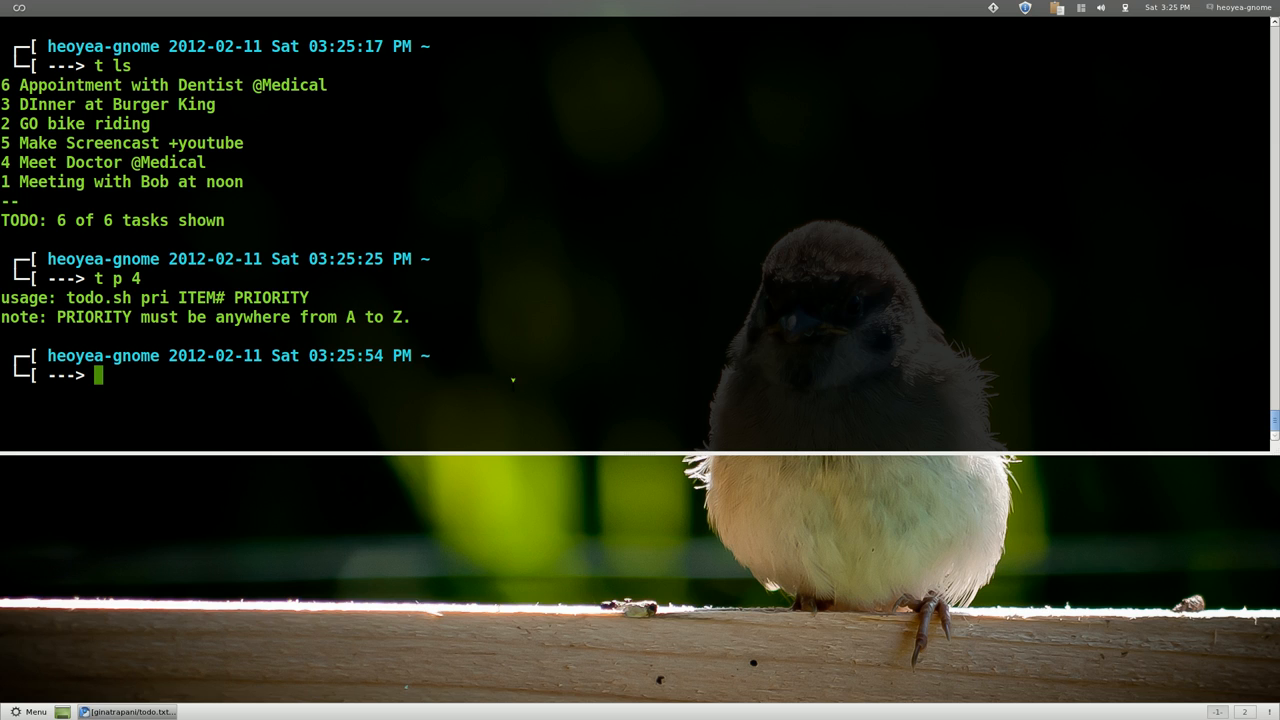
{"action": "type", "text": "t p 4"}
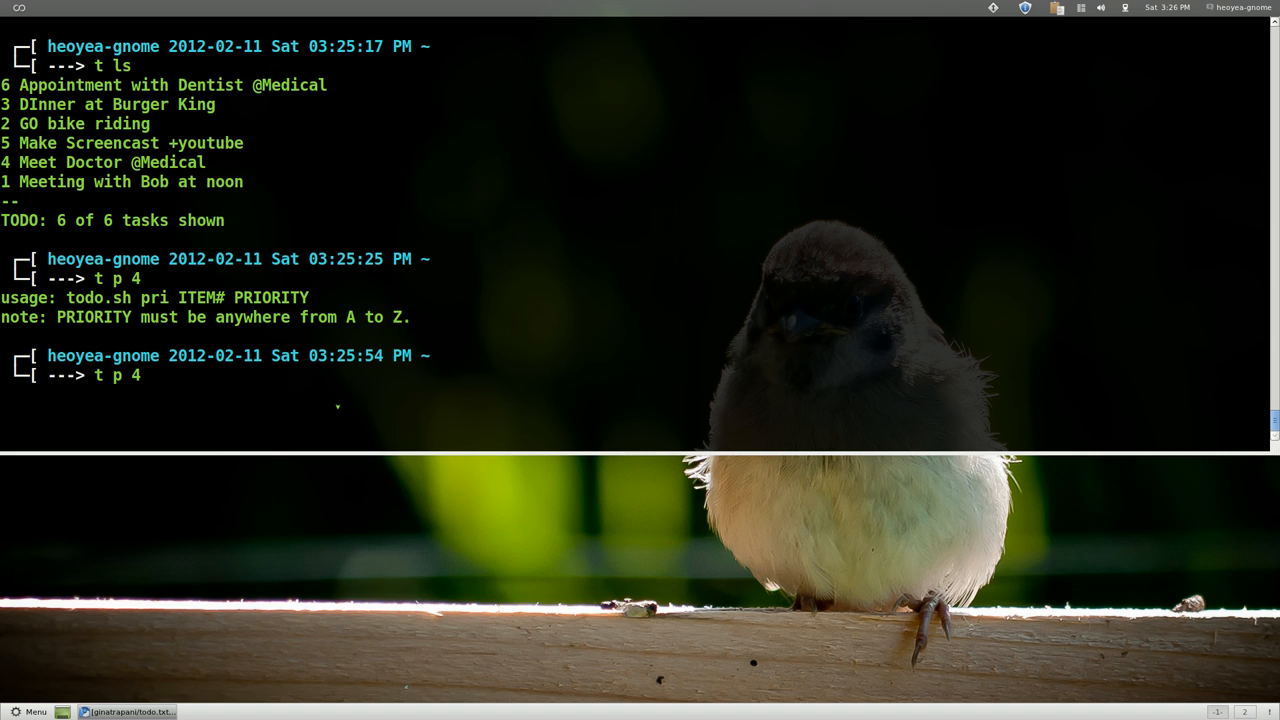
{"action": "key", "text": "Return"}
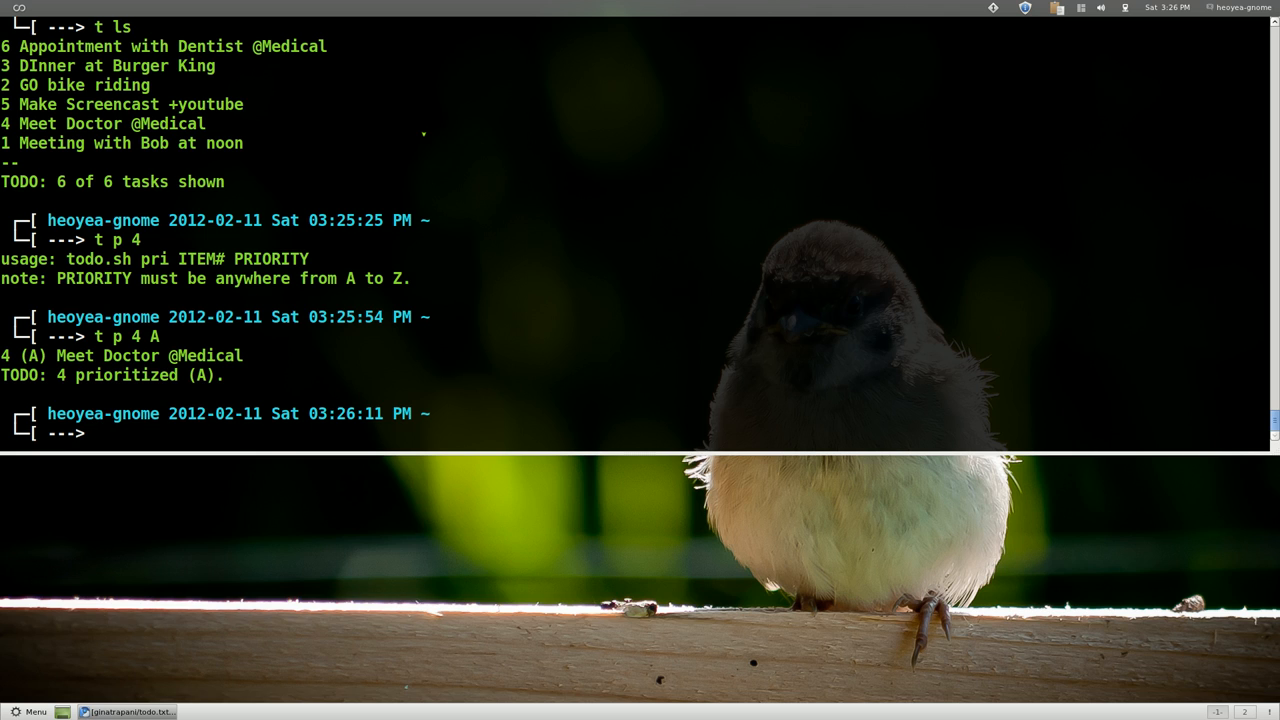
Step: Edit the priority command to target task 5, Make Screencast
{"action": "type", "text": "t p 4"}
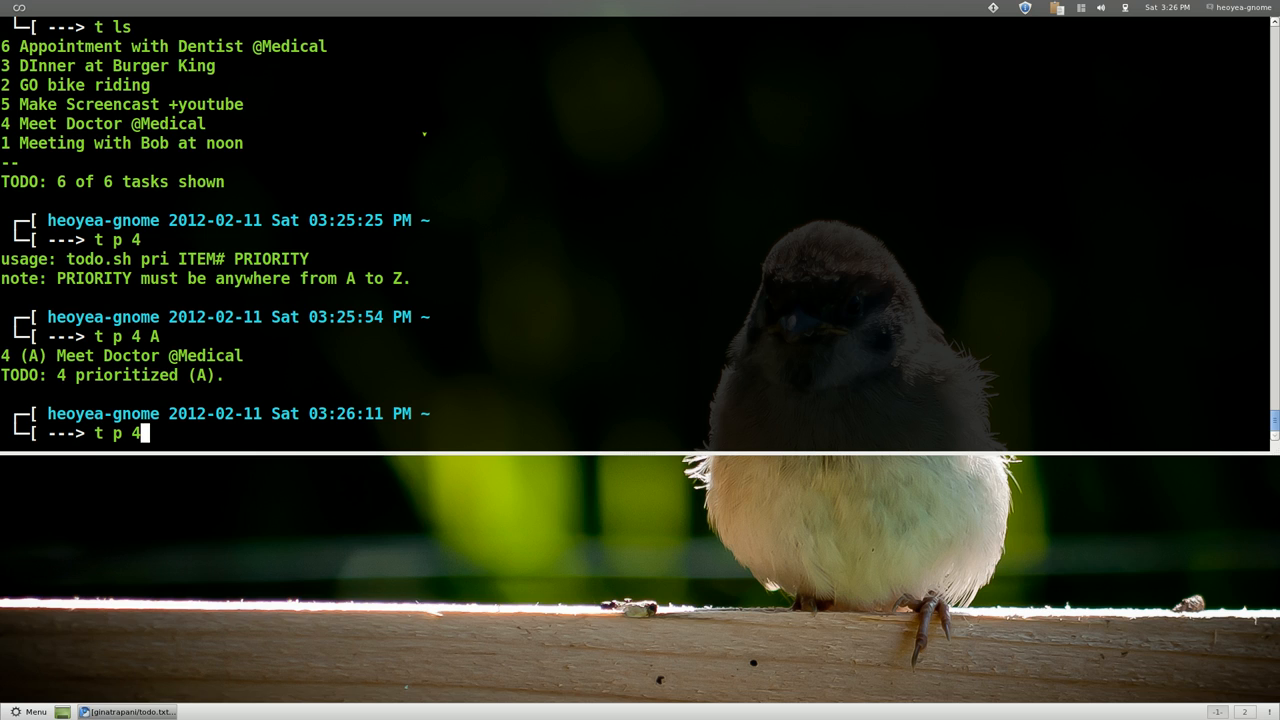
{"action": "key", "text": "BackSpace"}
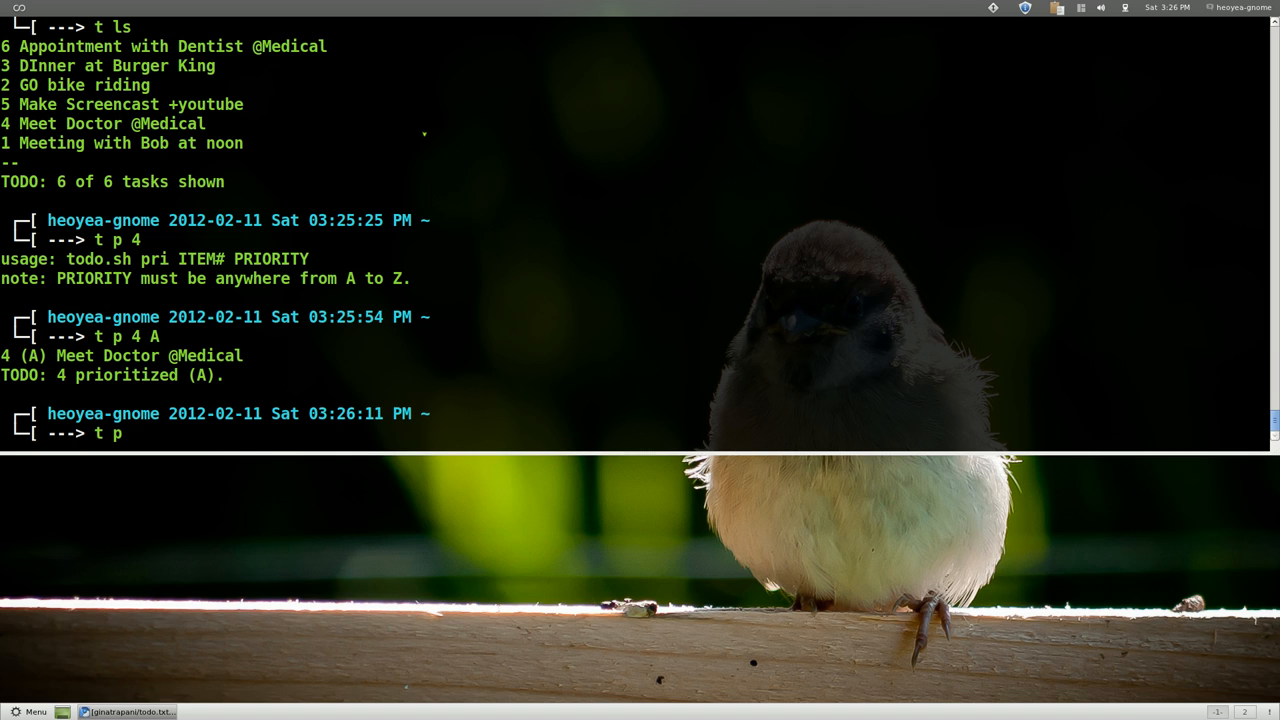
{"action": "type", "text": "5"}
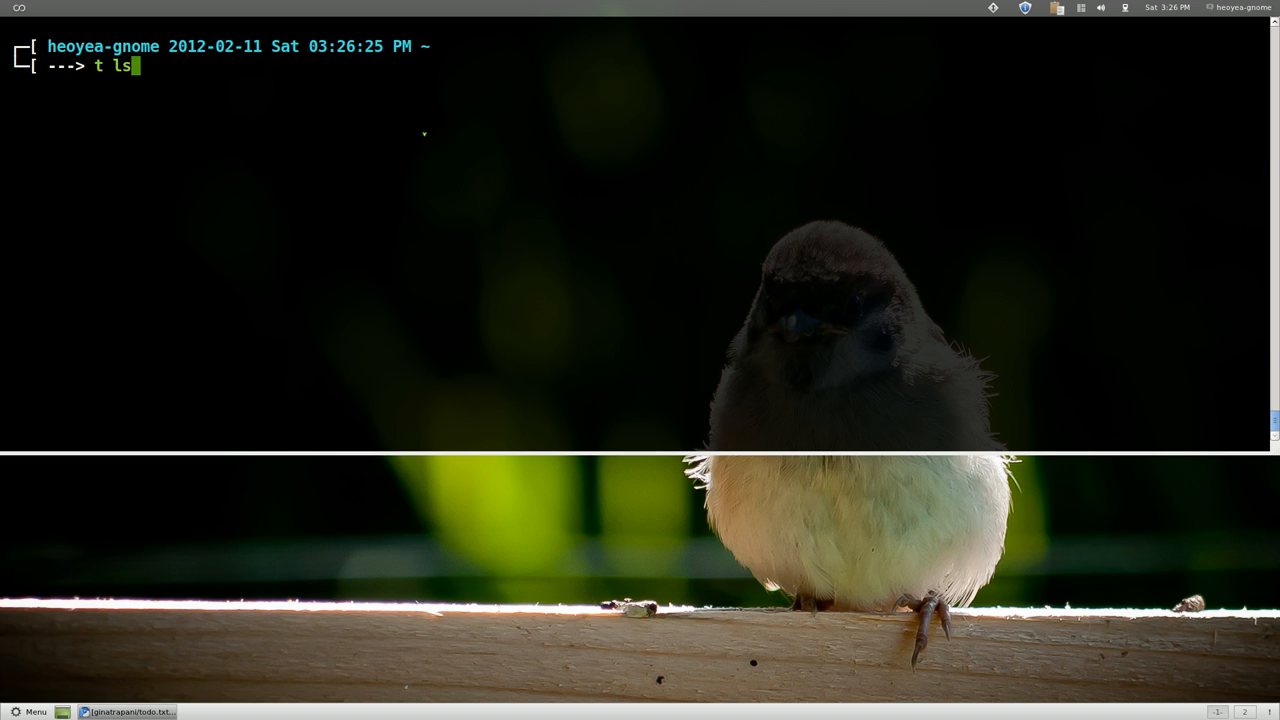
Step: List tasks and give task 6 'Appointment with Dentist' priority B
{"action": "key", "text": "Return"}
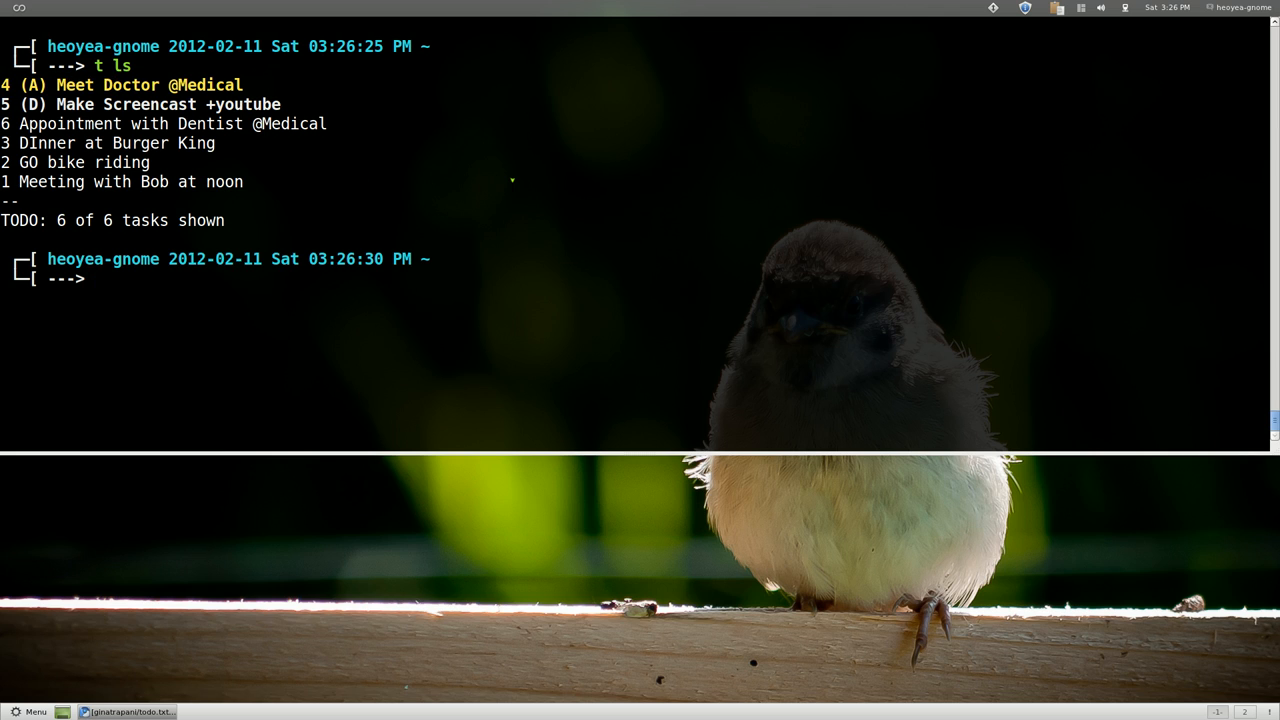
{"action": "type", "text": "t"}
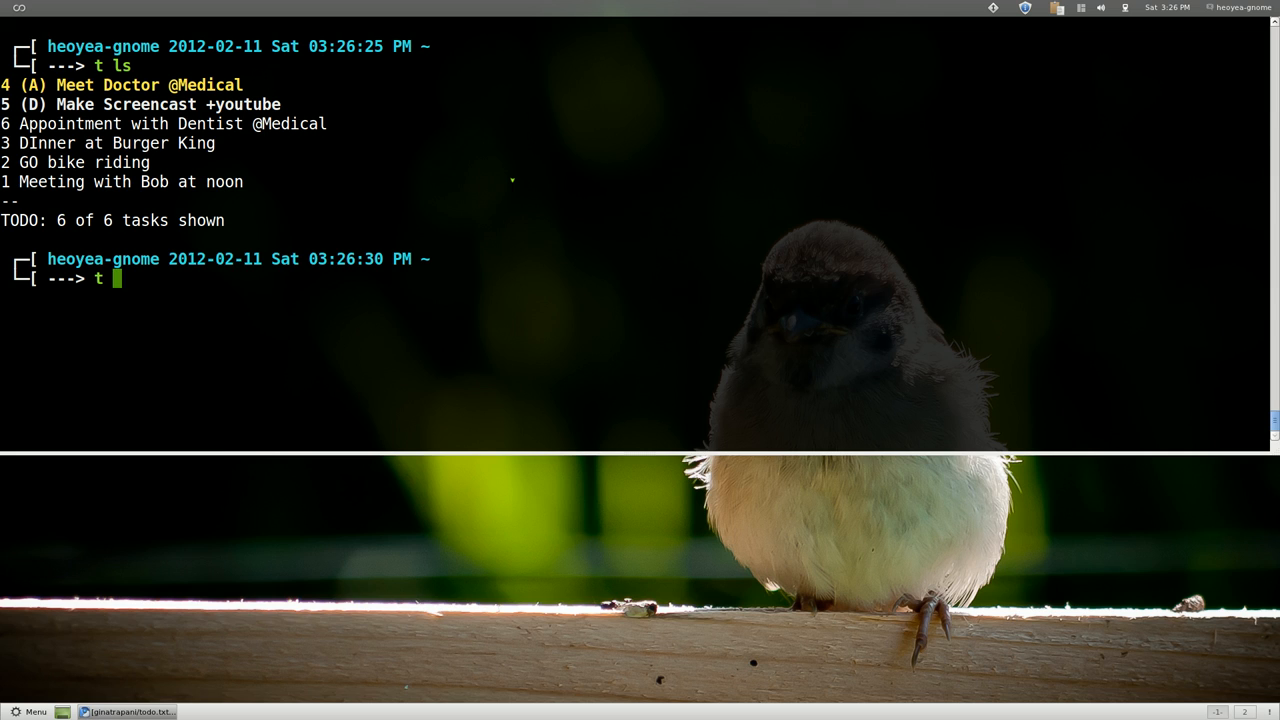
{"action": "type", "text": "p"}
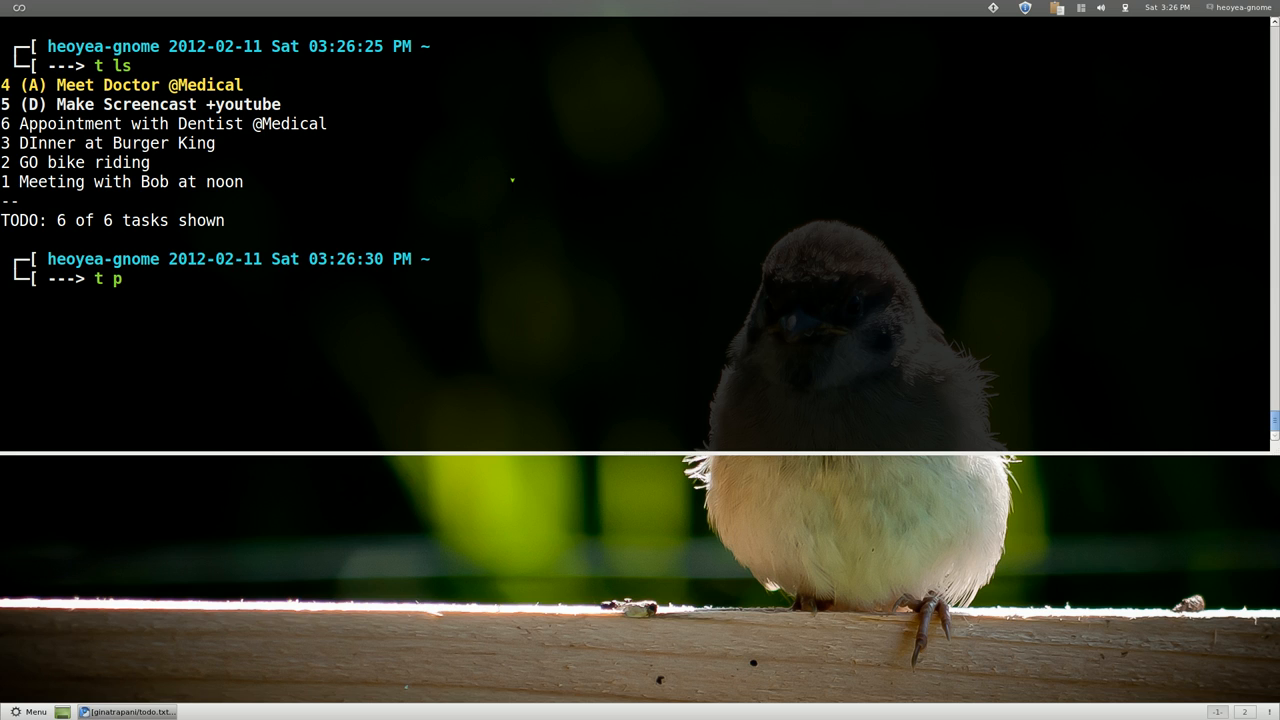
{"action": "type", "text": "6"}
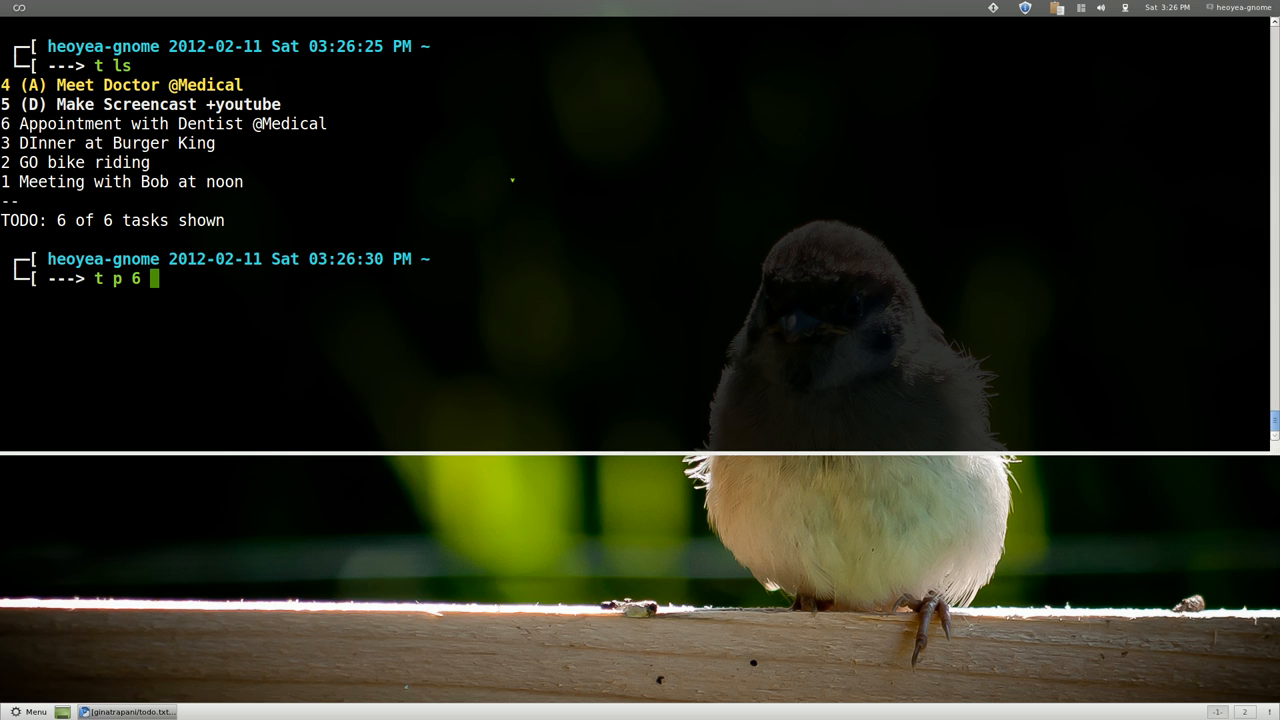
{"action": "key", "text": "Return"}
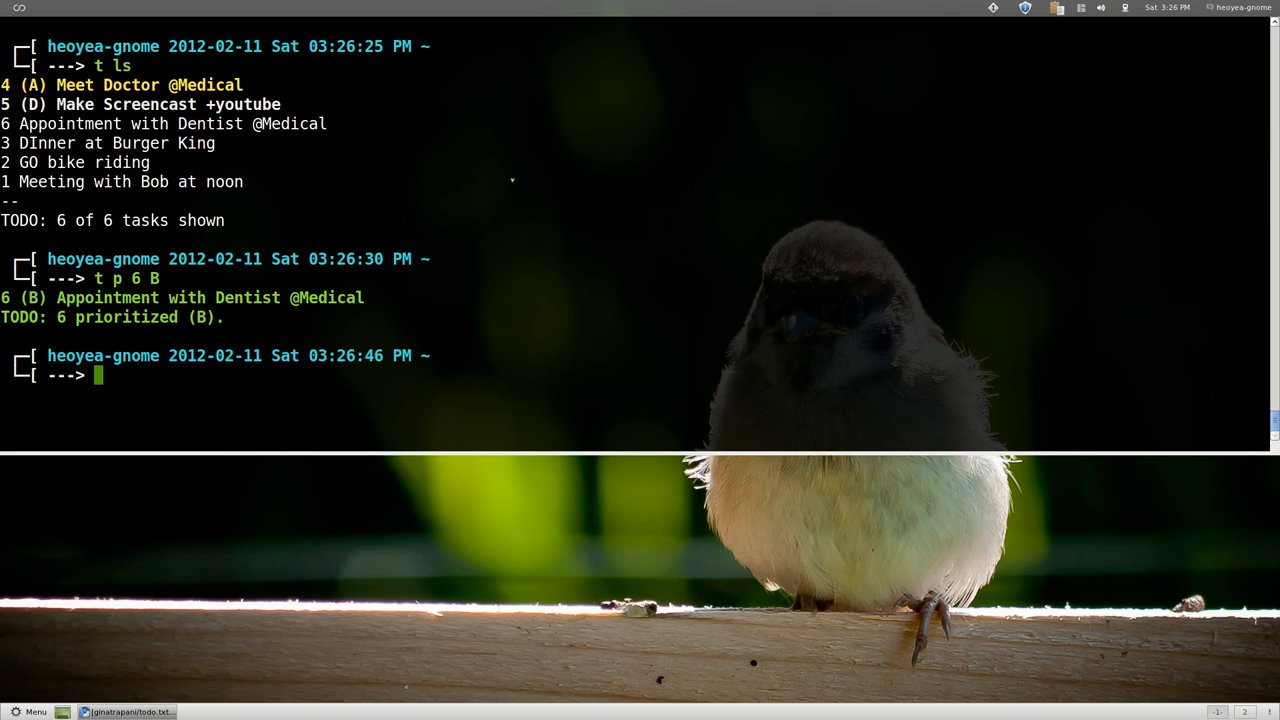
Step: List all tasks, then only the prioritized ones with 't lsp'
{"action": "type", "text": "t"}
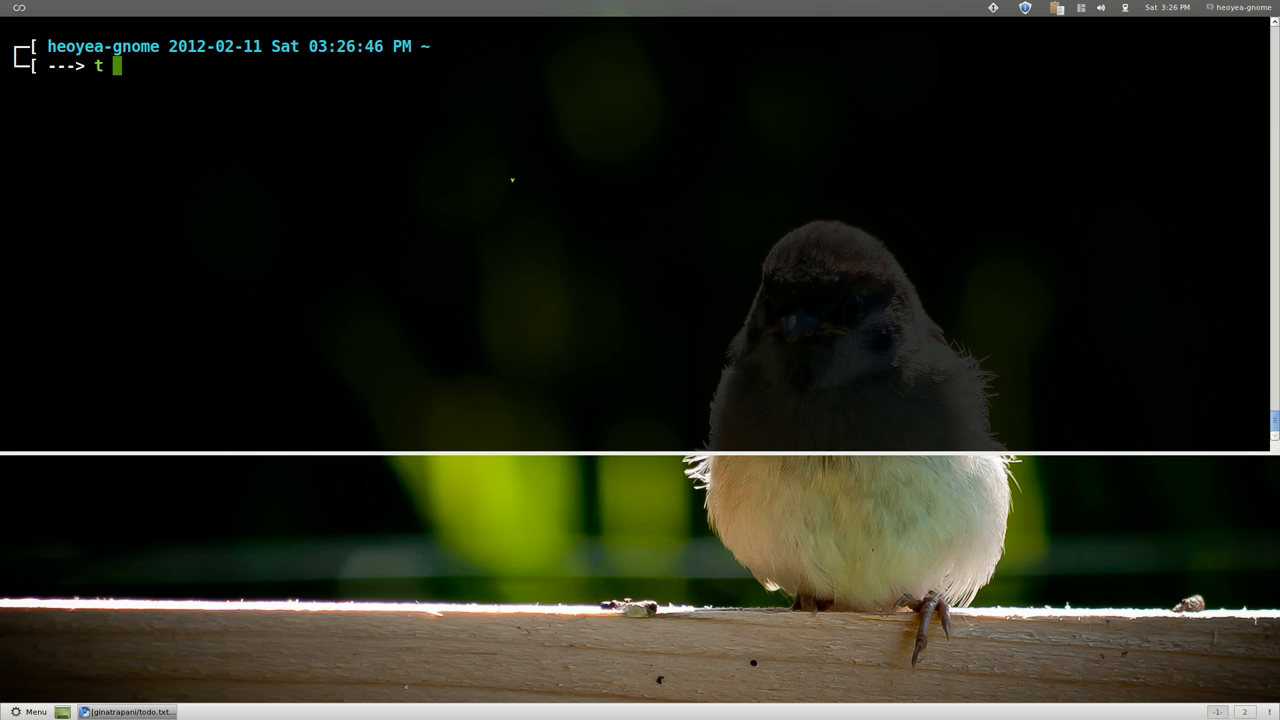
{"action": "key", "text": "Return"}
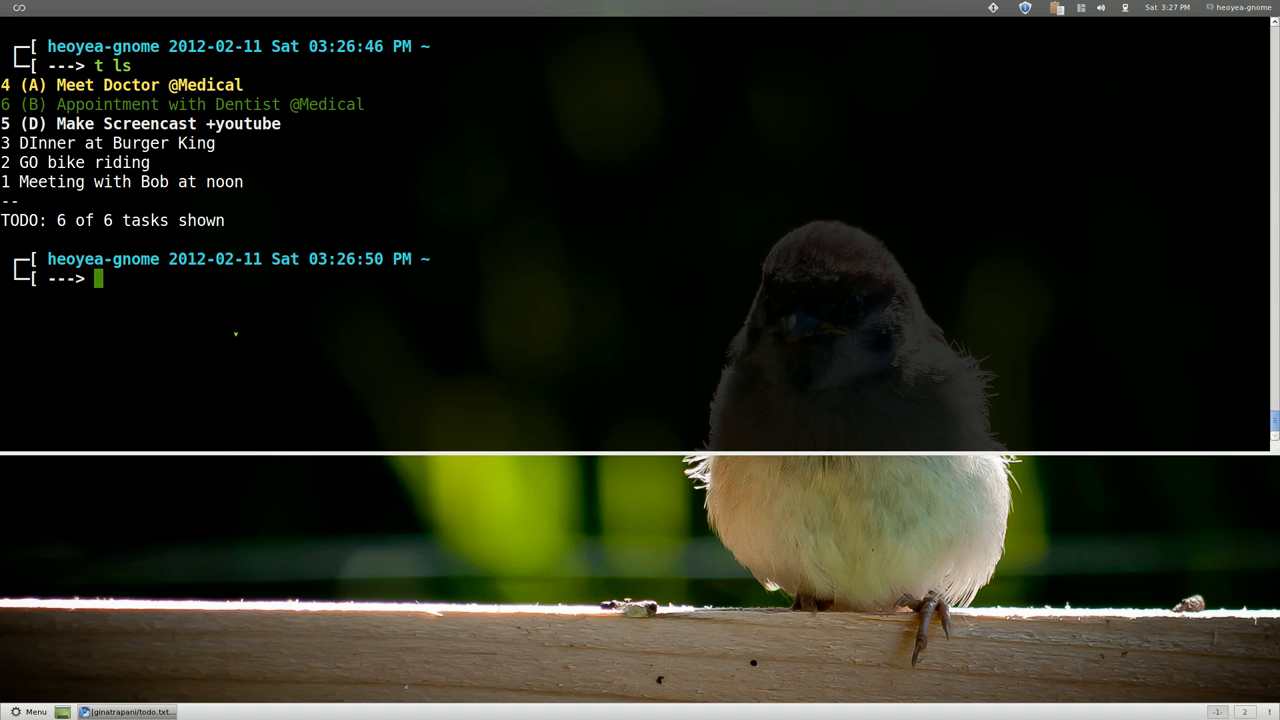
{"action": "type", "text": "t"}
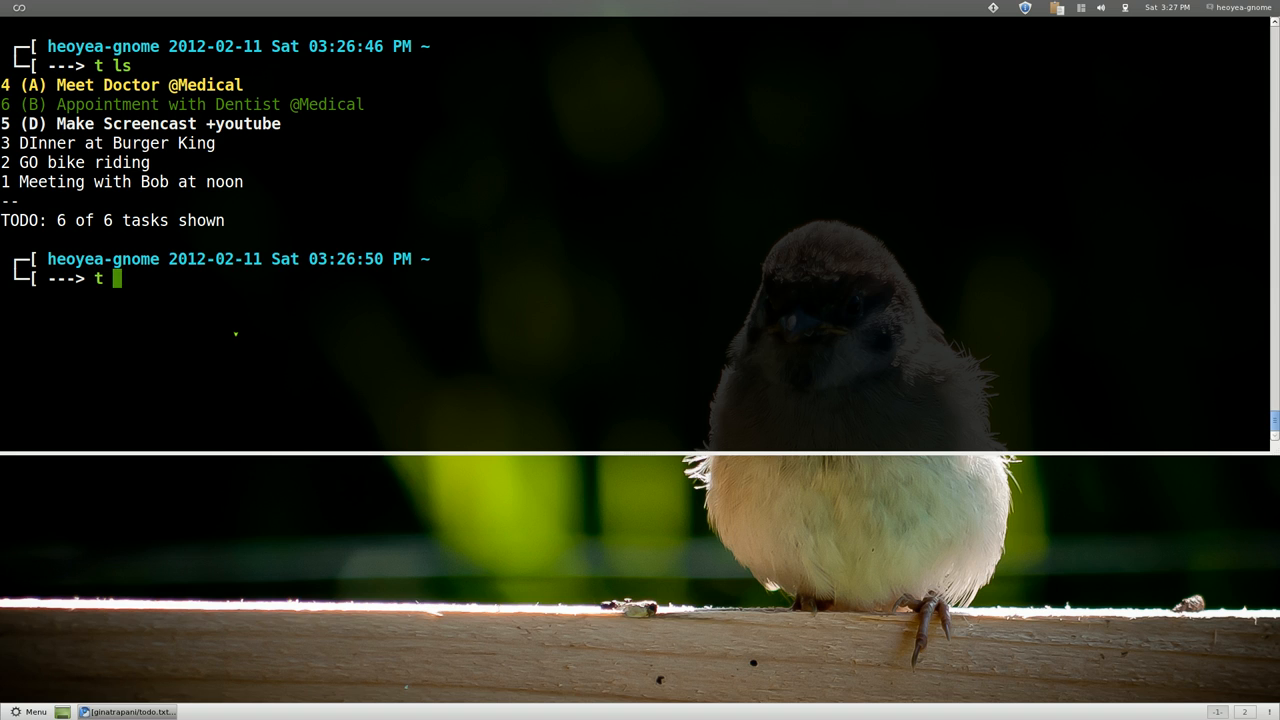
{"action": "type", "text": "sp"}
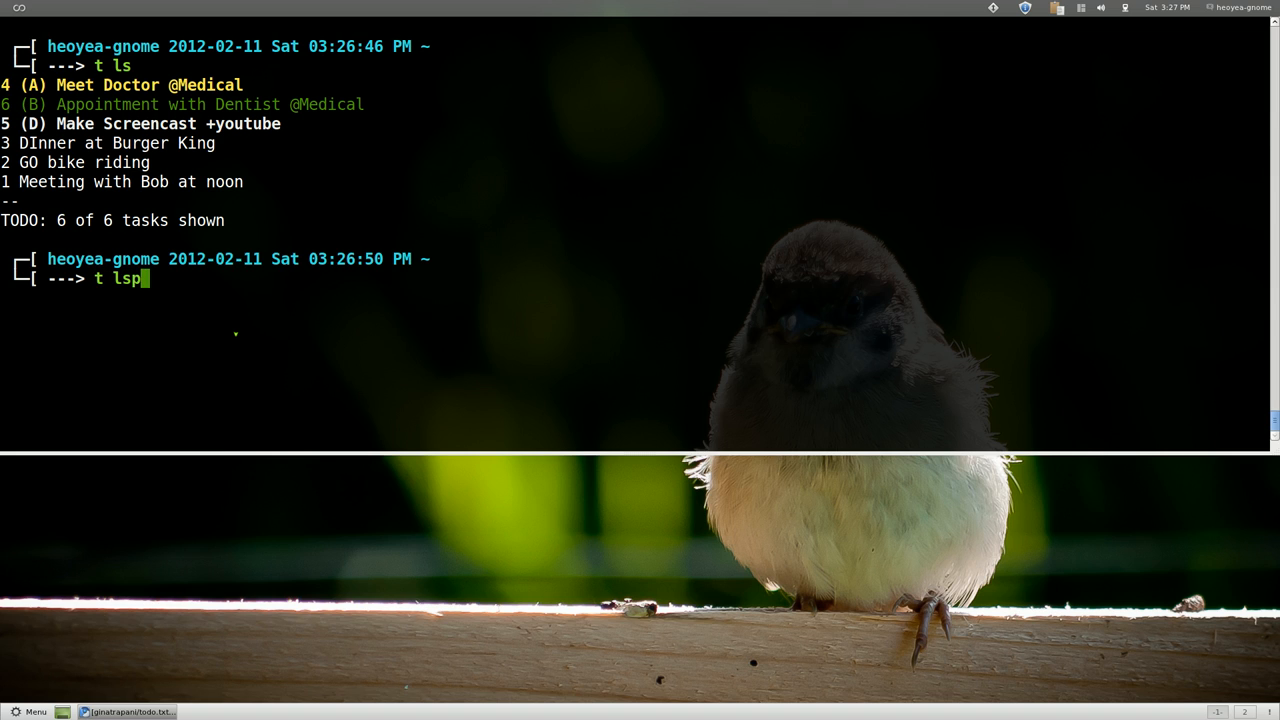
{"action": "key", "text": "Return"}
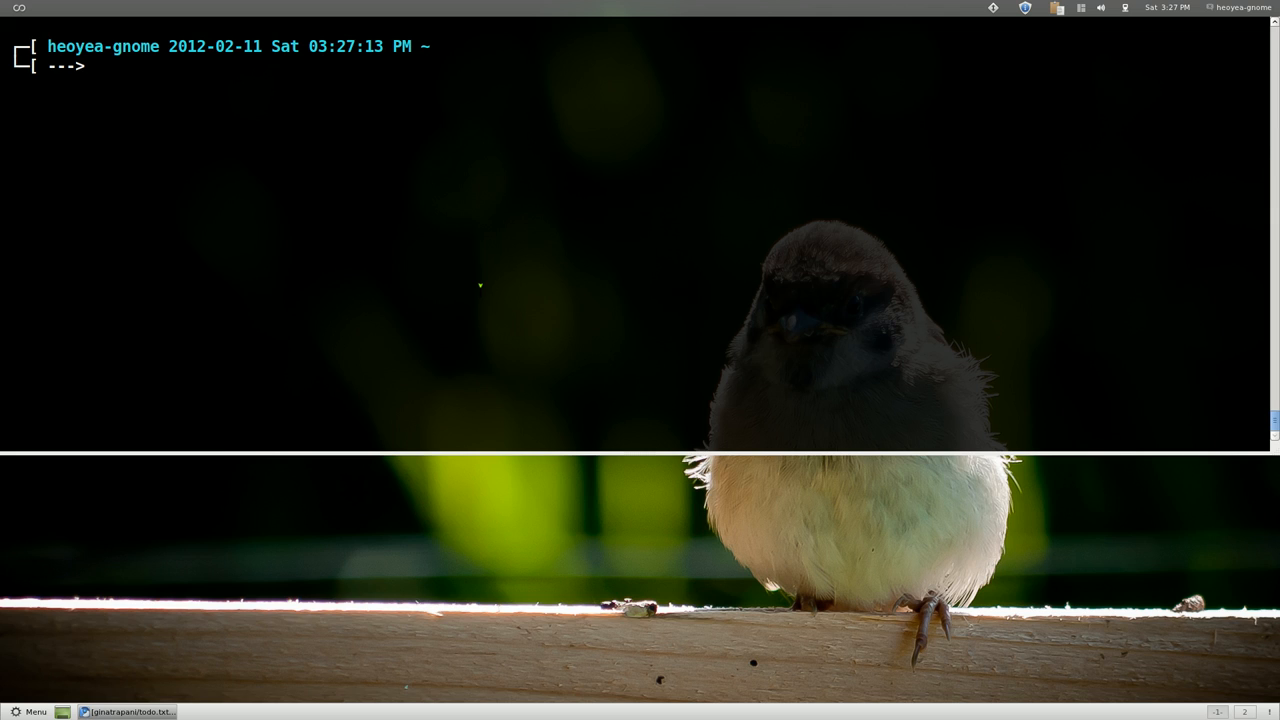
{"action": "left_click", "coordinate": [97, 66]}
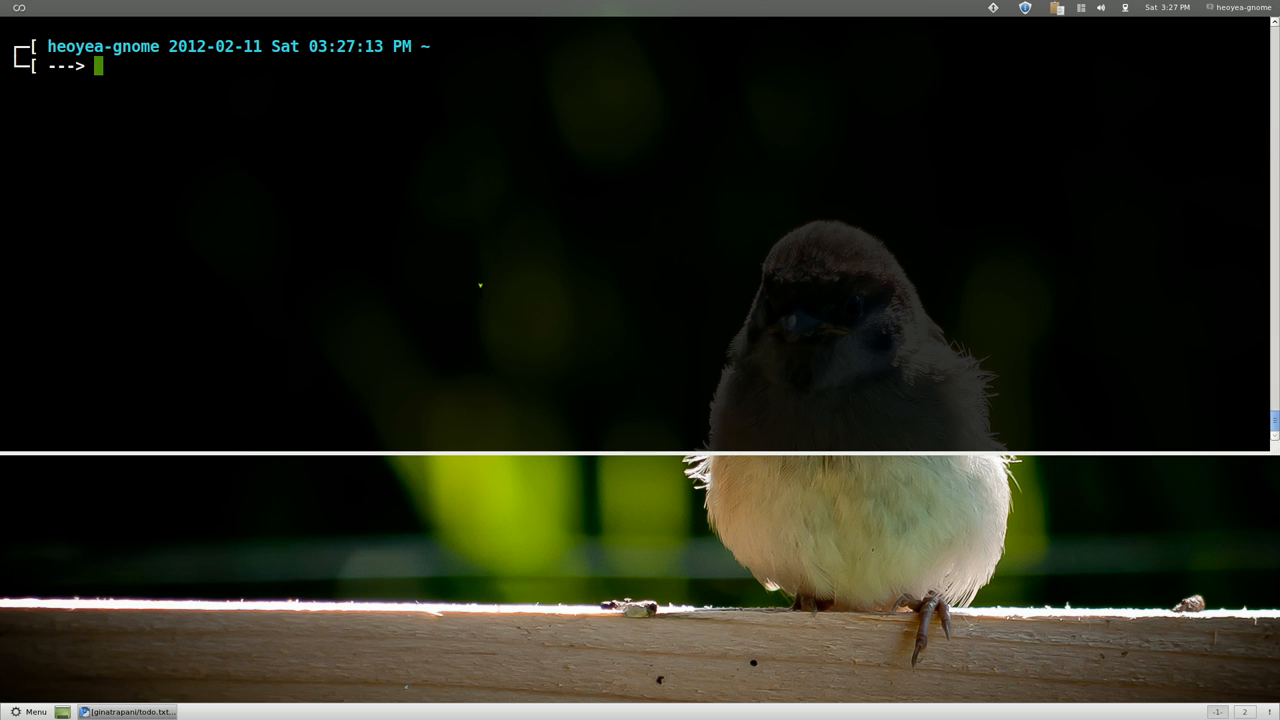
{"action": "type", "text": "t -h"}
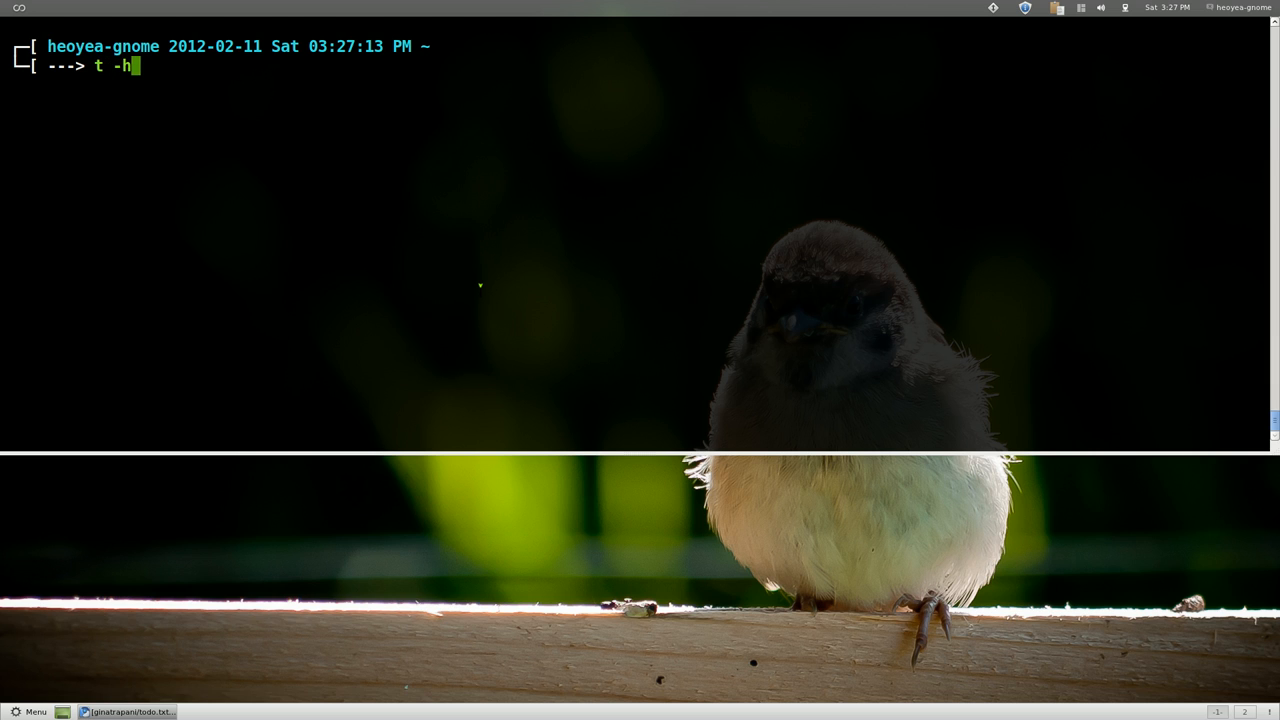
{"action": "key", "text": "Return"}
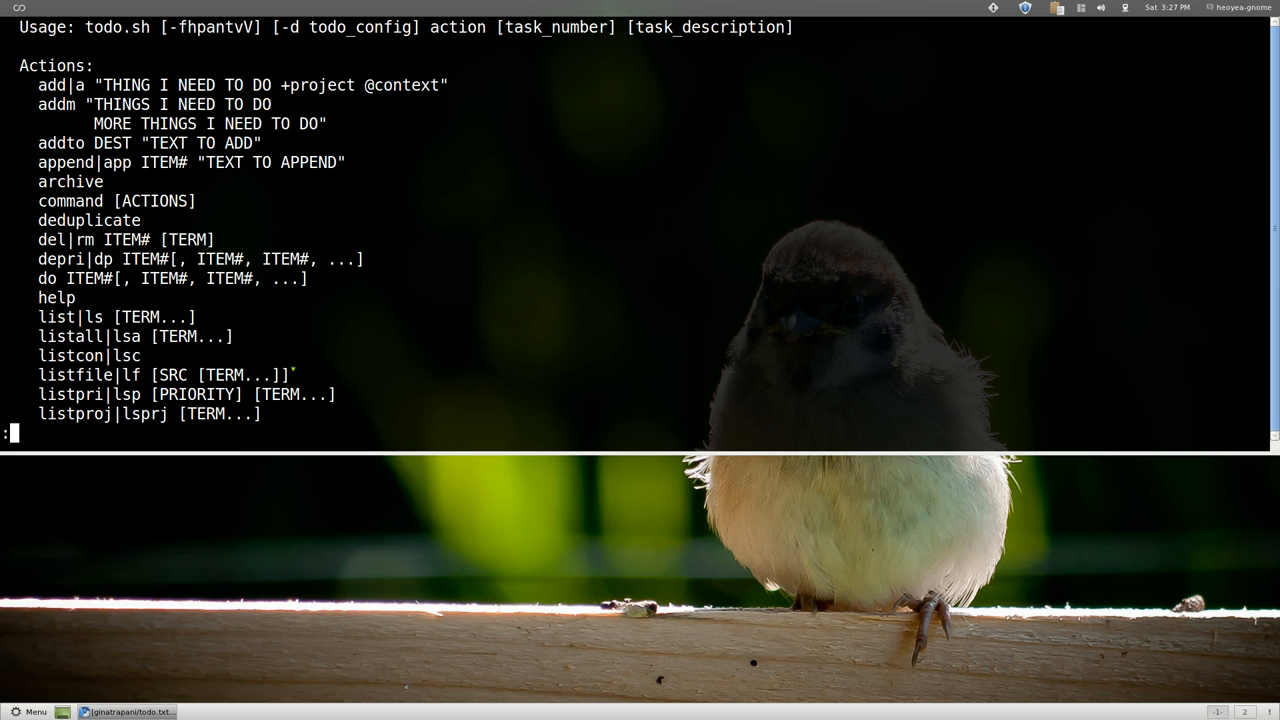
{"action": "scroll", "scroll_direction": "down", "scroll_amount": 3}
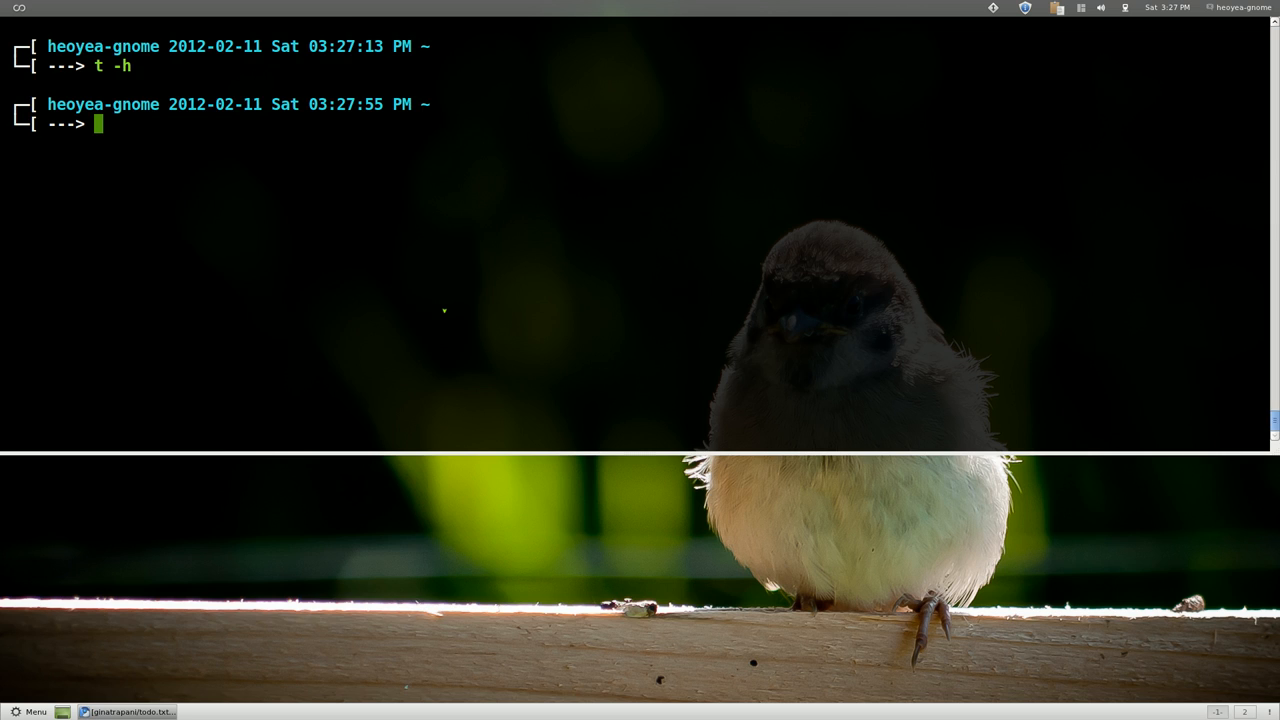
Step: List prioritized tasks and contexts, then projects, which show only +youtube
{"action": "type", "text": "t"}
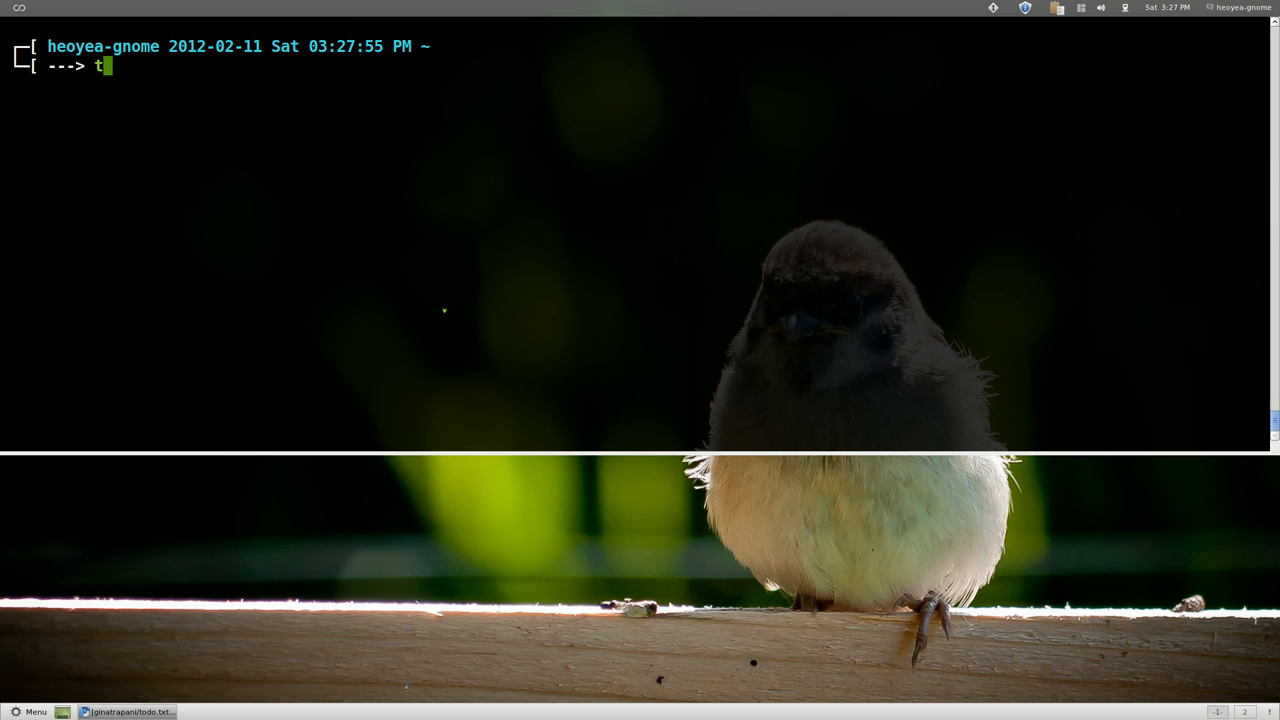
{"action": "key", "text": "Return"}
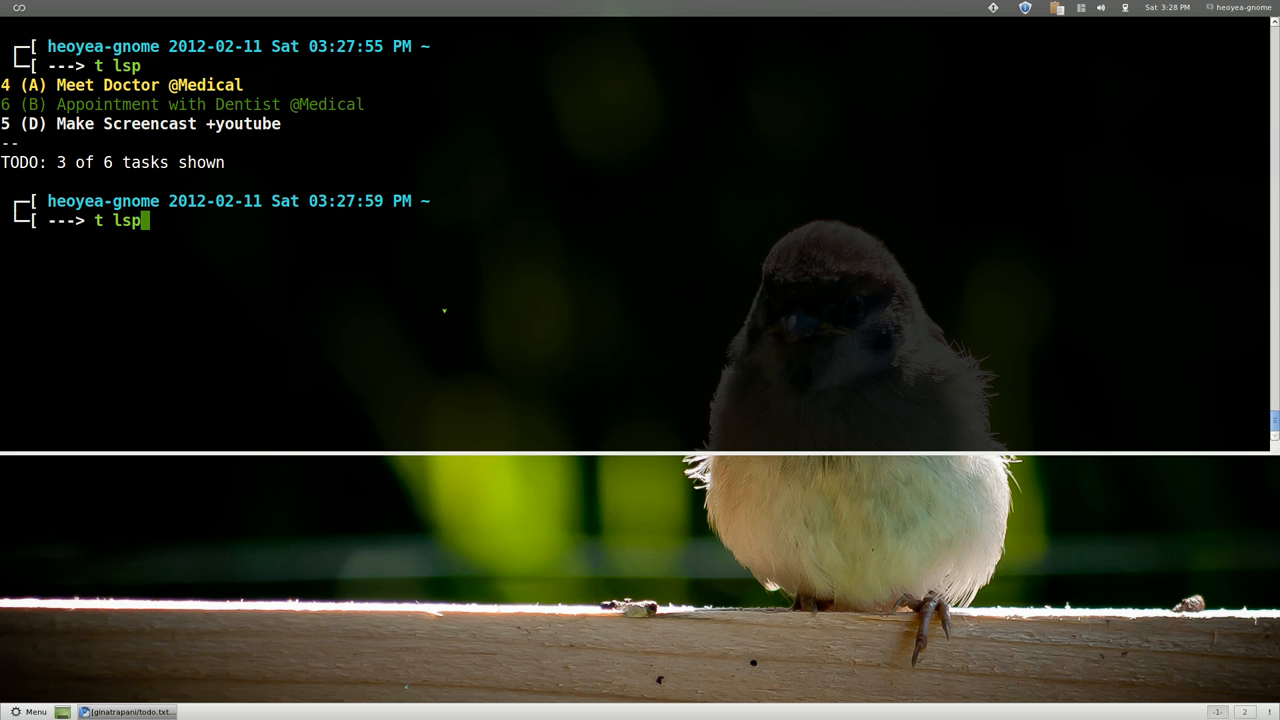
{"action": "key", "text": "Return"}
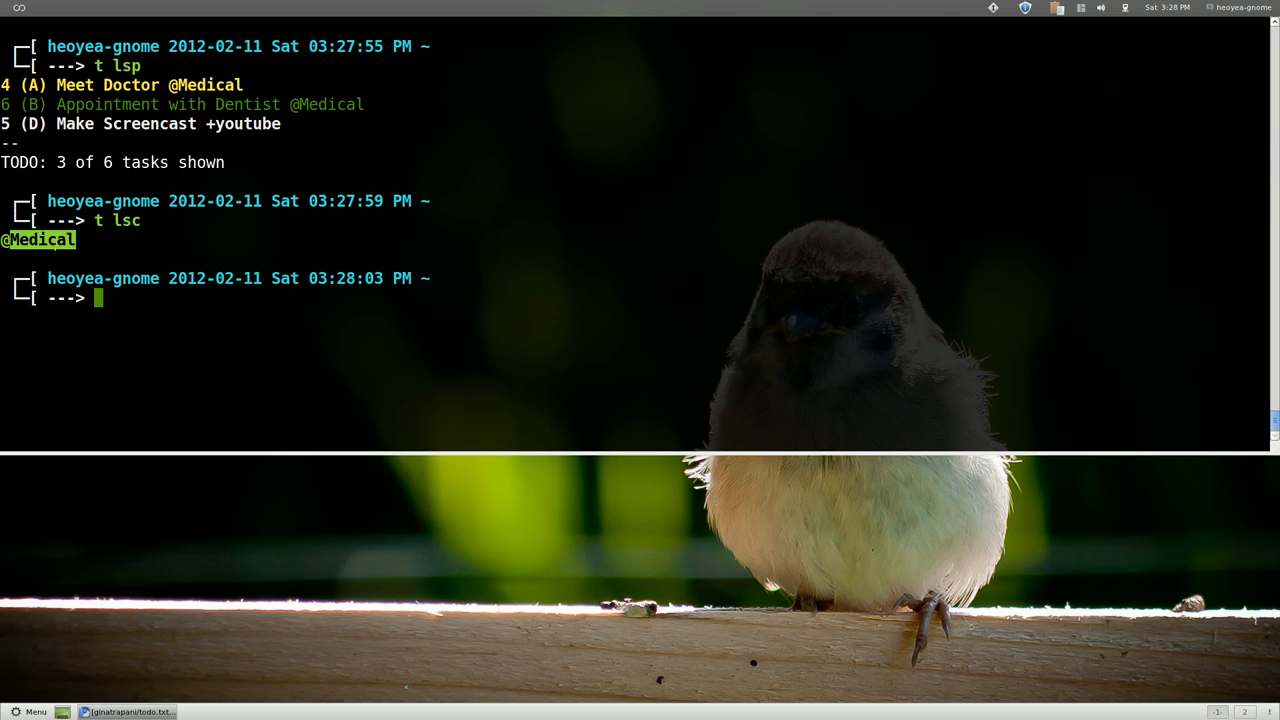
{"action": "type", "text": "t lsc"}
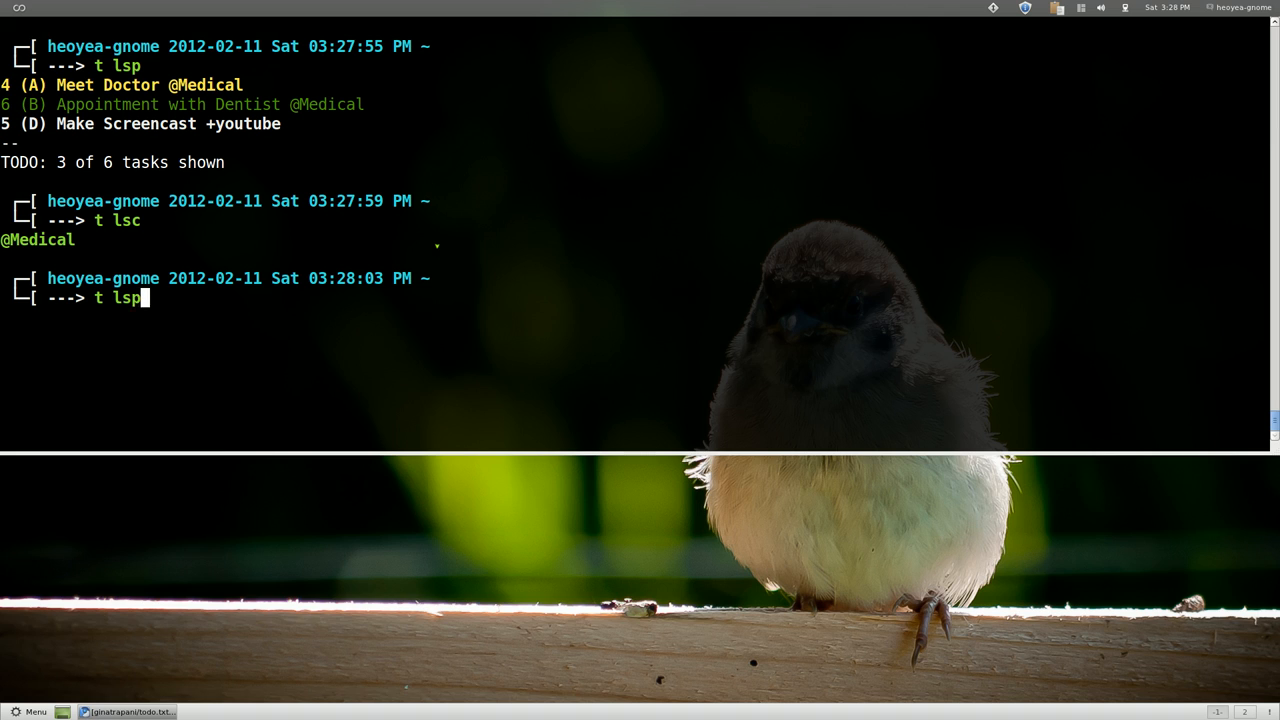
{"action": "key", "text": "Return"}
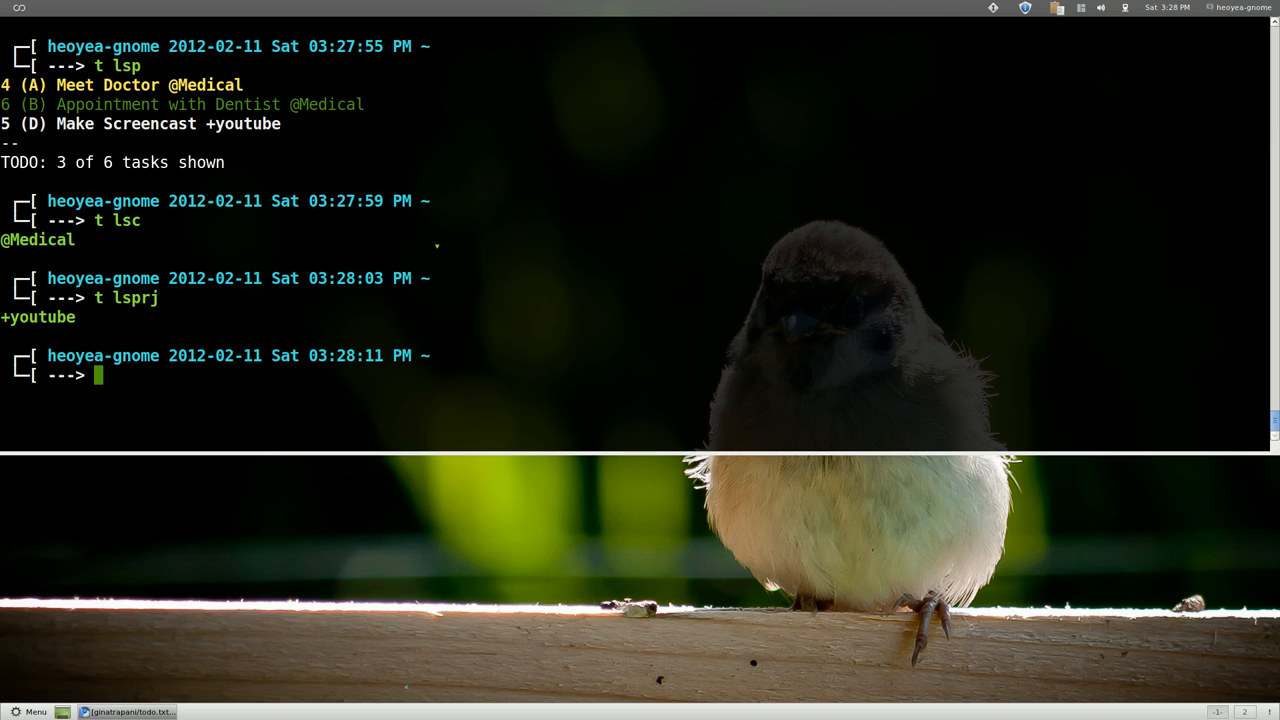
{"action": "double_click", "coordinate": [38, 317]}
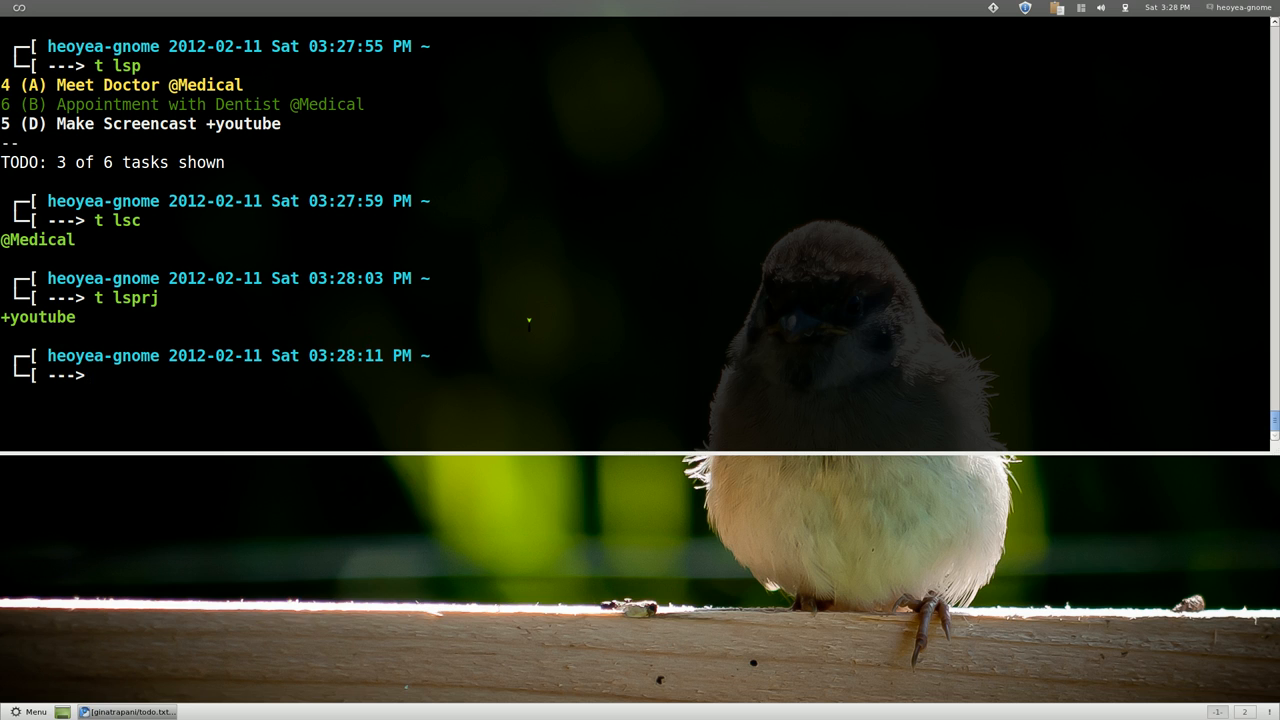
Step: Show the todo.txt help with 't -h' and scroll through its list of actions
{"action": "type", "text": "t -h"}
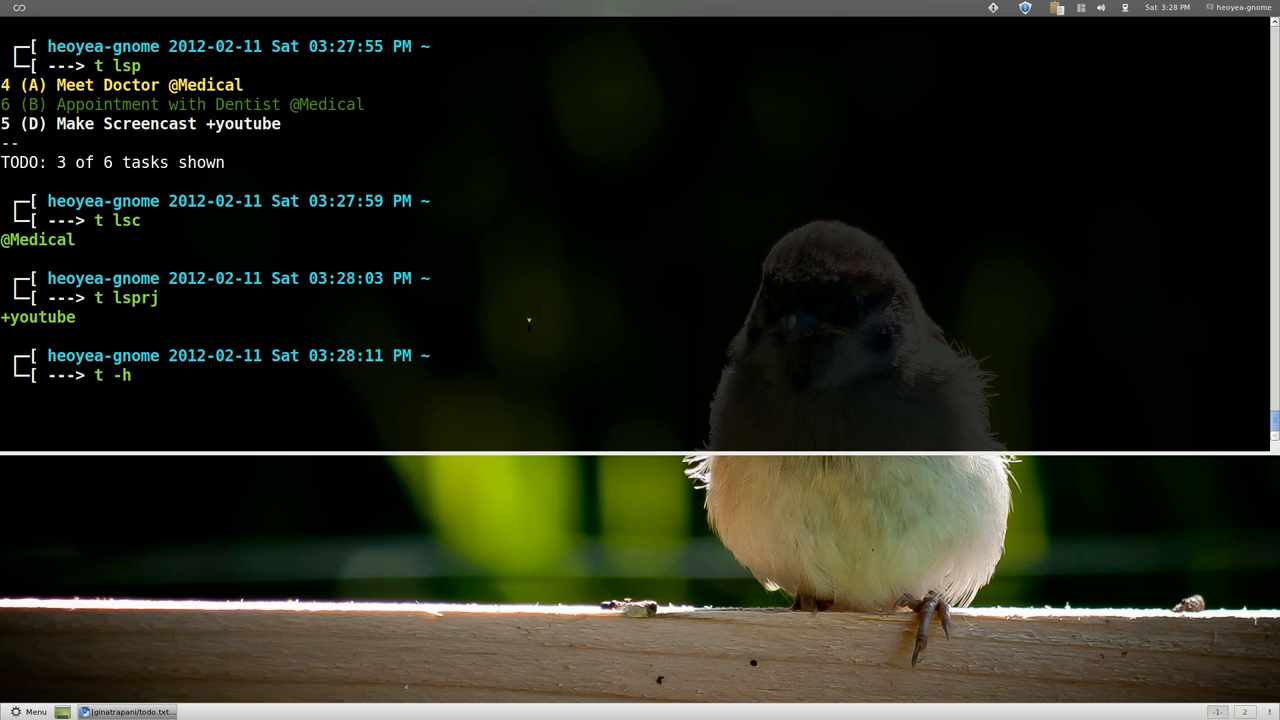
{"action": "key", "text": "Return"}
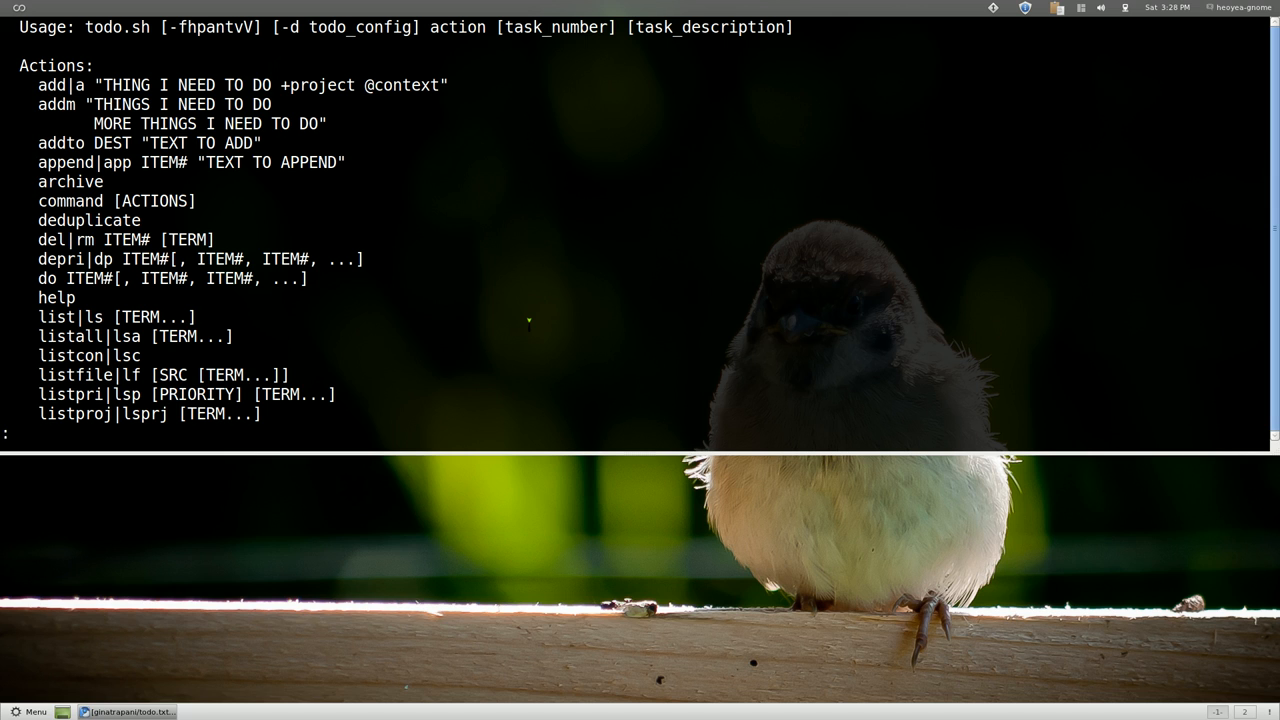
{"action": "scroll", "scroll_direction": "down", "scroll_amount": 3}
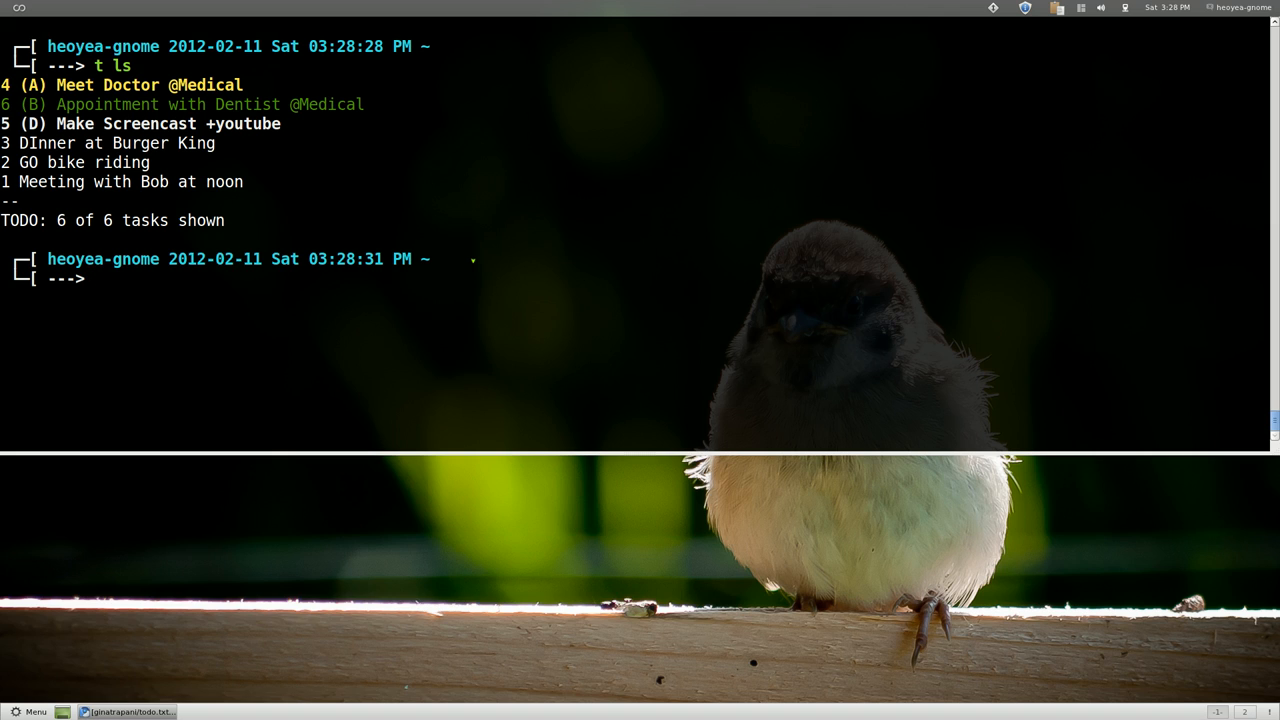
Step: Delete task 1, 'Meeting with Bob at noon', and list the five remaining tasks
{"action": "type", "text": "t rm"}
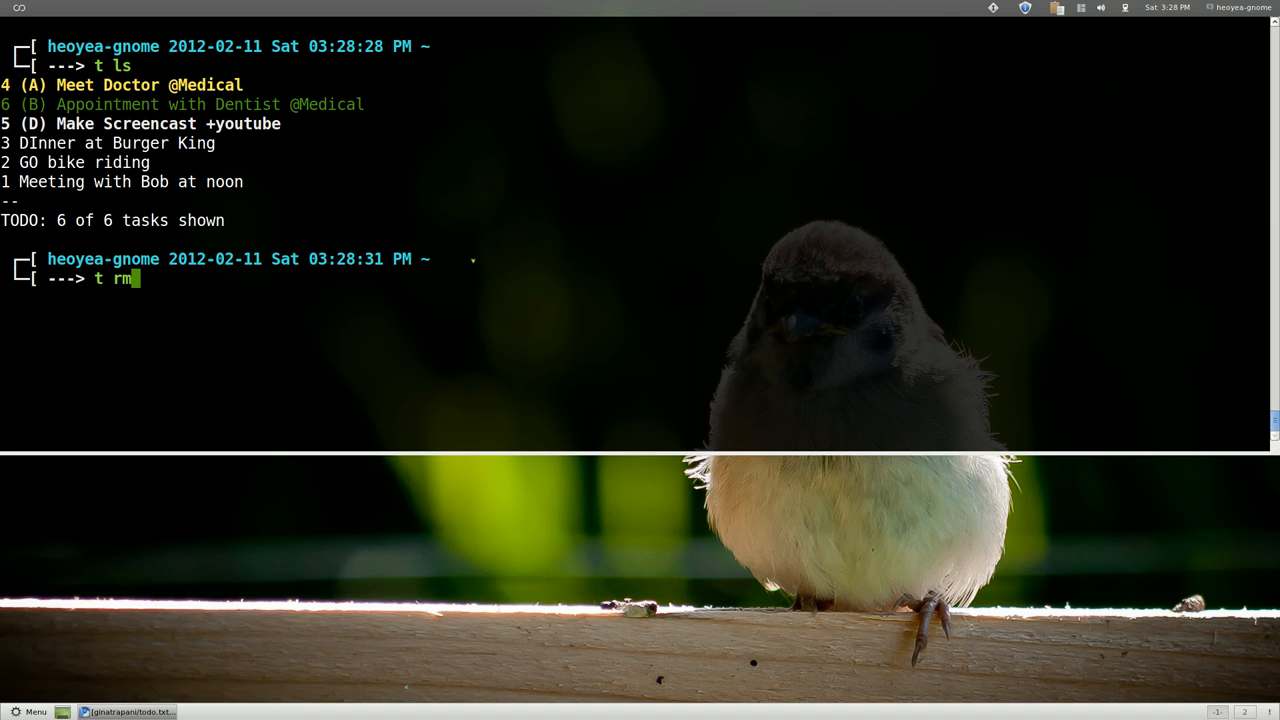
{"action": "key", "text": "BackSpace"}
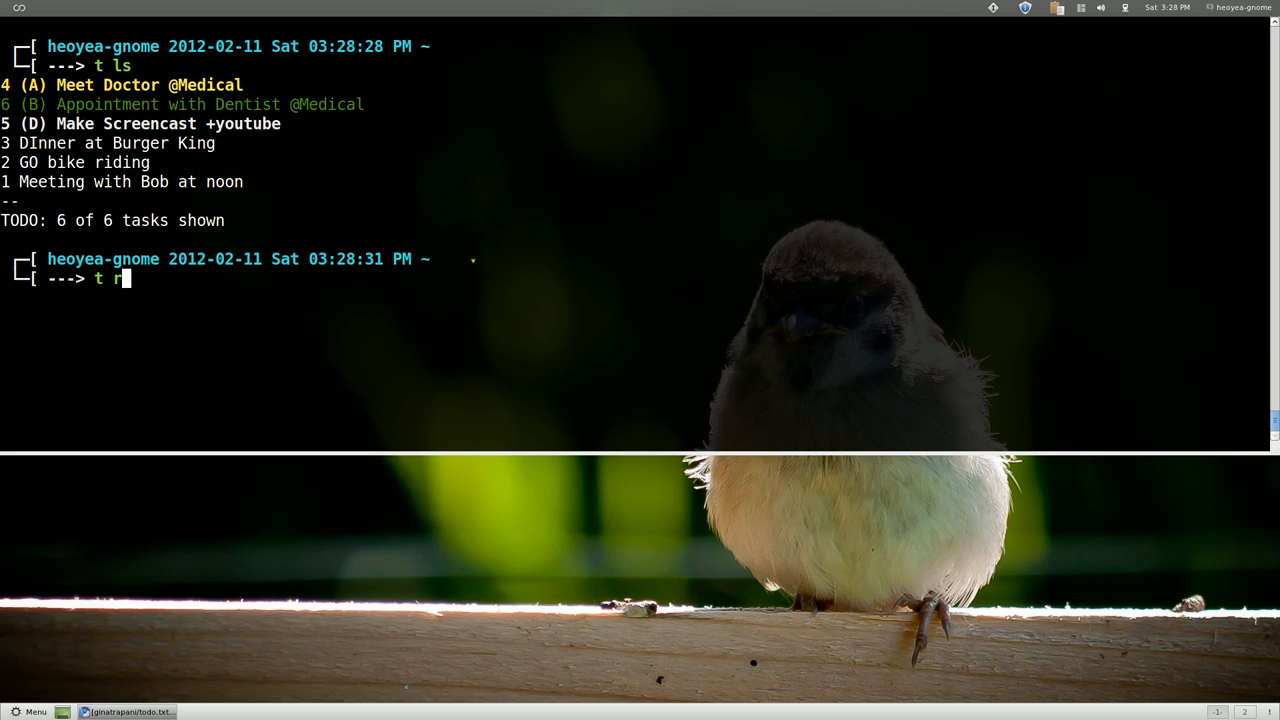
{"action": "type", "text": "el"}
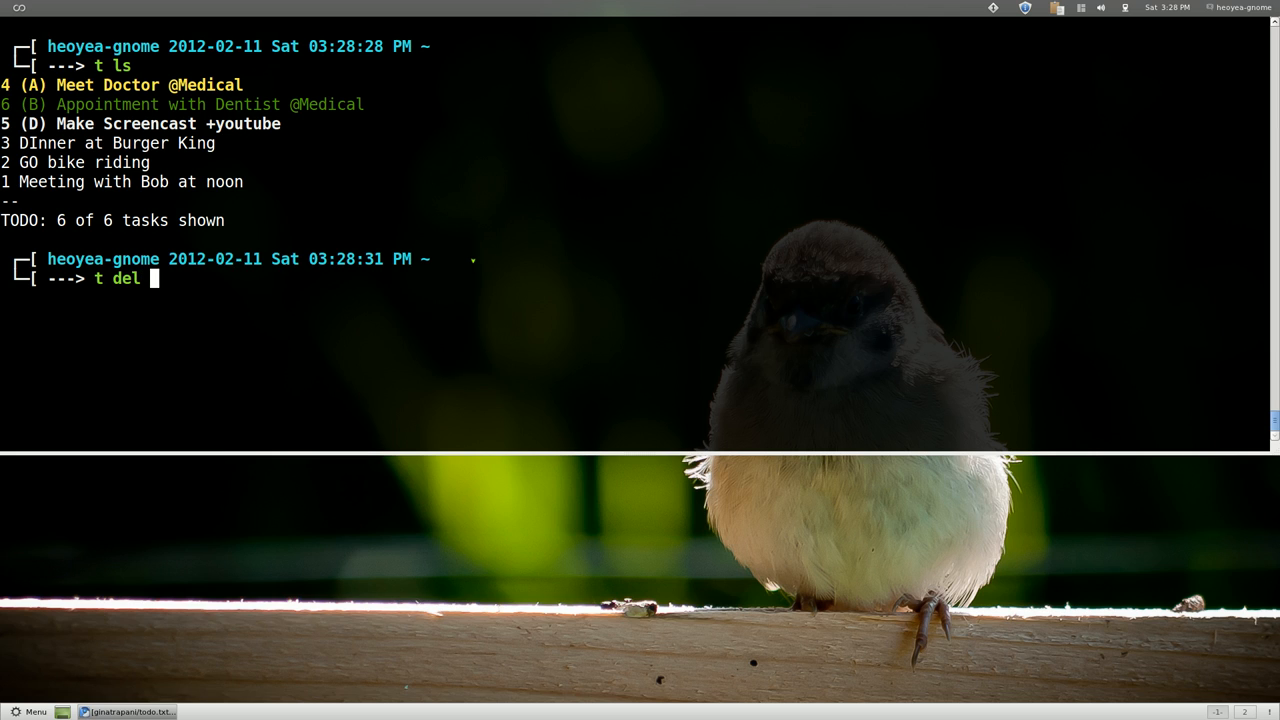
{"action": "key", "text": "Return"}
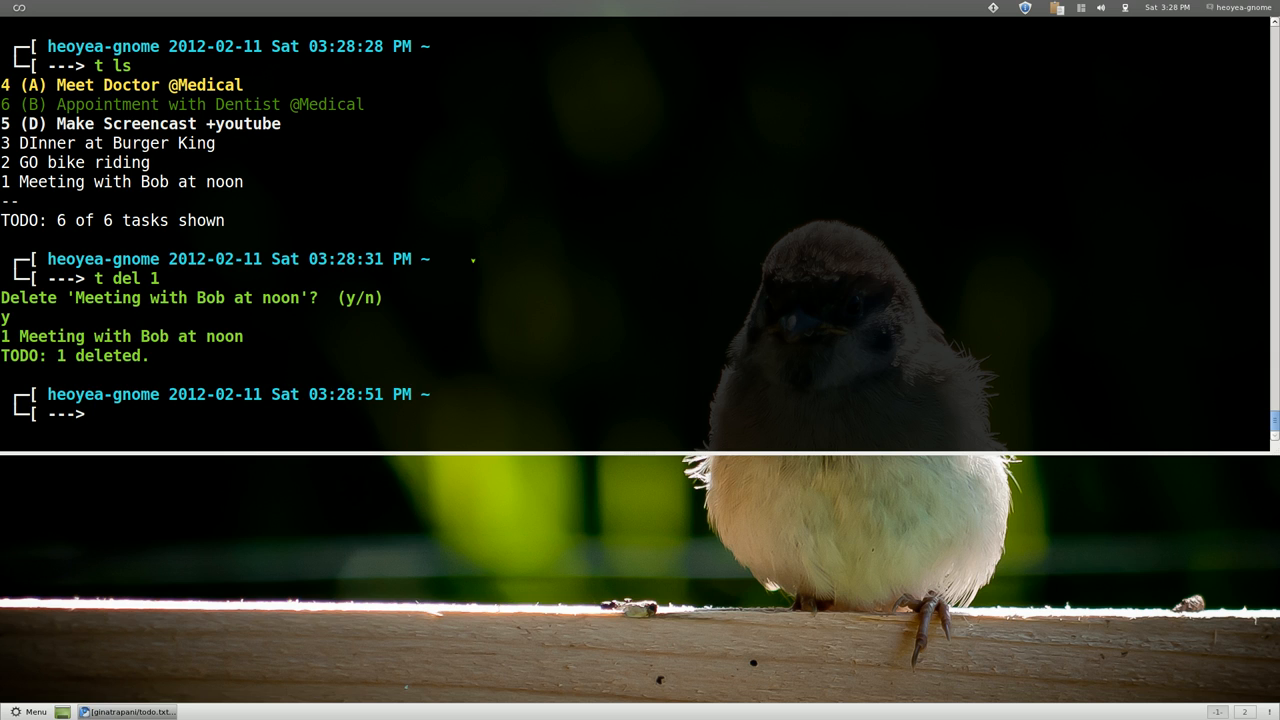
{"action": "type", "text": "t"}
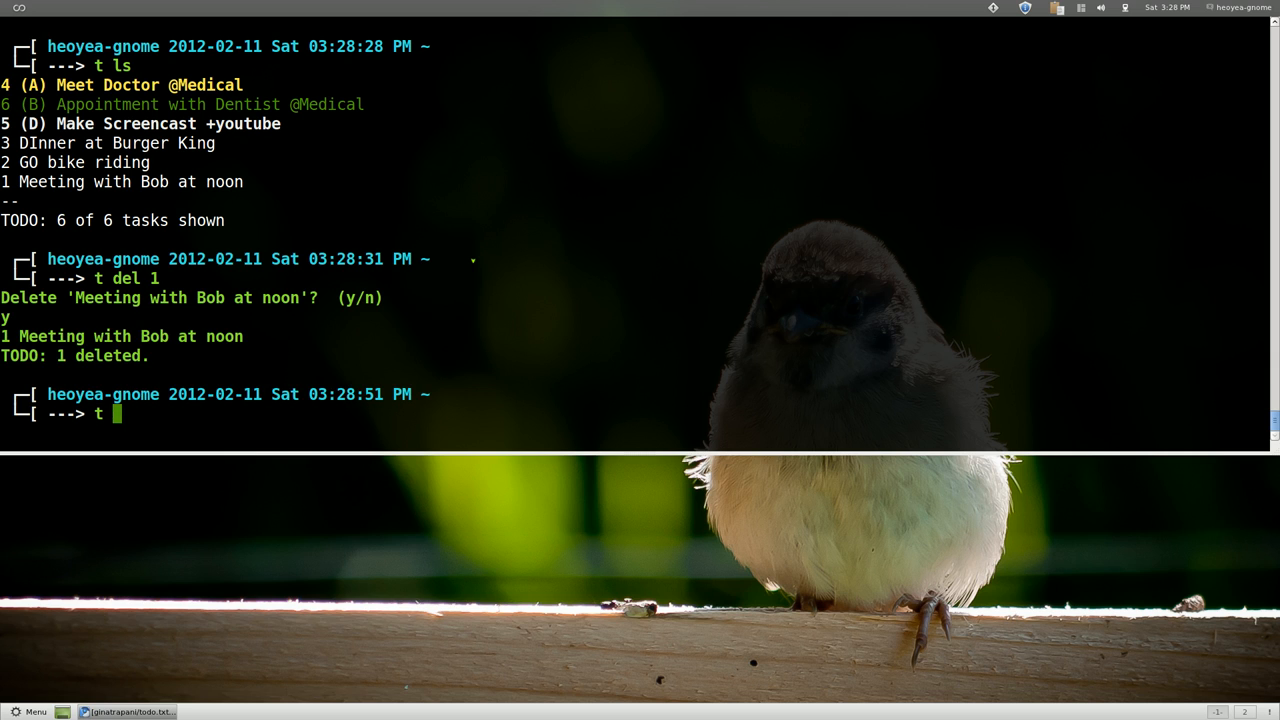
{"action": "key", "text": "Return"}
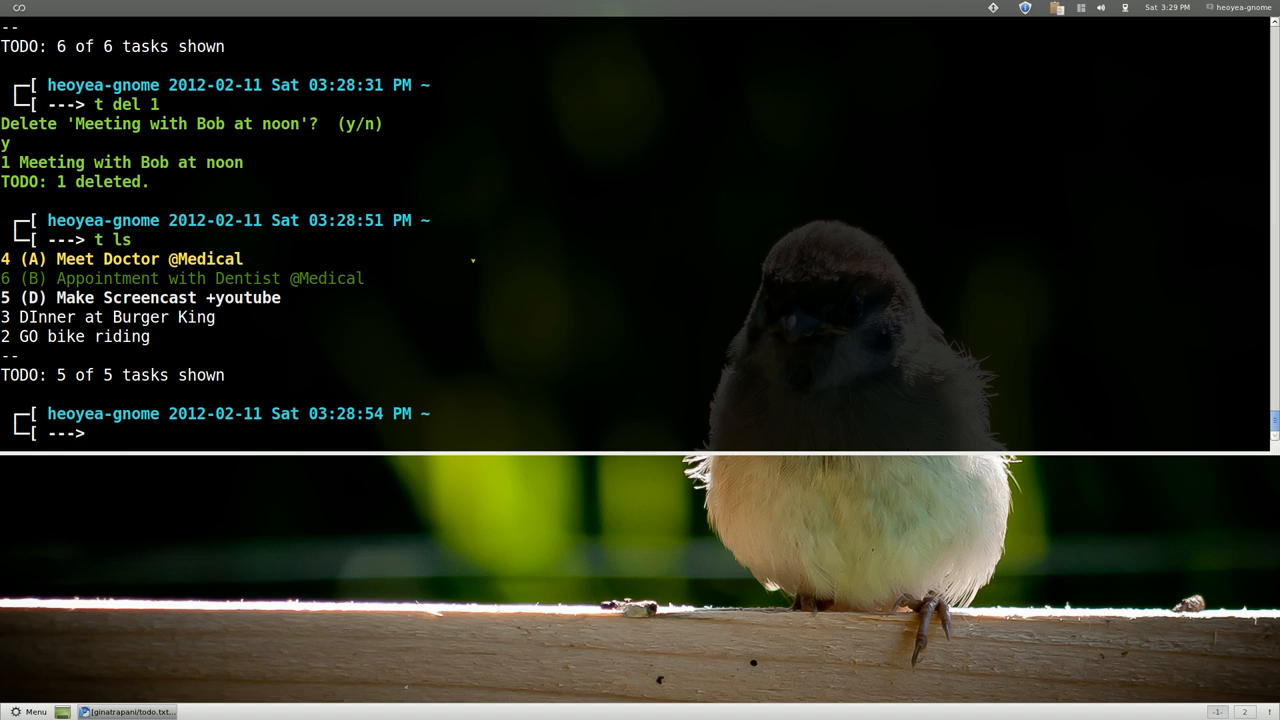
{"action": "type", "text": "t"}
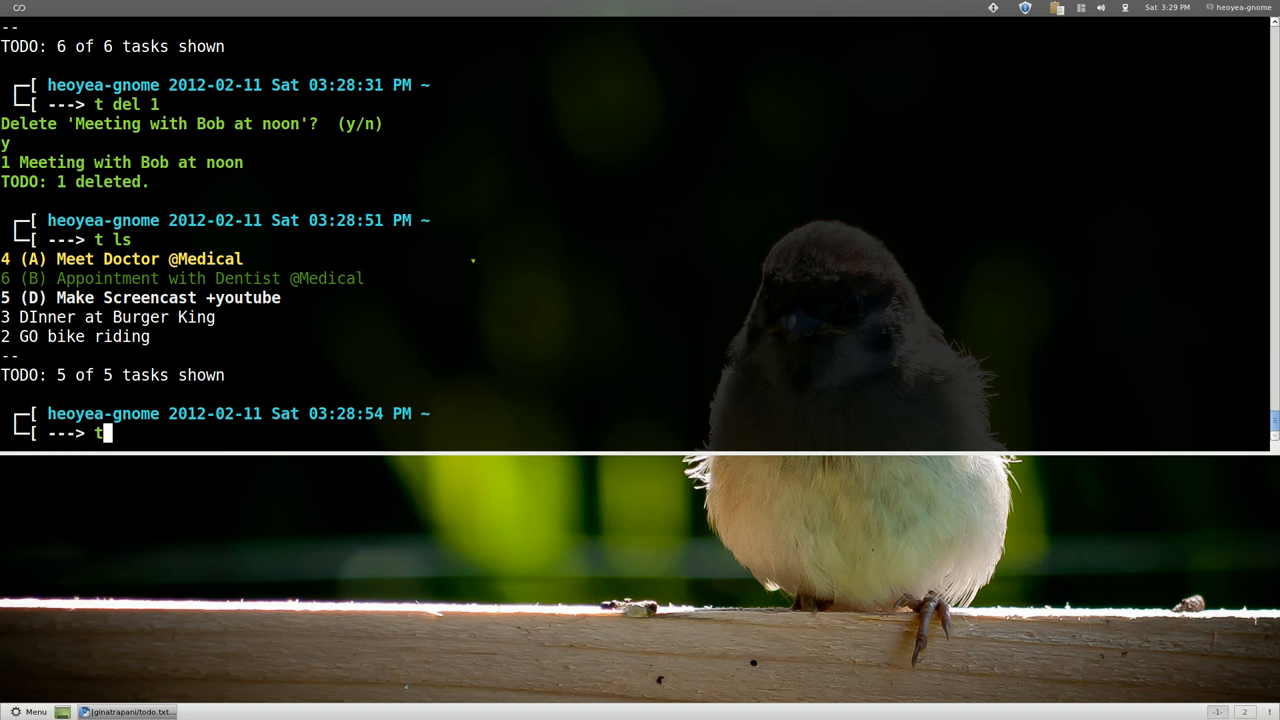
{"action": "type", "text": "d"}
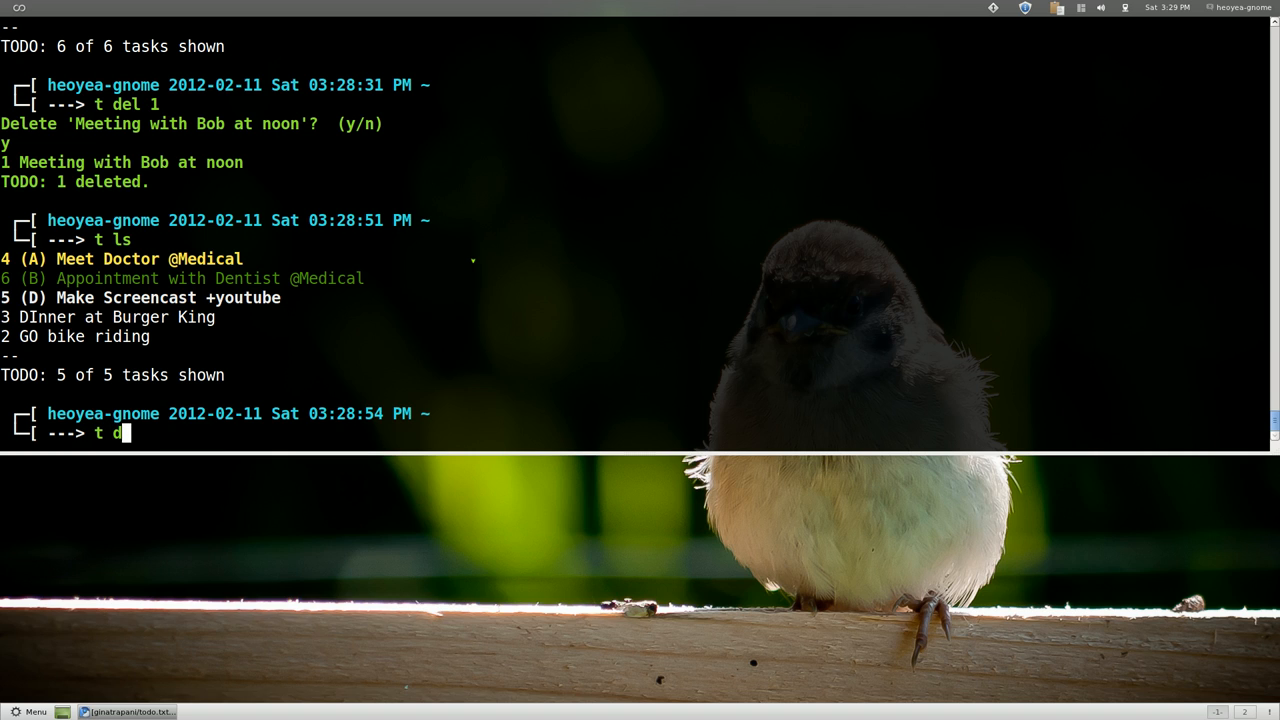
{"action": "type", "text": "o"}
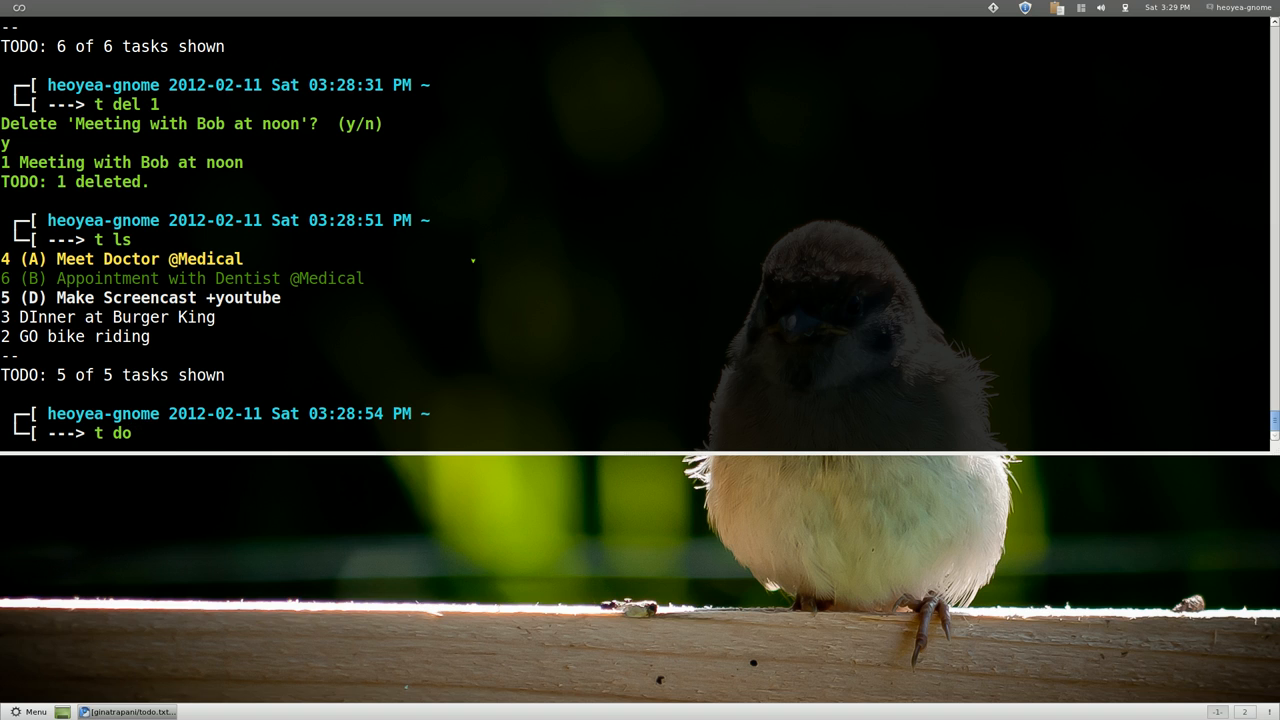
{"action": "type", "text": "4"}
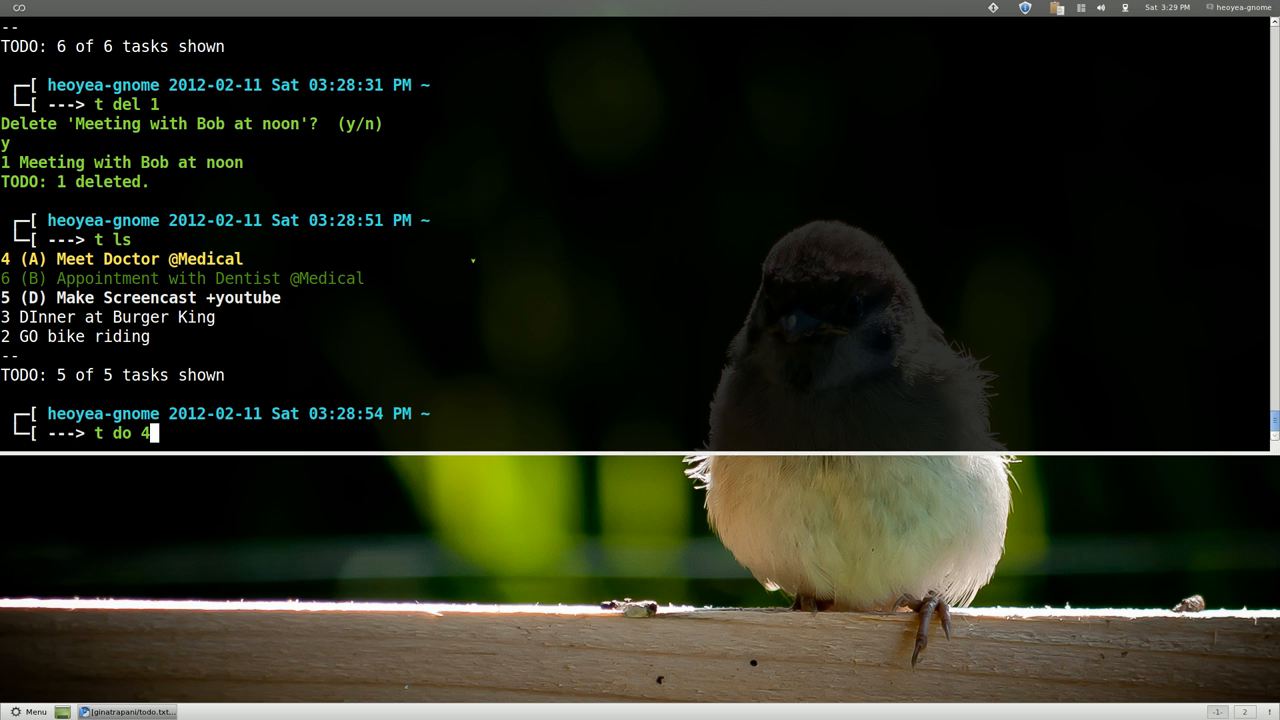
{"action": "key", "text": "Return"}
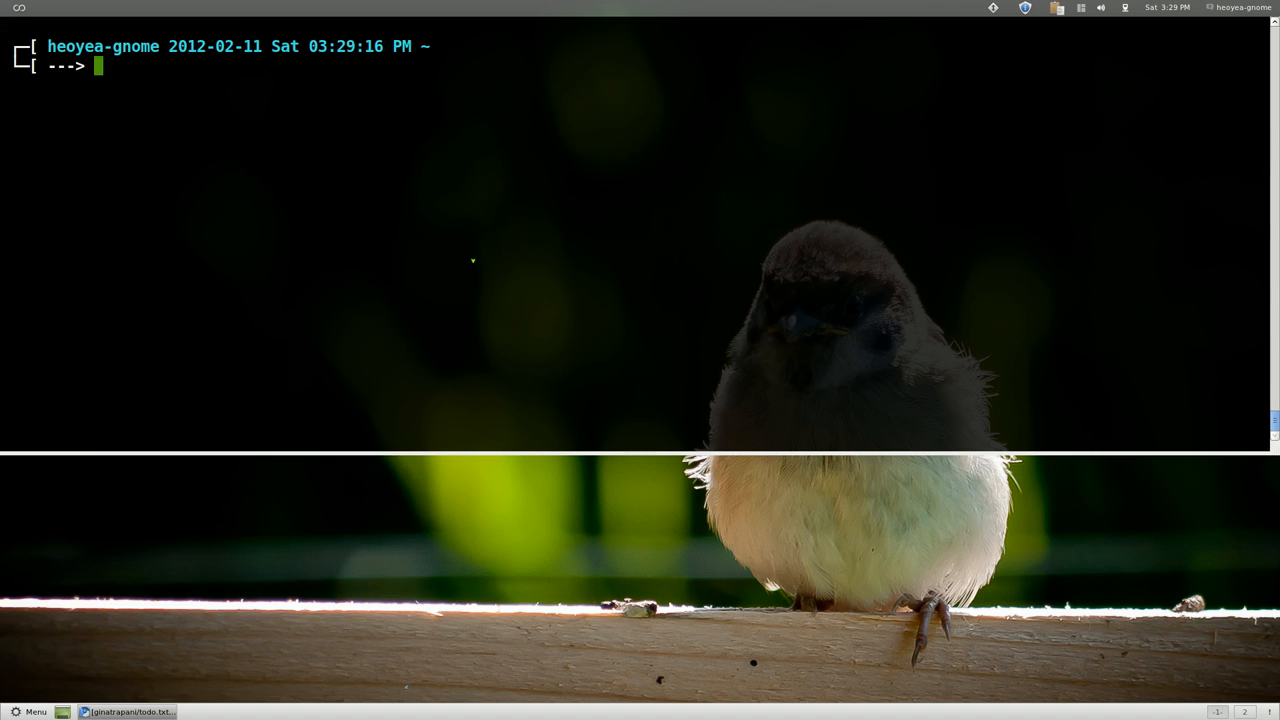
Step: List the renumbered tasks, now showing 4 of 4
{"action": "type", "text": "t ls"}
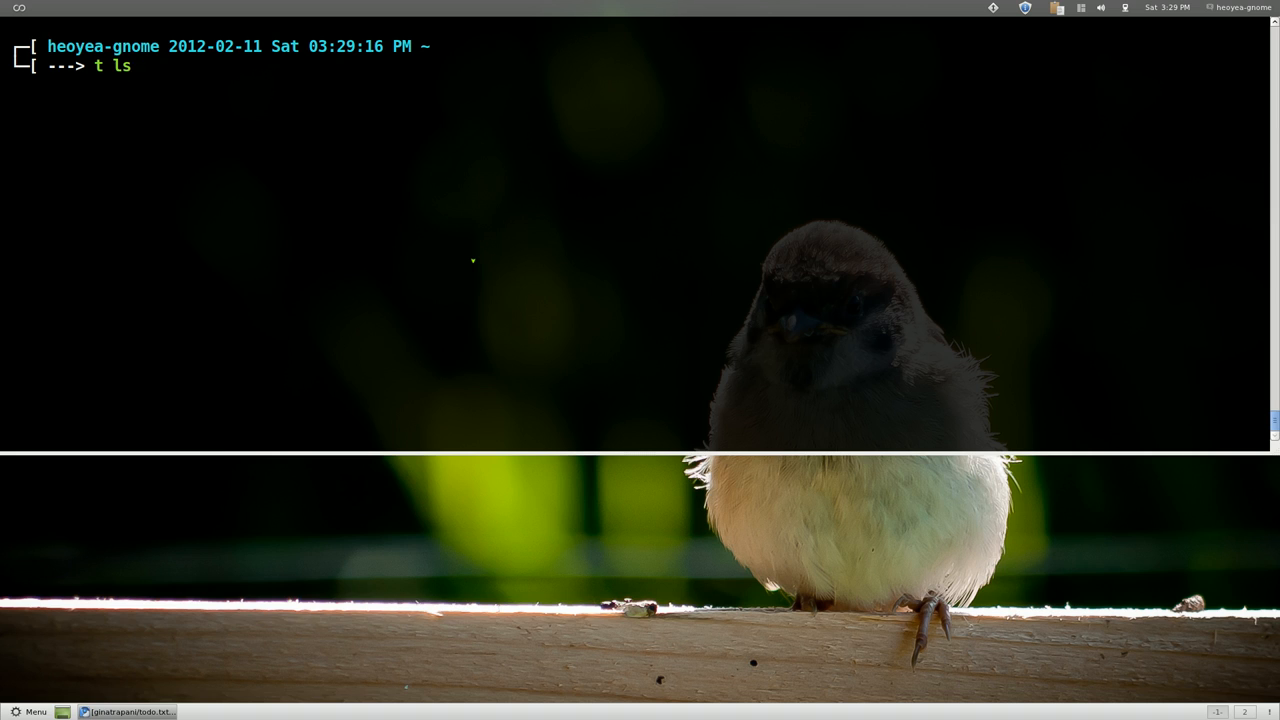
{"action": "key", "text": "Return"}
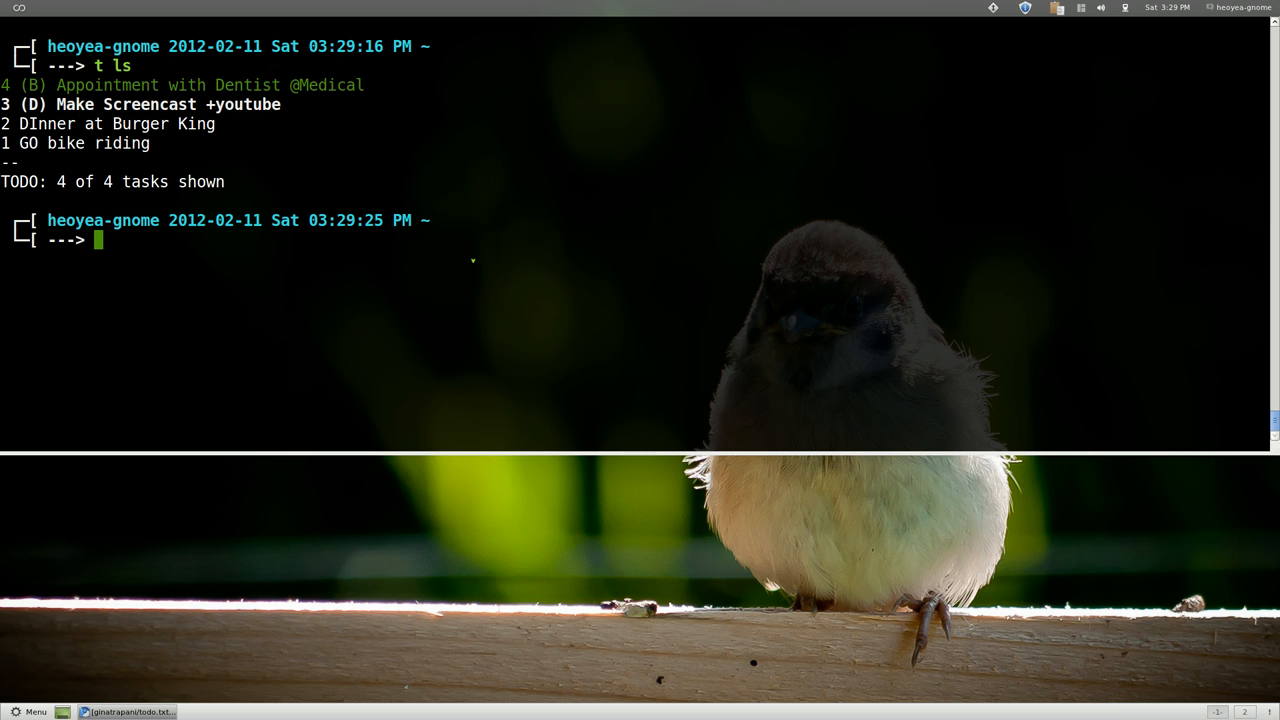
{"action": "type", "text": "t ls"}
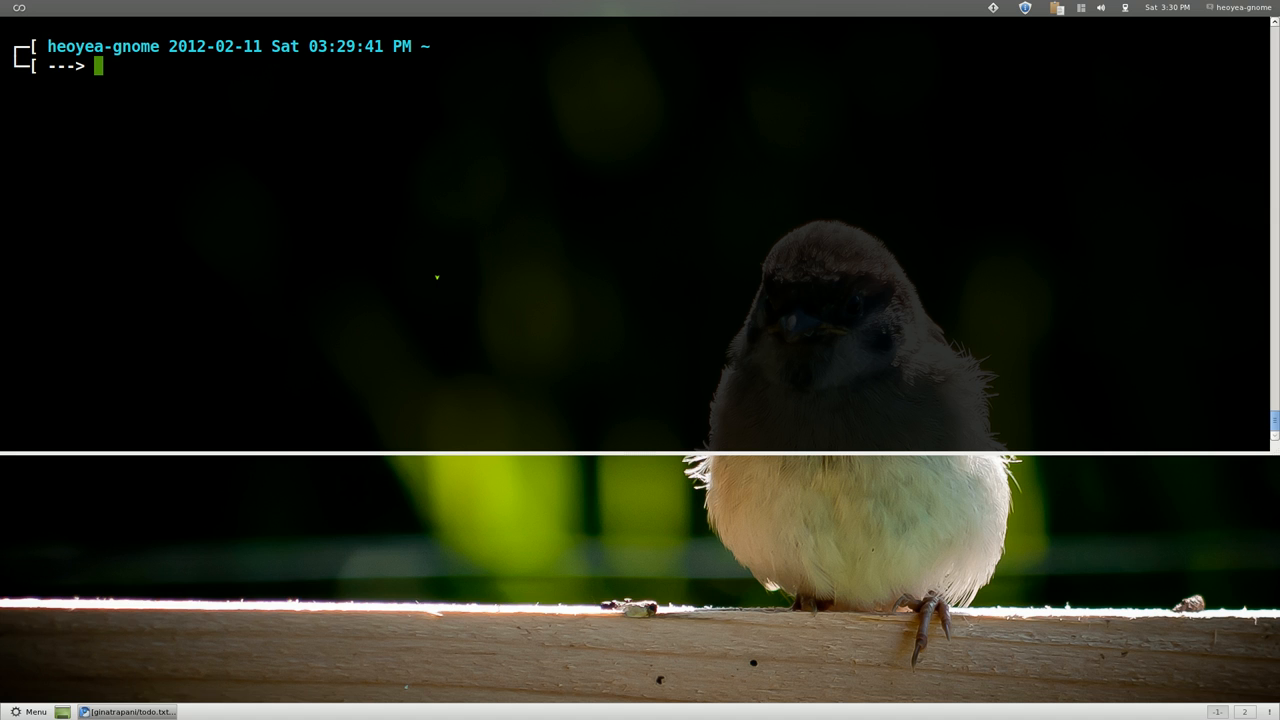
Step: Open todo_completion in vim, confirm the 'complete -F _todo t' line, and exit
{"action": "type", "text": "ls"}
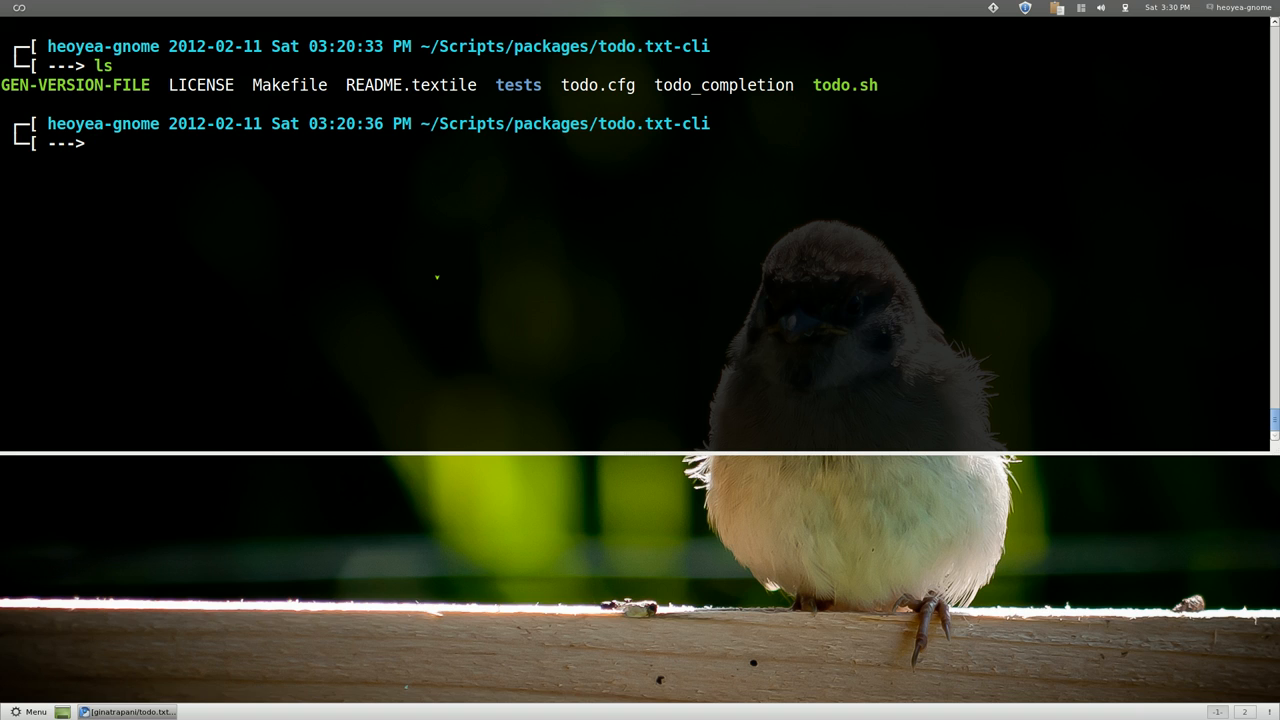
{"action": "double_click", "coordinate": [723, 85]}
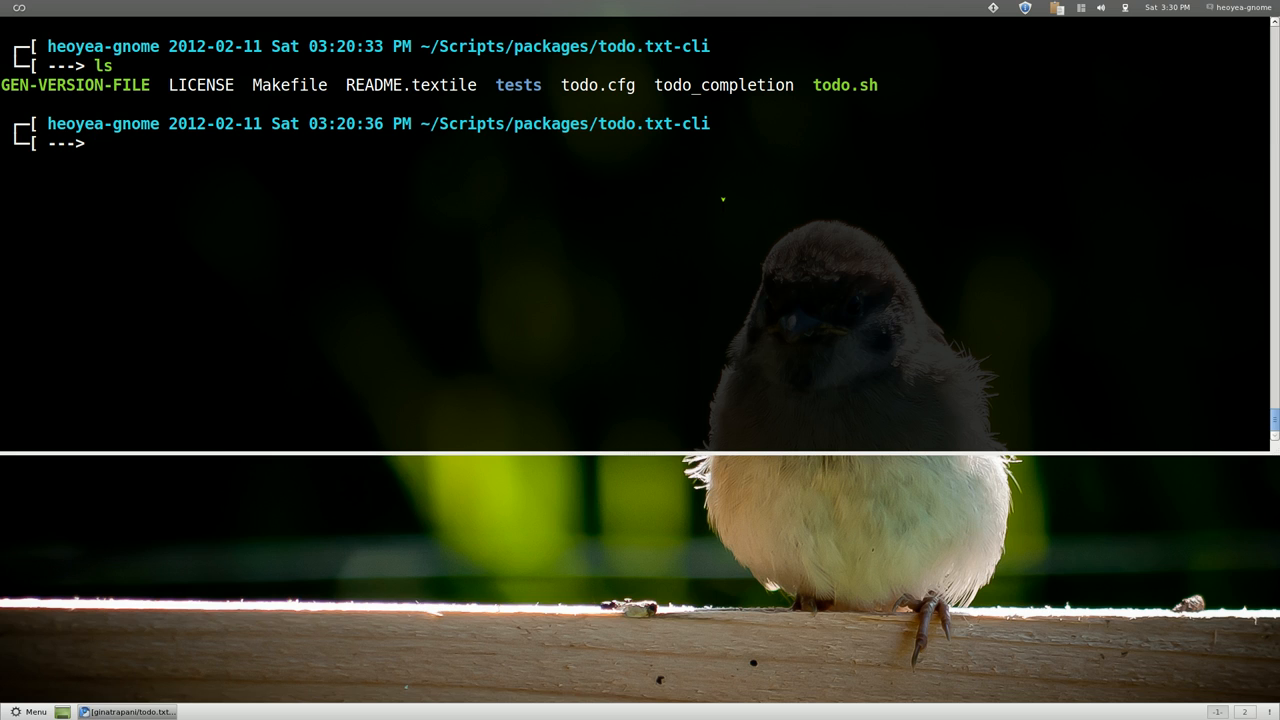
{"action": "type", "text": "vim to"}
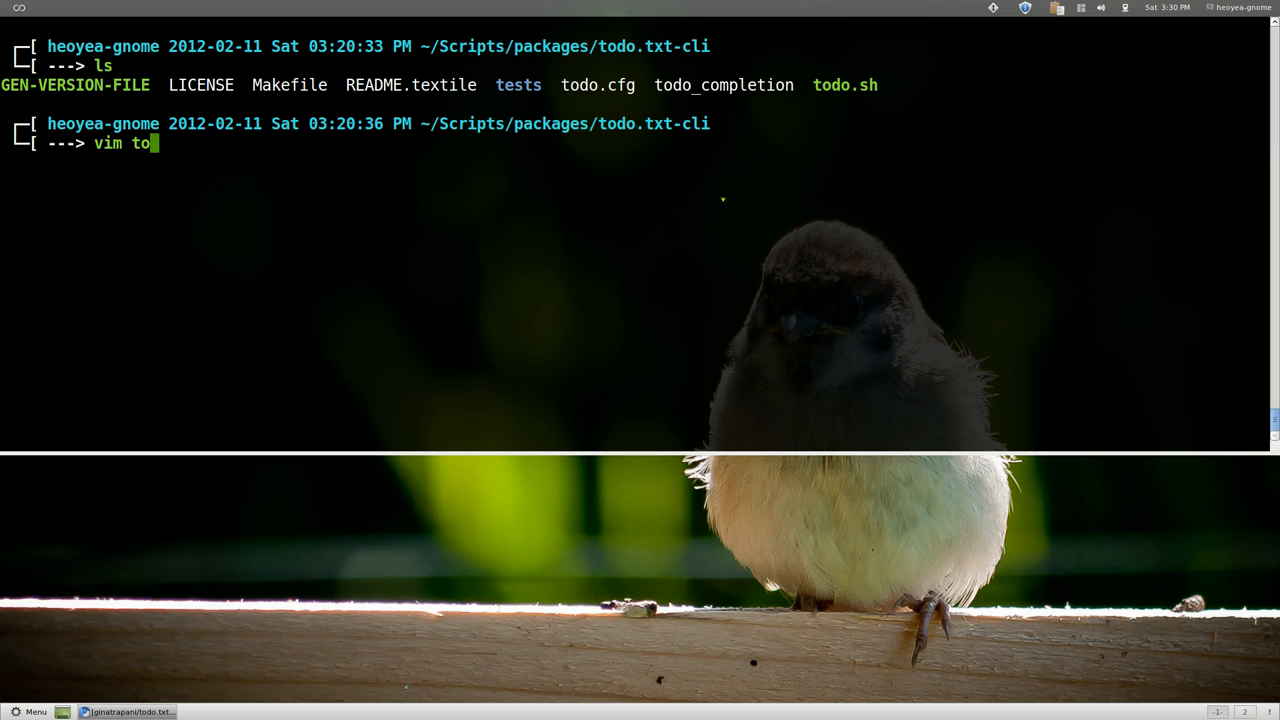
{"action": "key", "text": "Tab"}
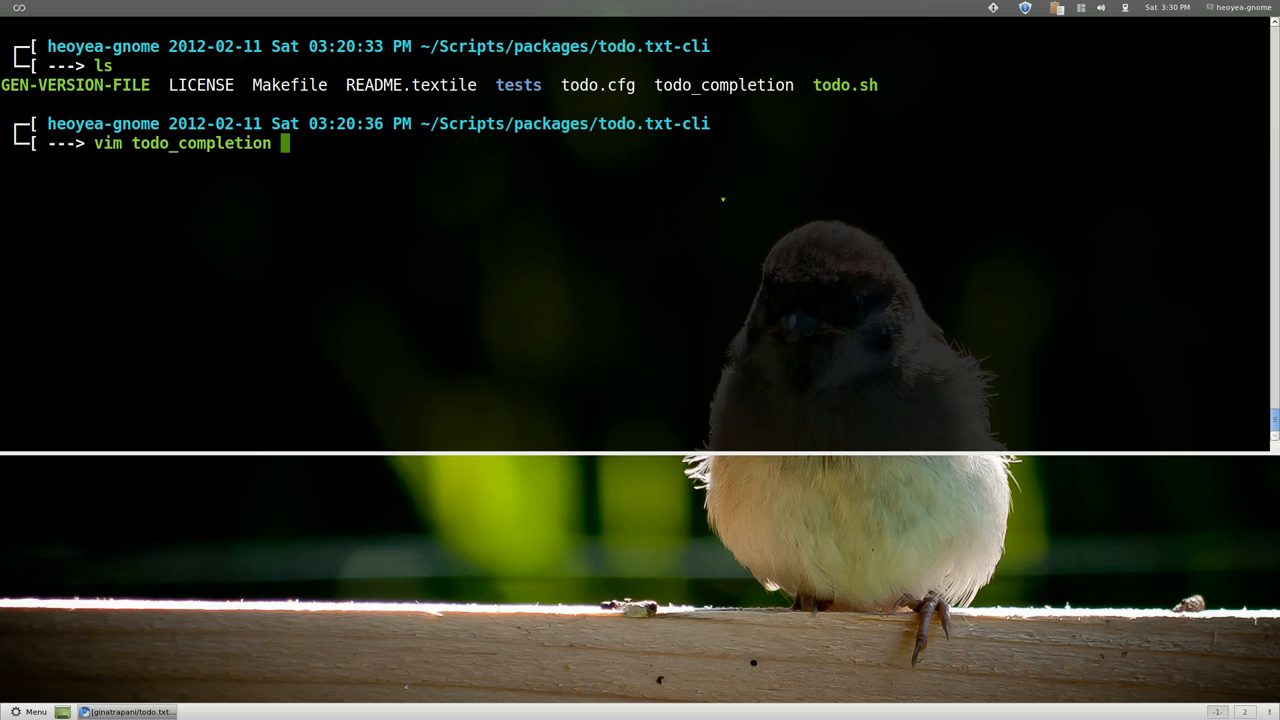
{"action": "key", "text": "Return"}
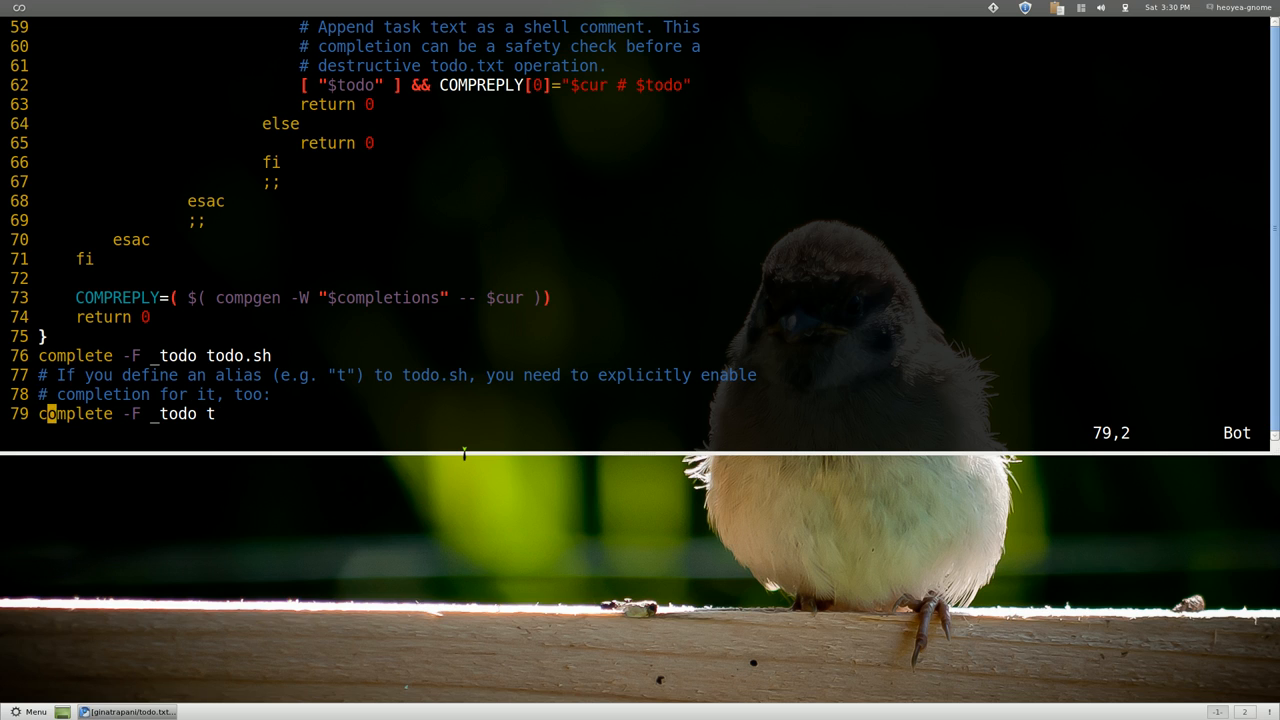
{"action": "key", "text": "End"}
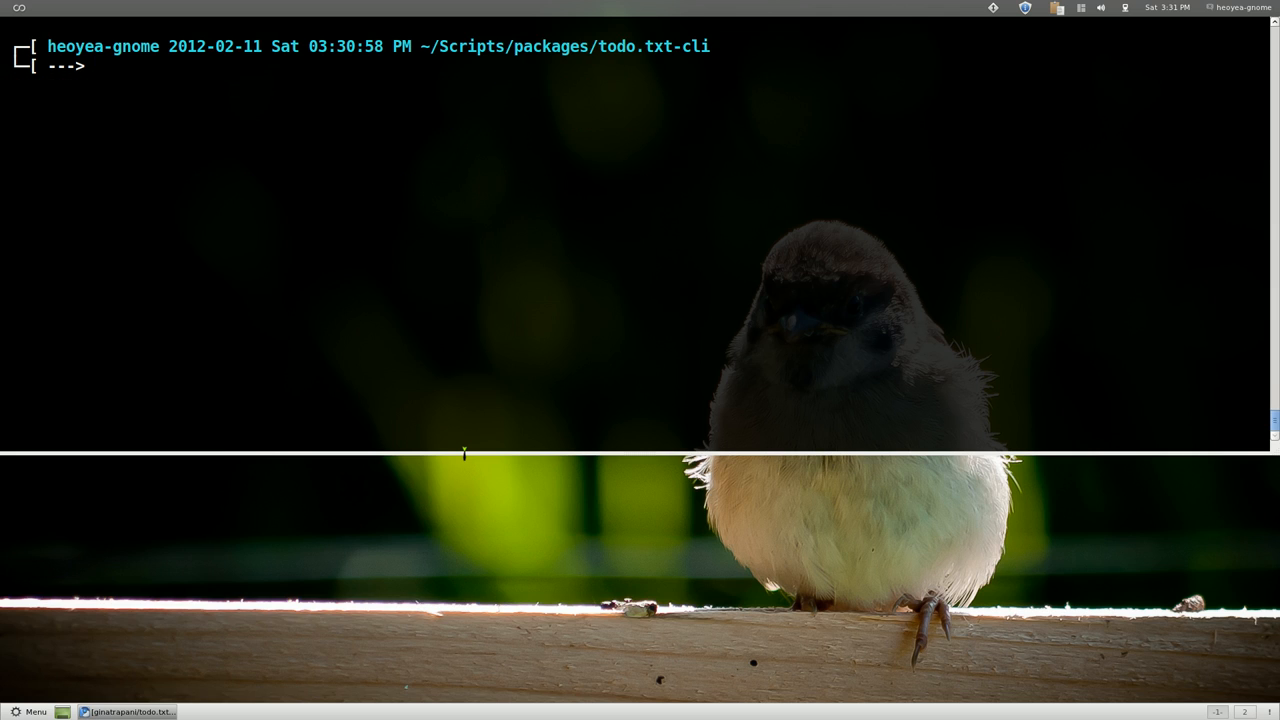
Step: Reload bashrc with brc-refresh and test t alias action completion, ending at 't app'
{"action": "type", "text": "brc-refresh"}
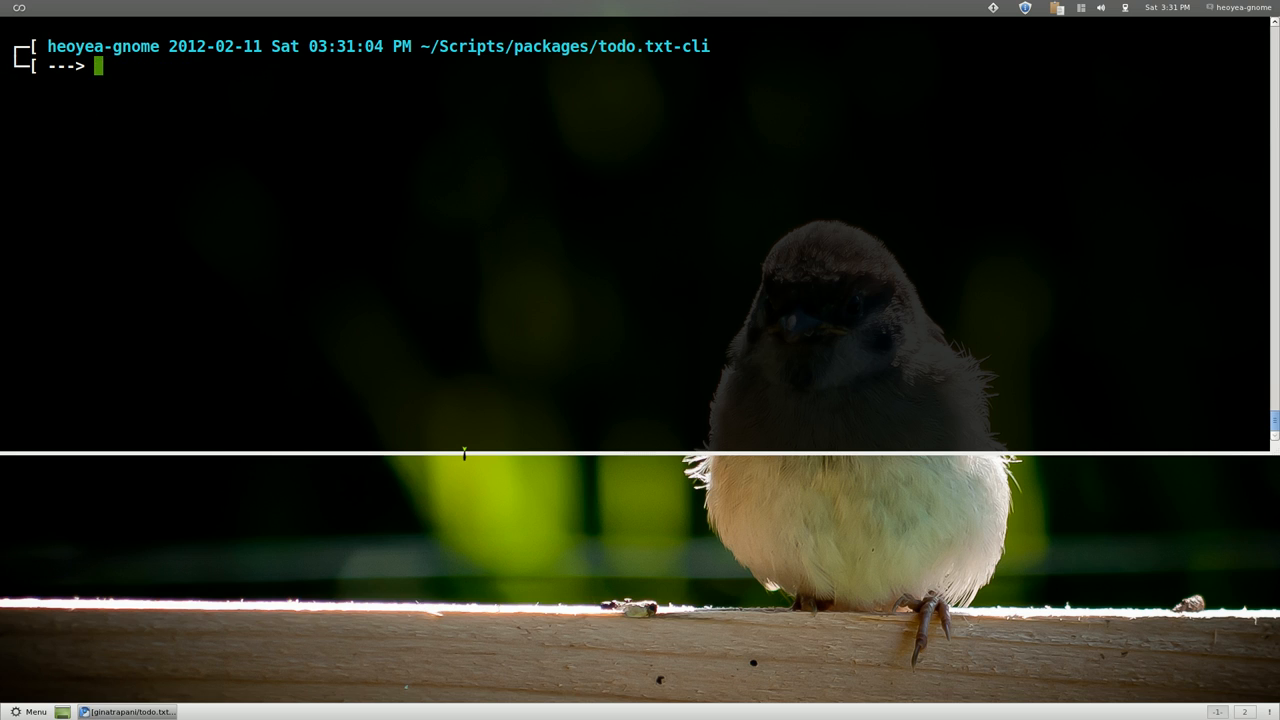
{"action": "type", "text": "t a"}
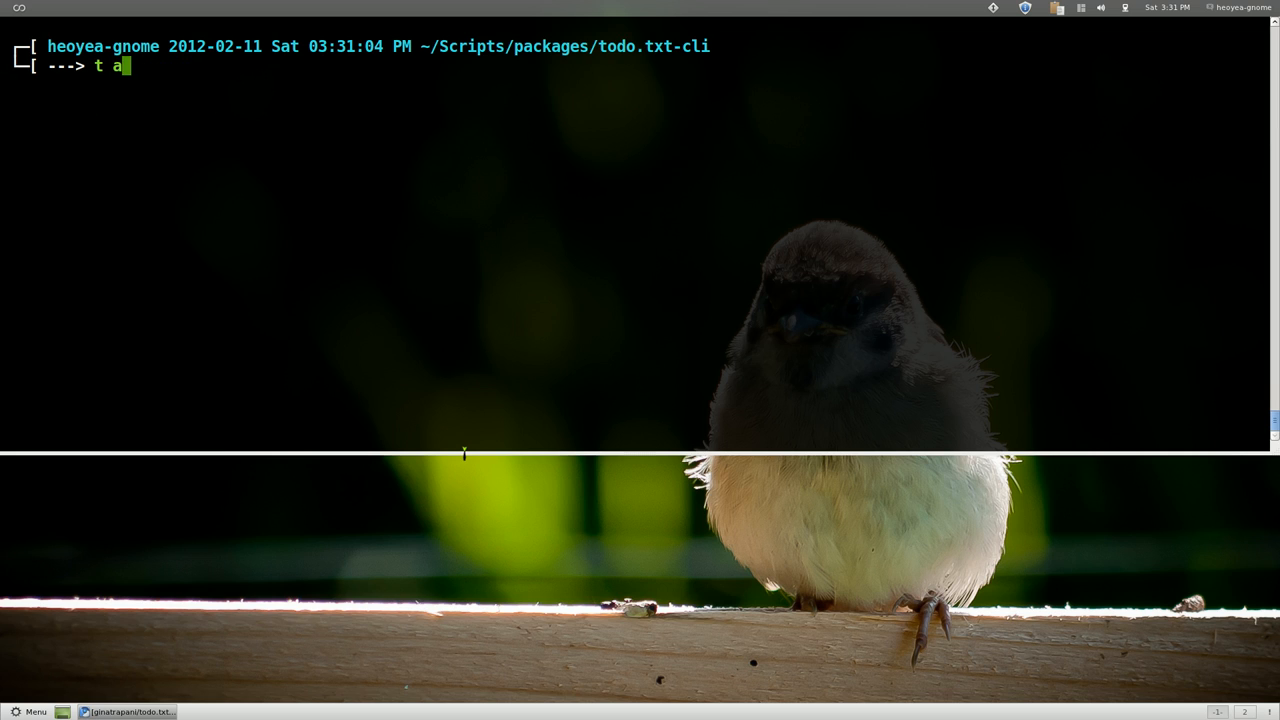
{"action": "type", "text": "dd"}
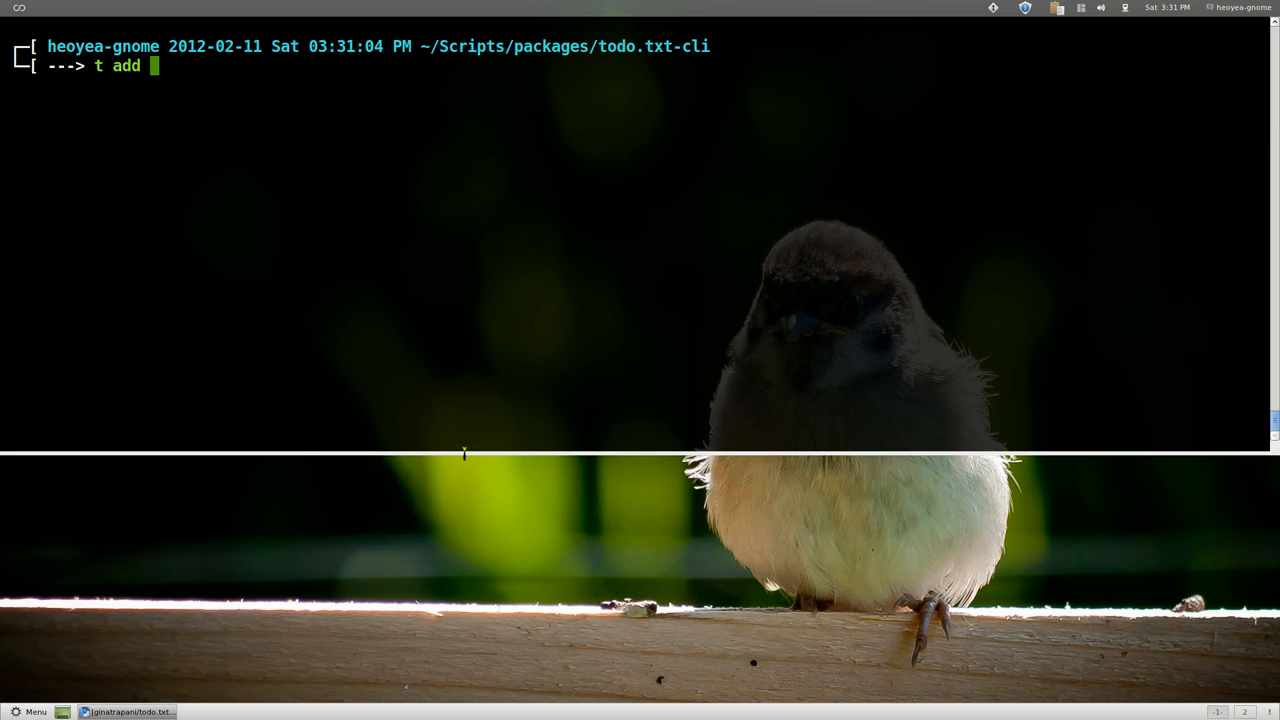
{"action": "key", "text": "BackSpace"}
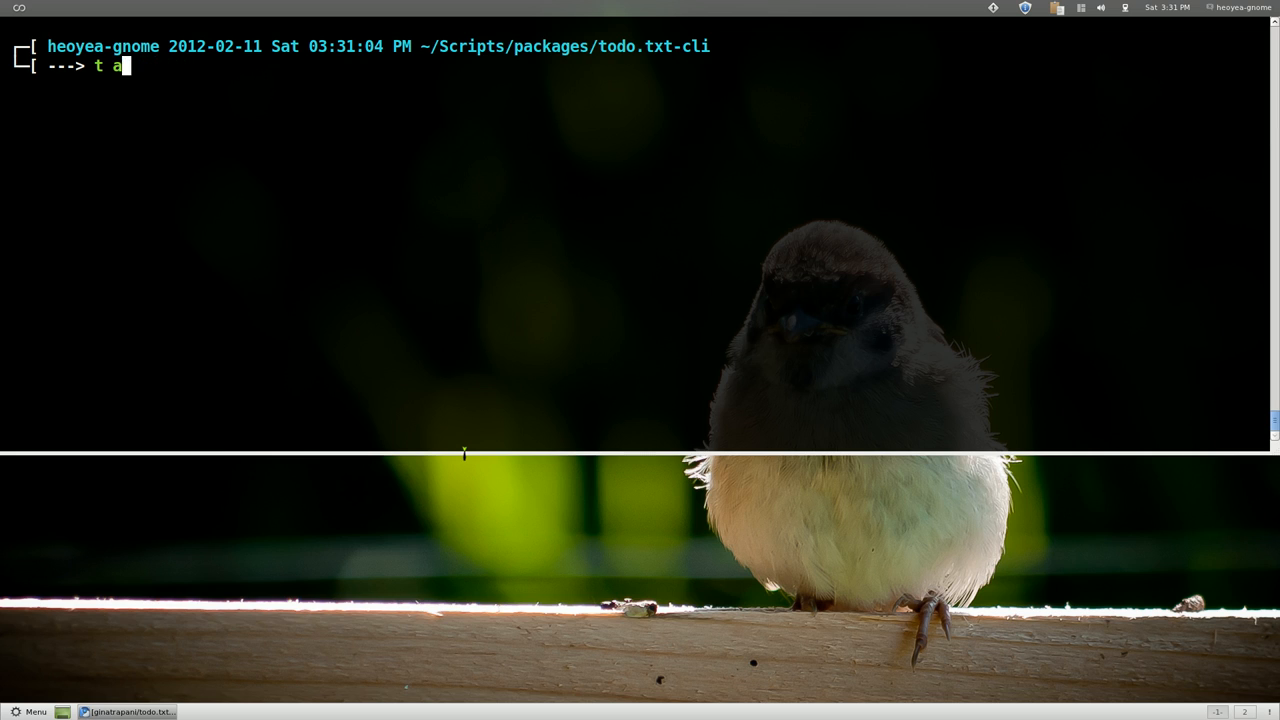
{"action": "type", "text": "pp"}
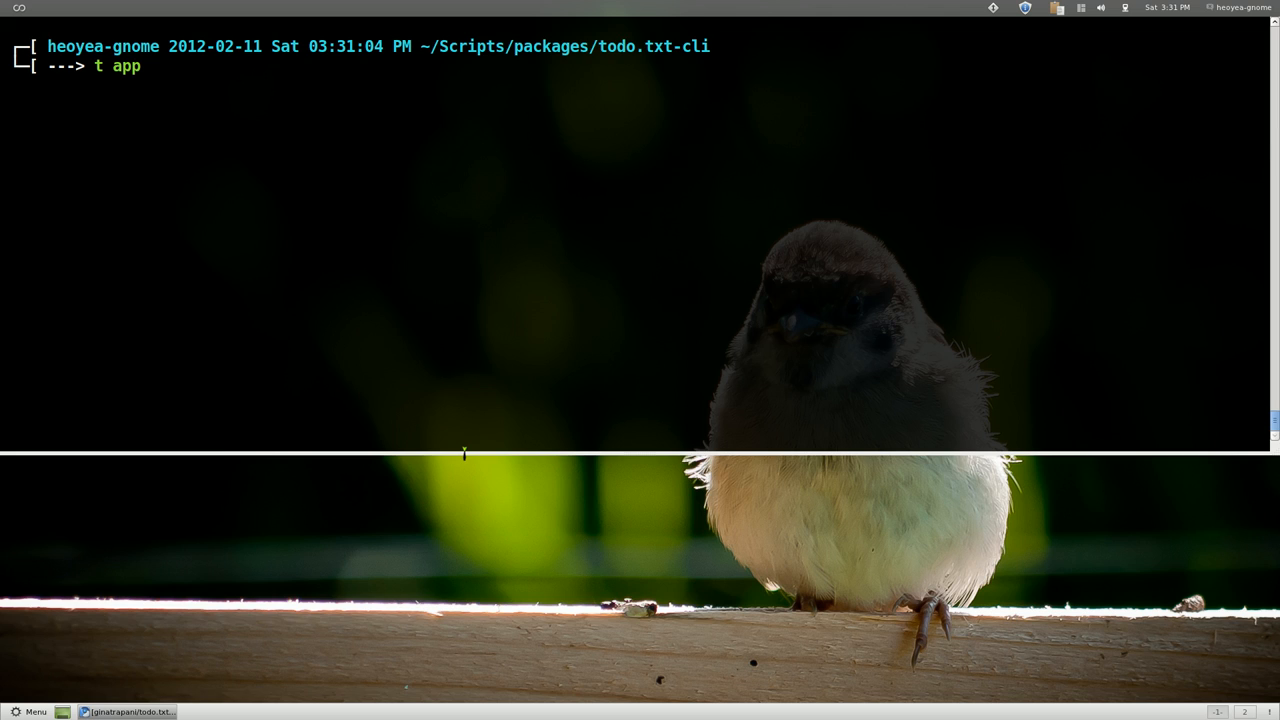